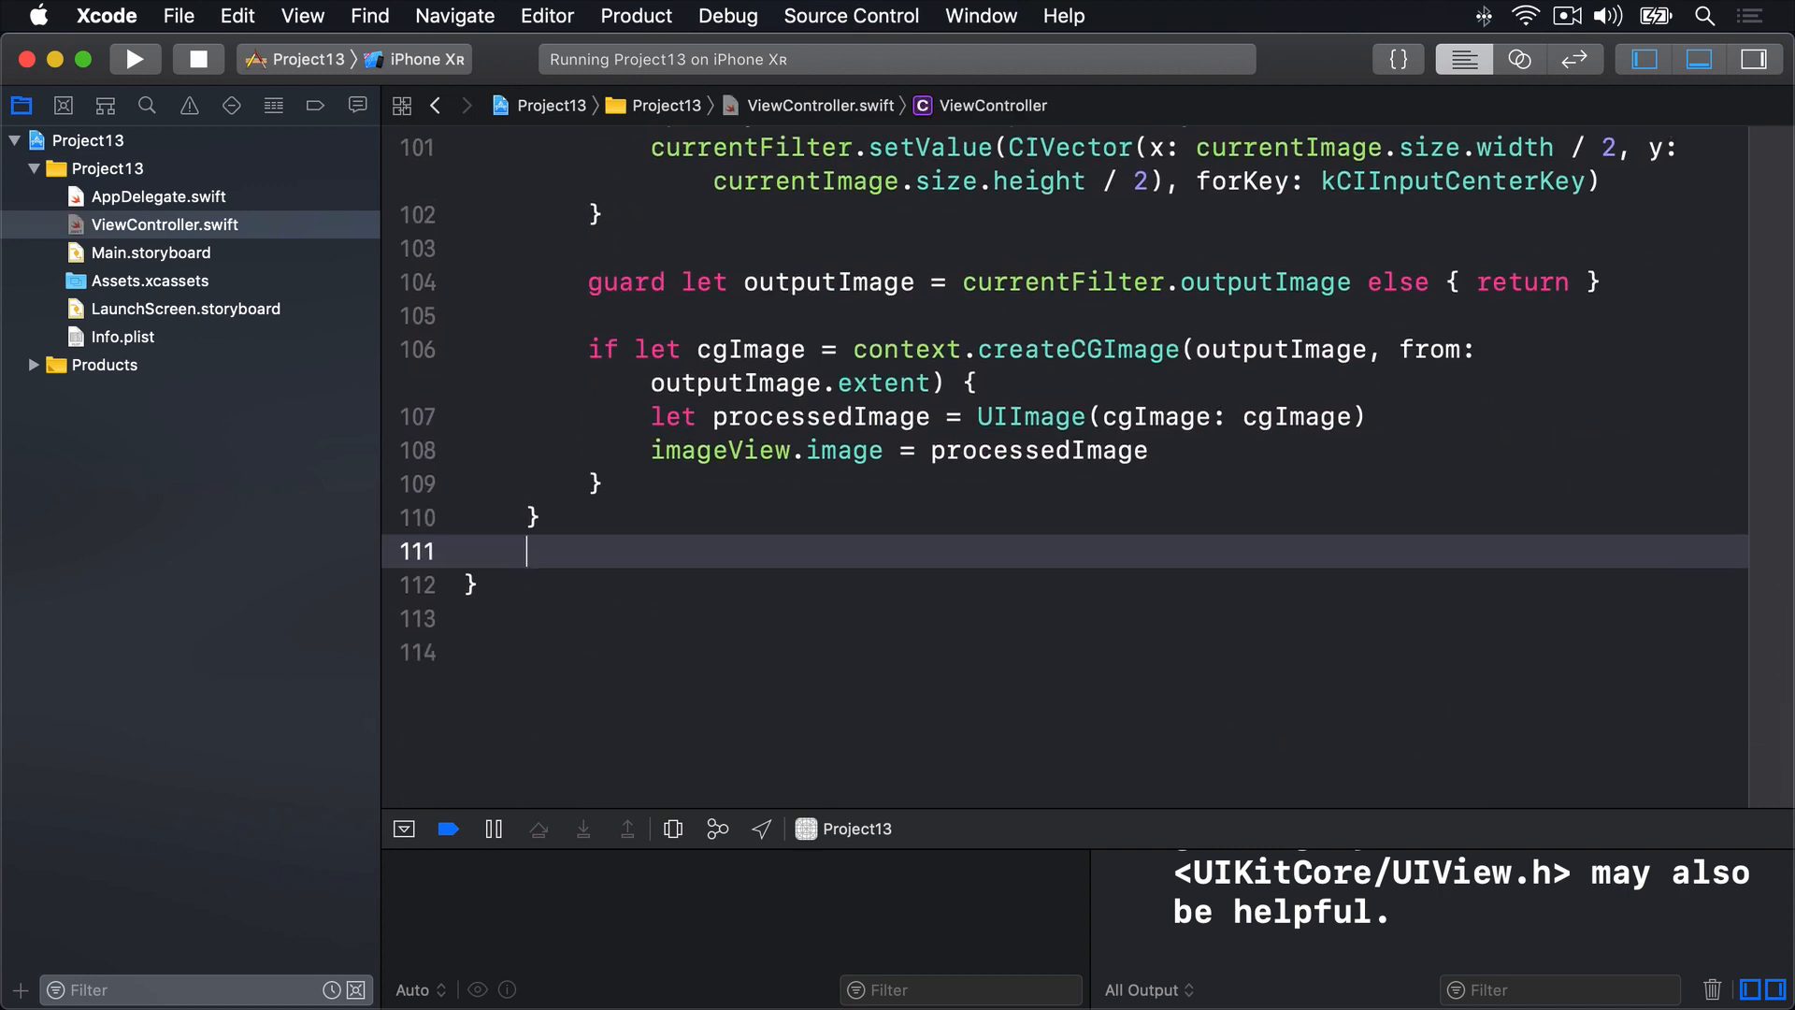
key("return")
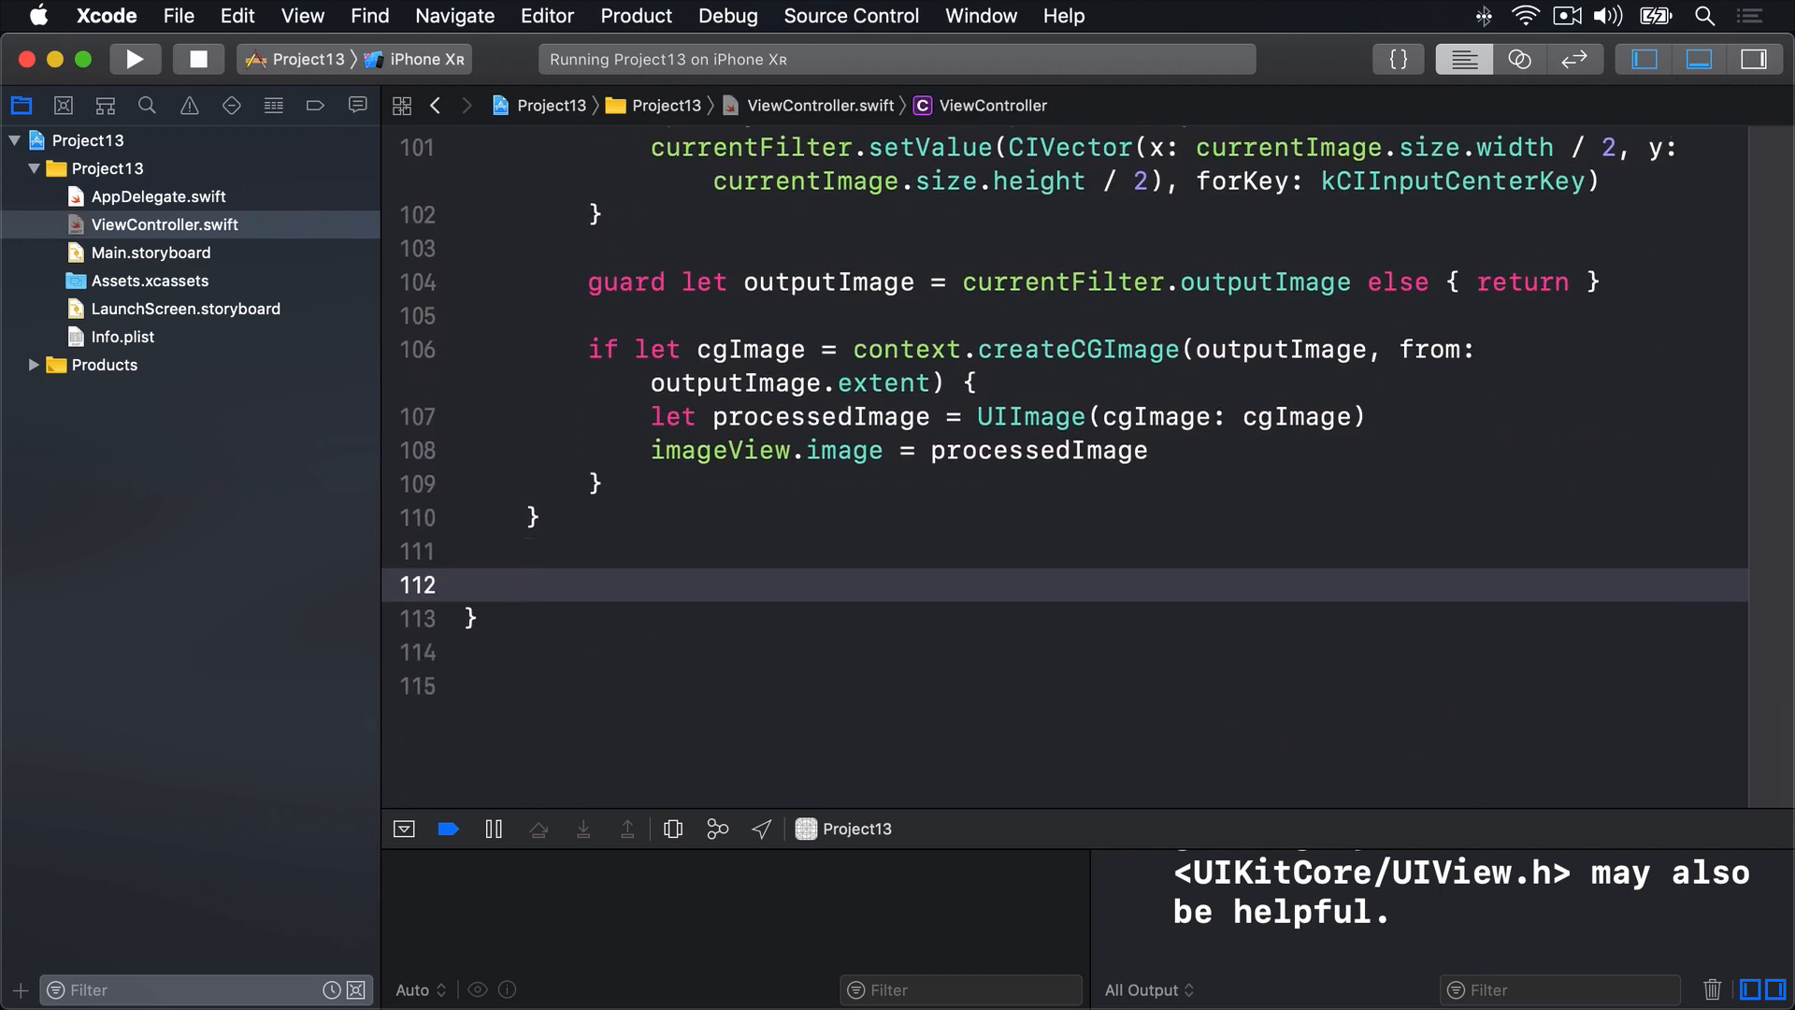
type("@objc f")
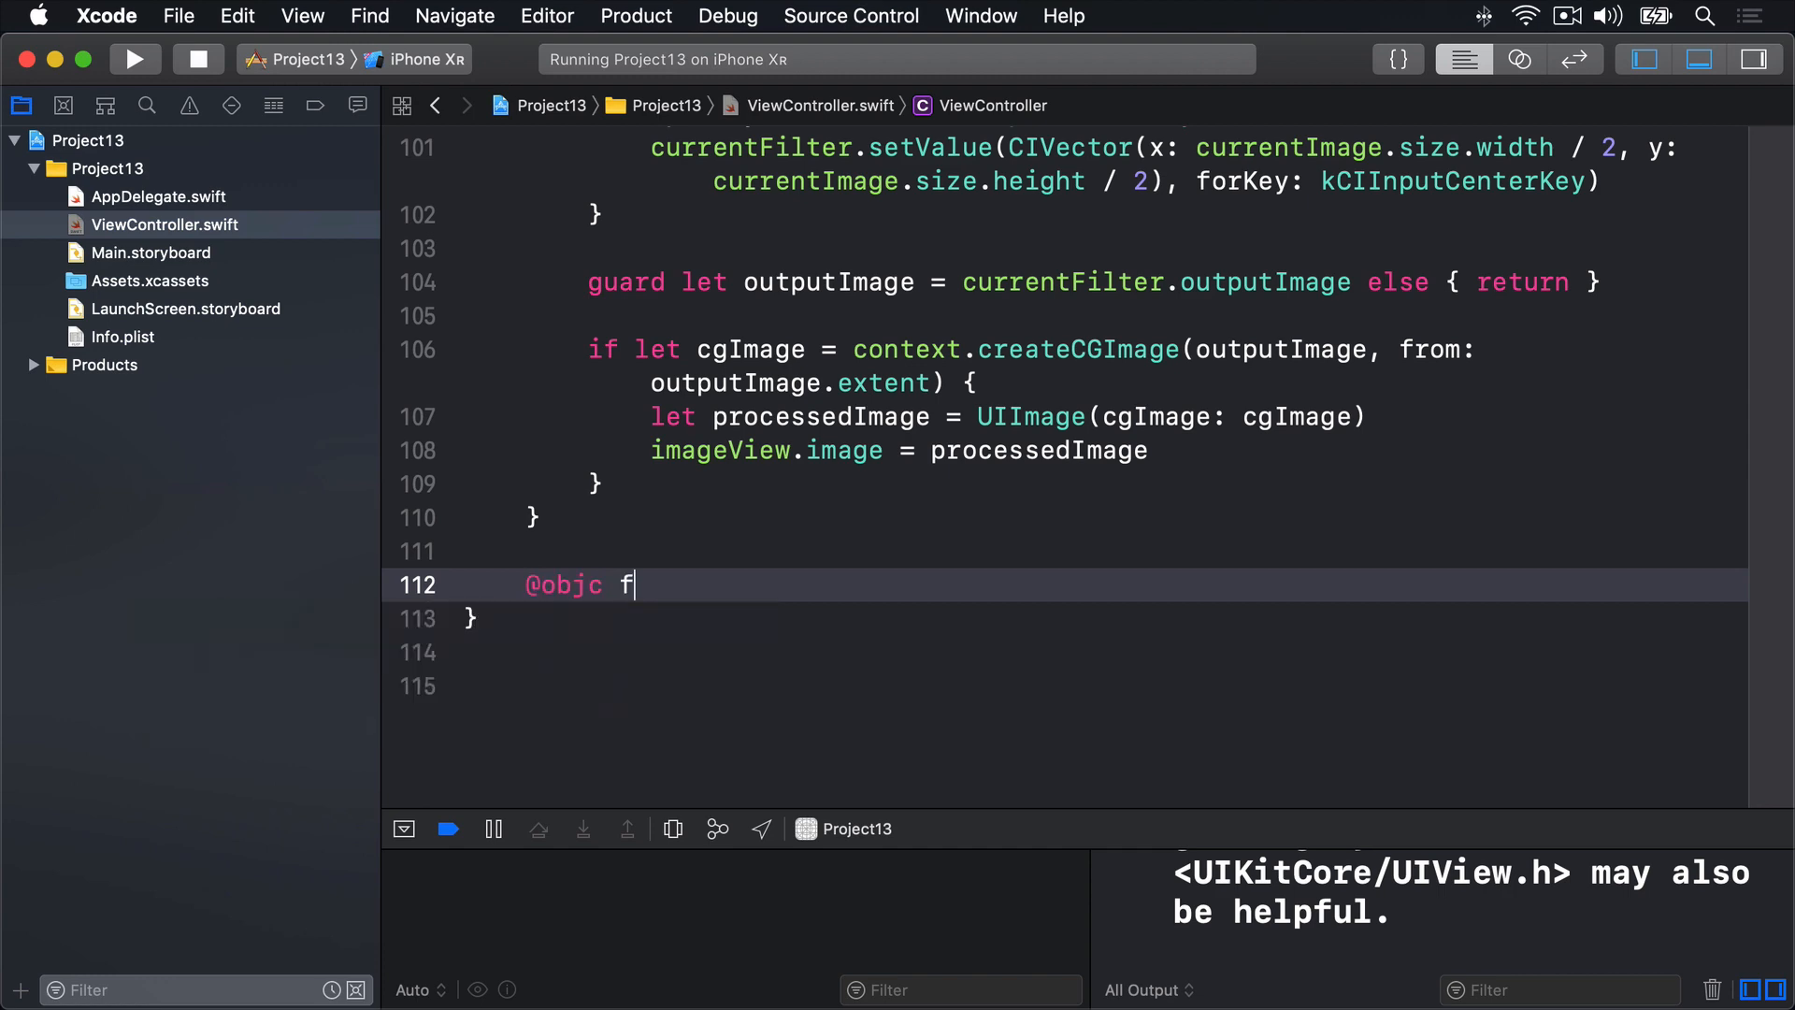
type("unc image(")
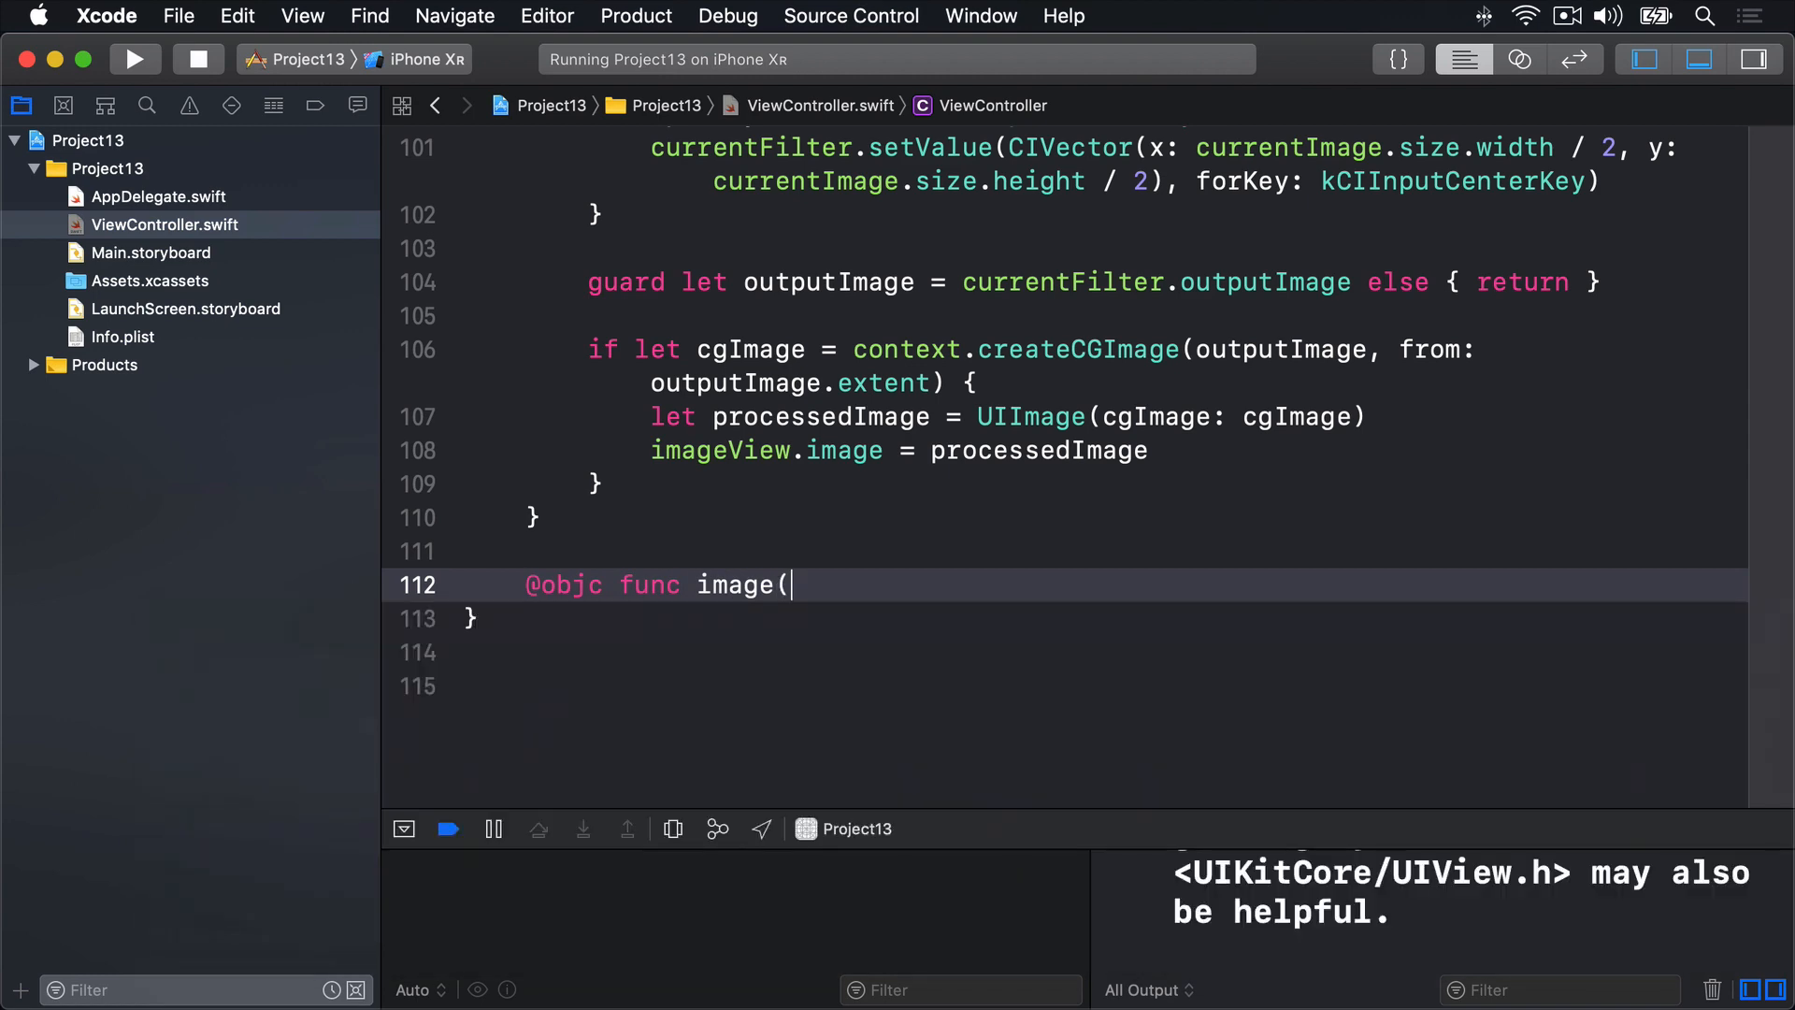
type("_ image:)")
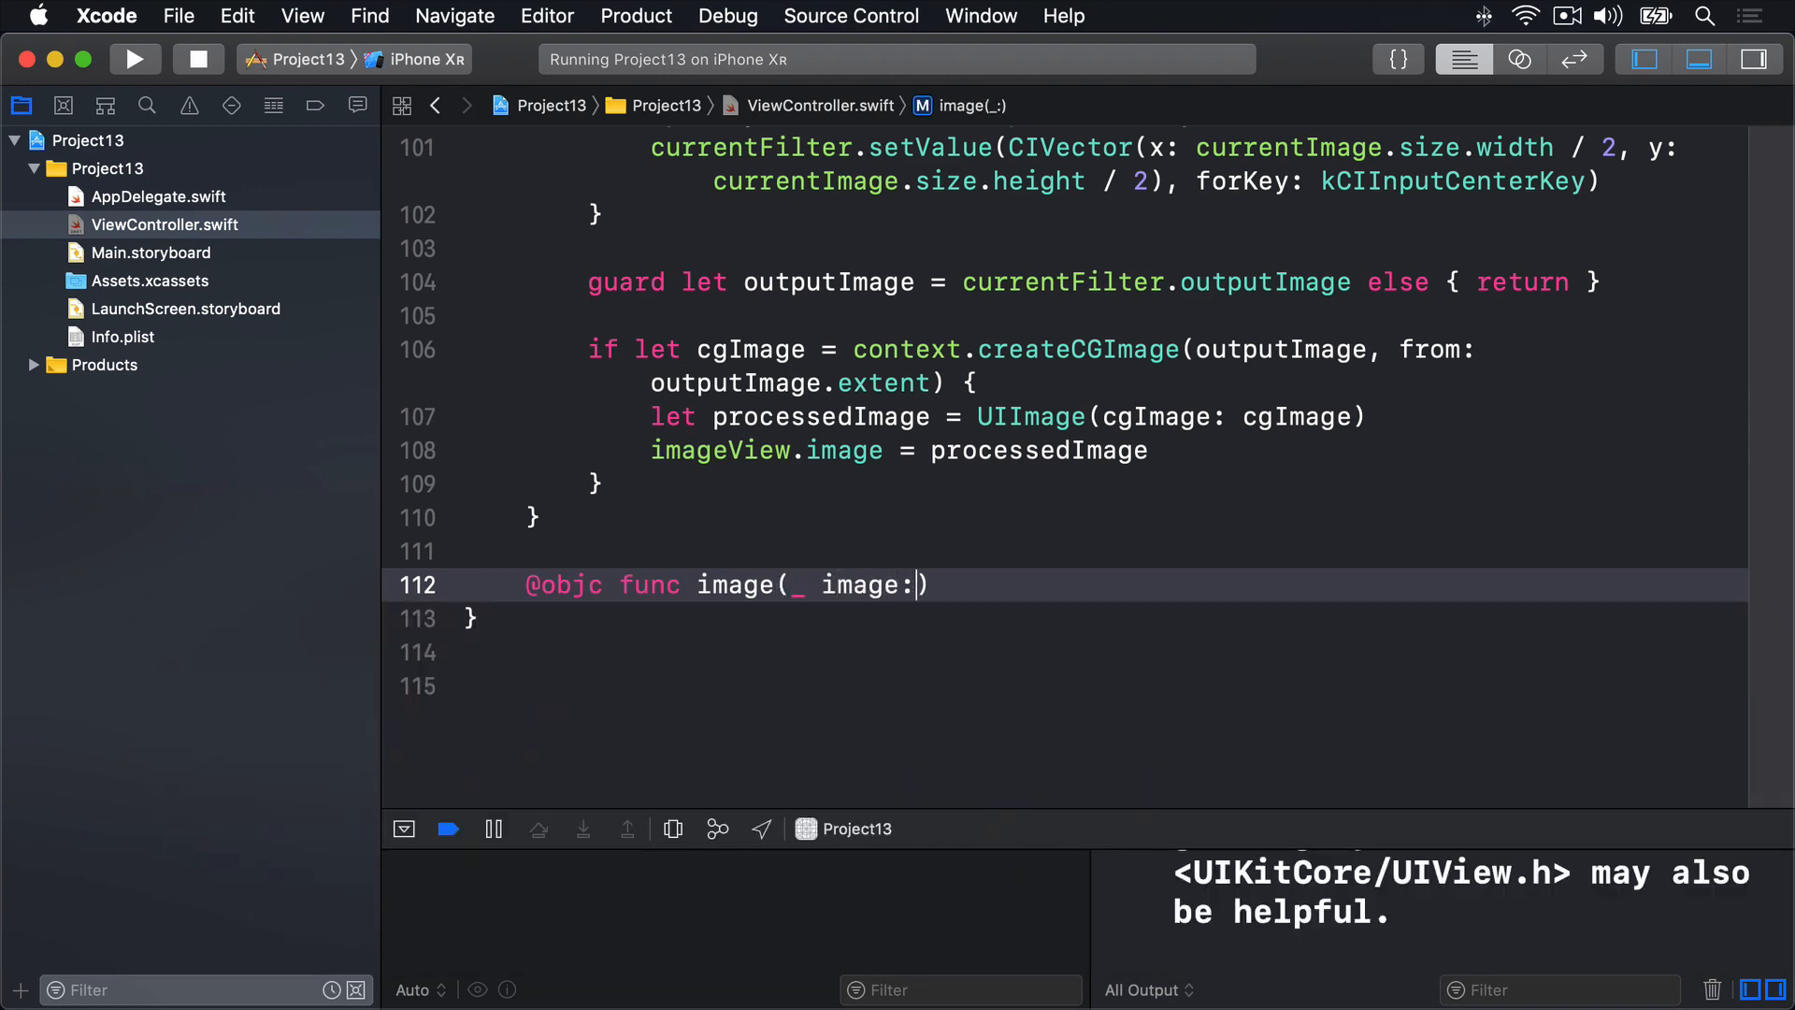
type("UIImage")
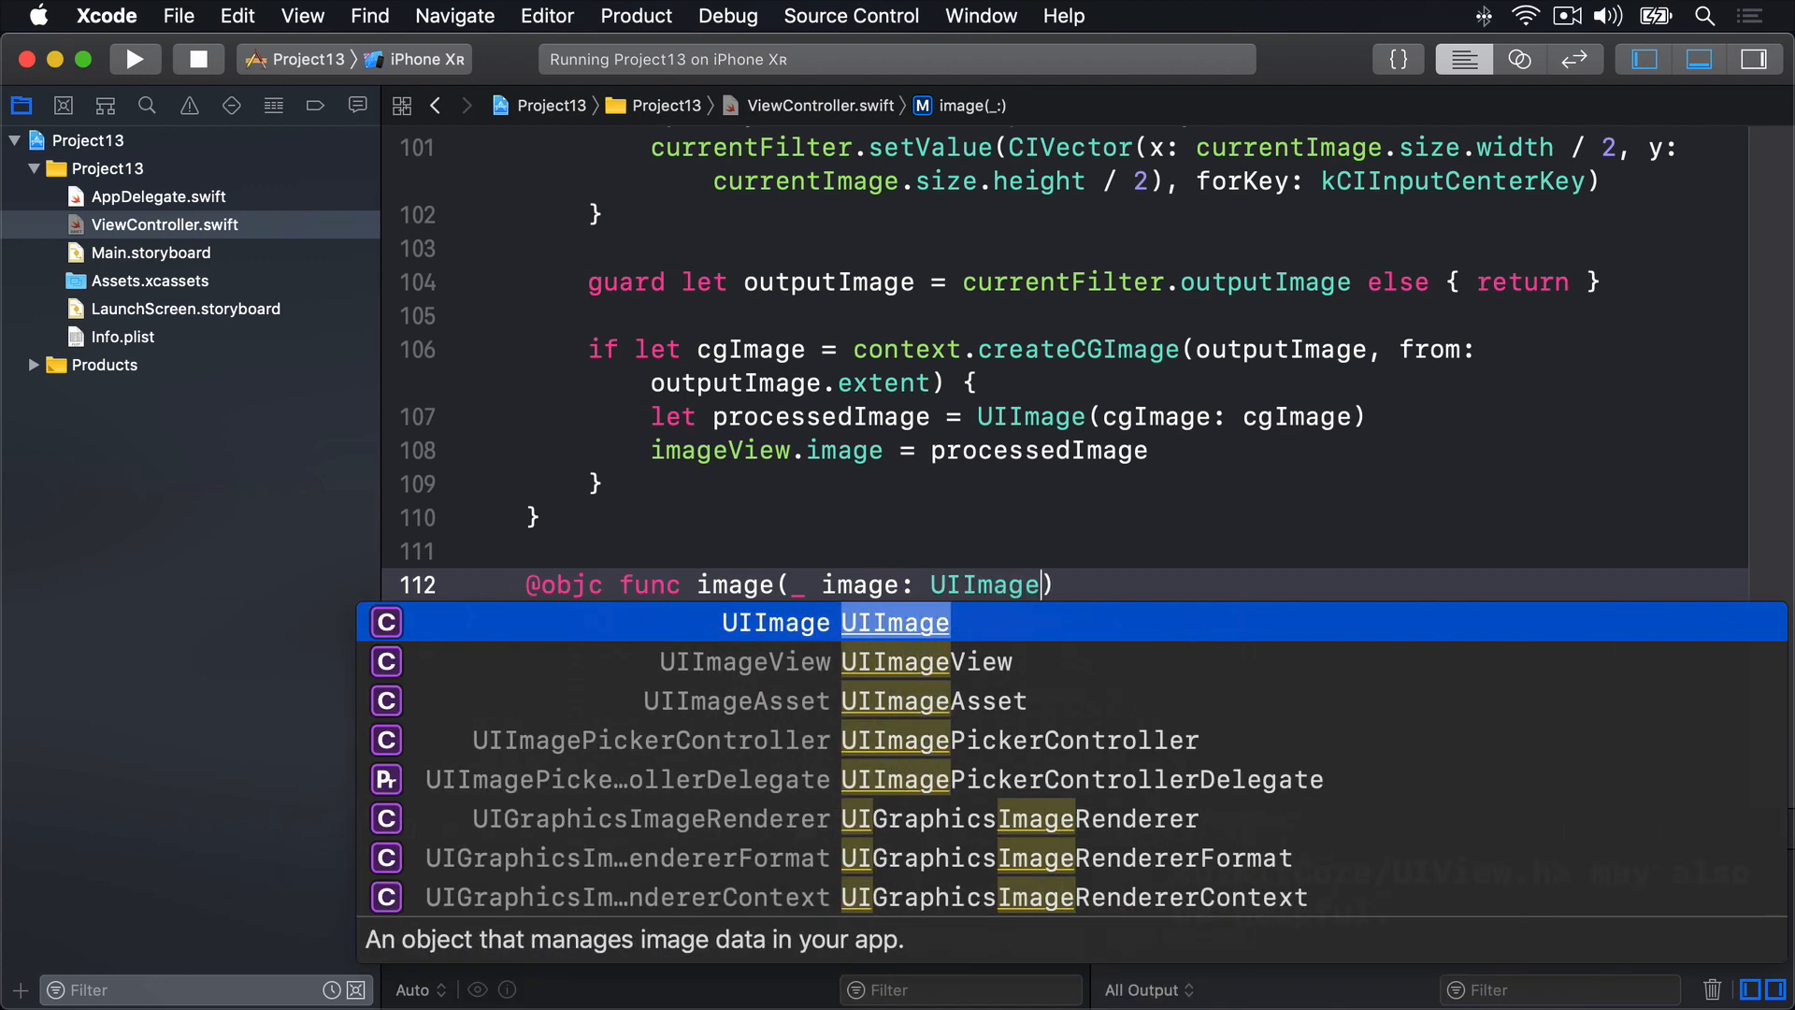
type(", did")
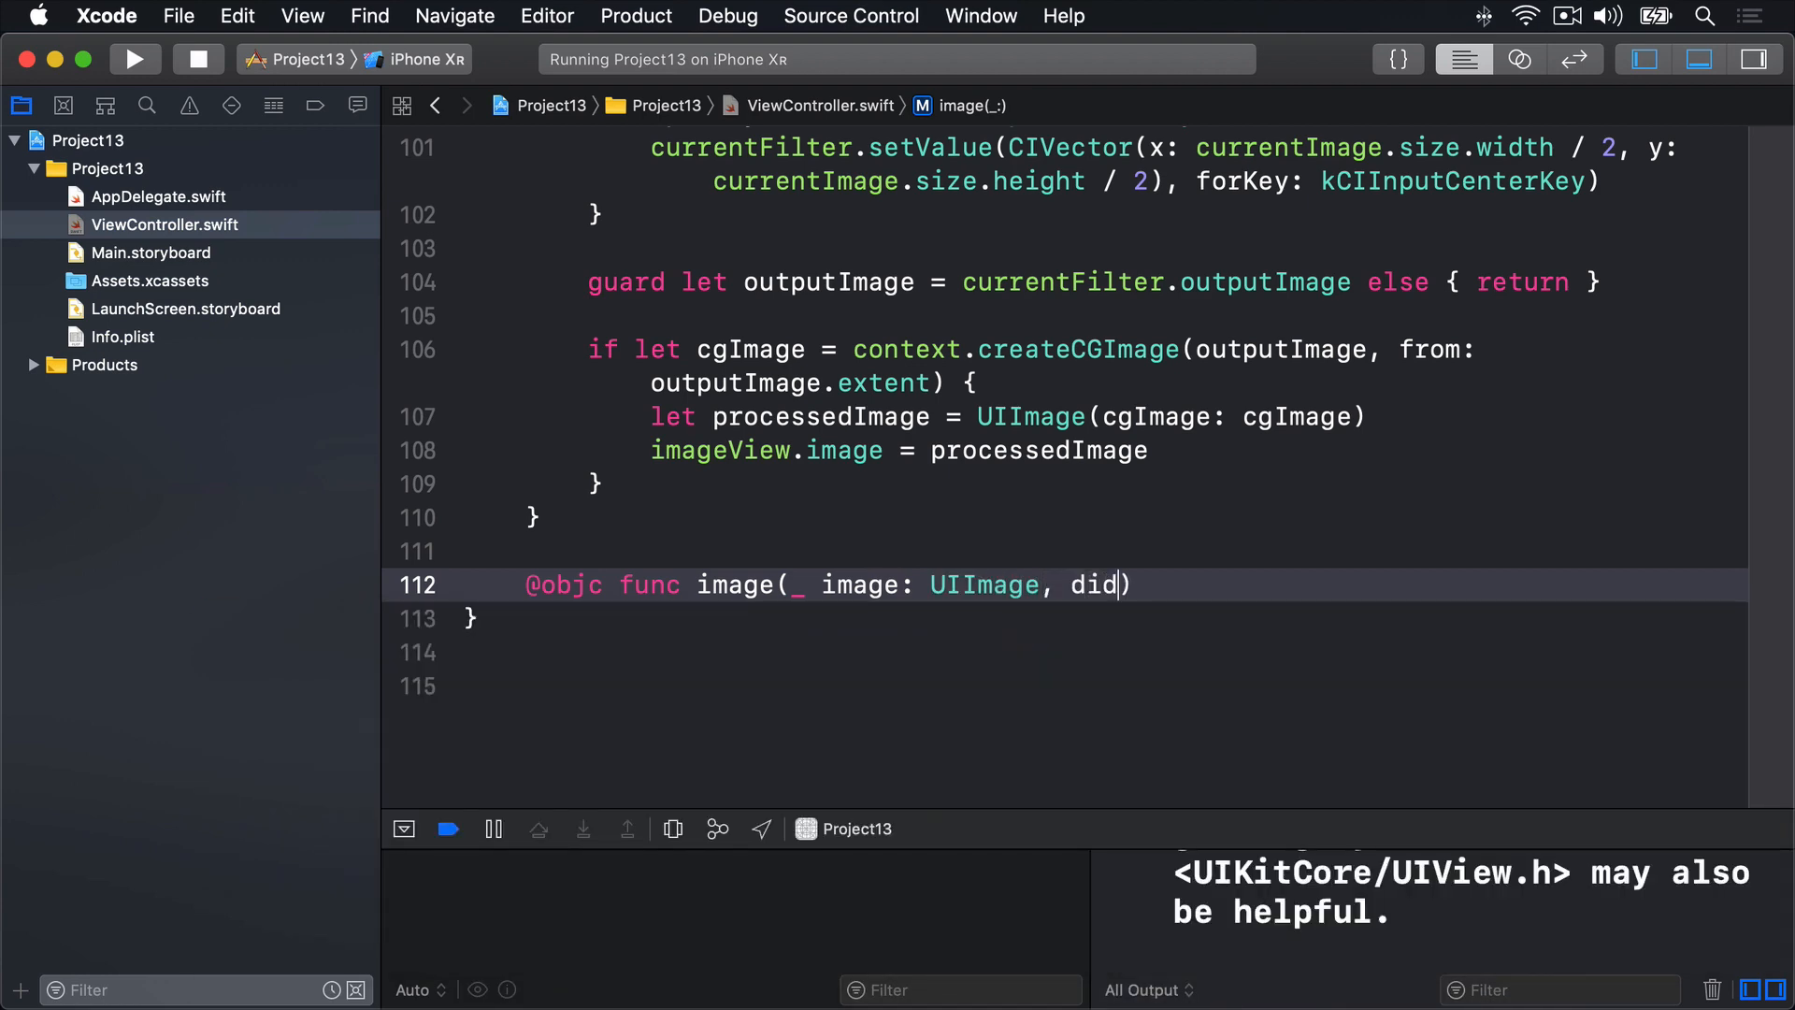
type("FinishSaving")
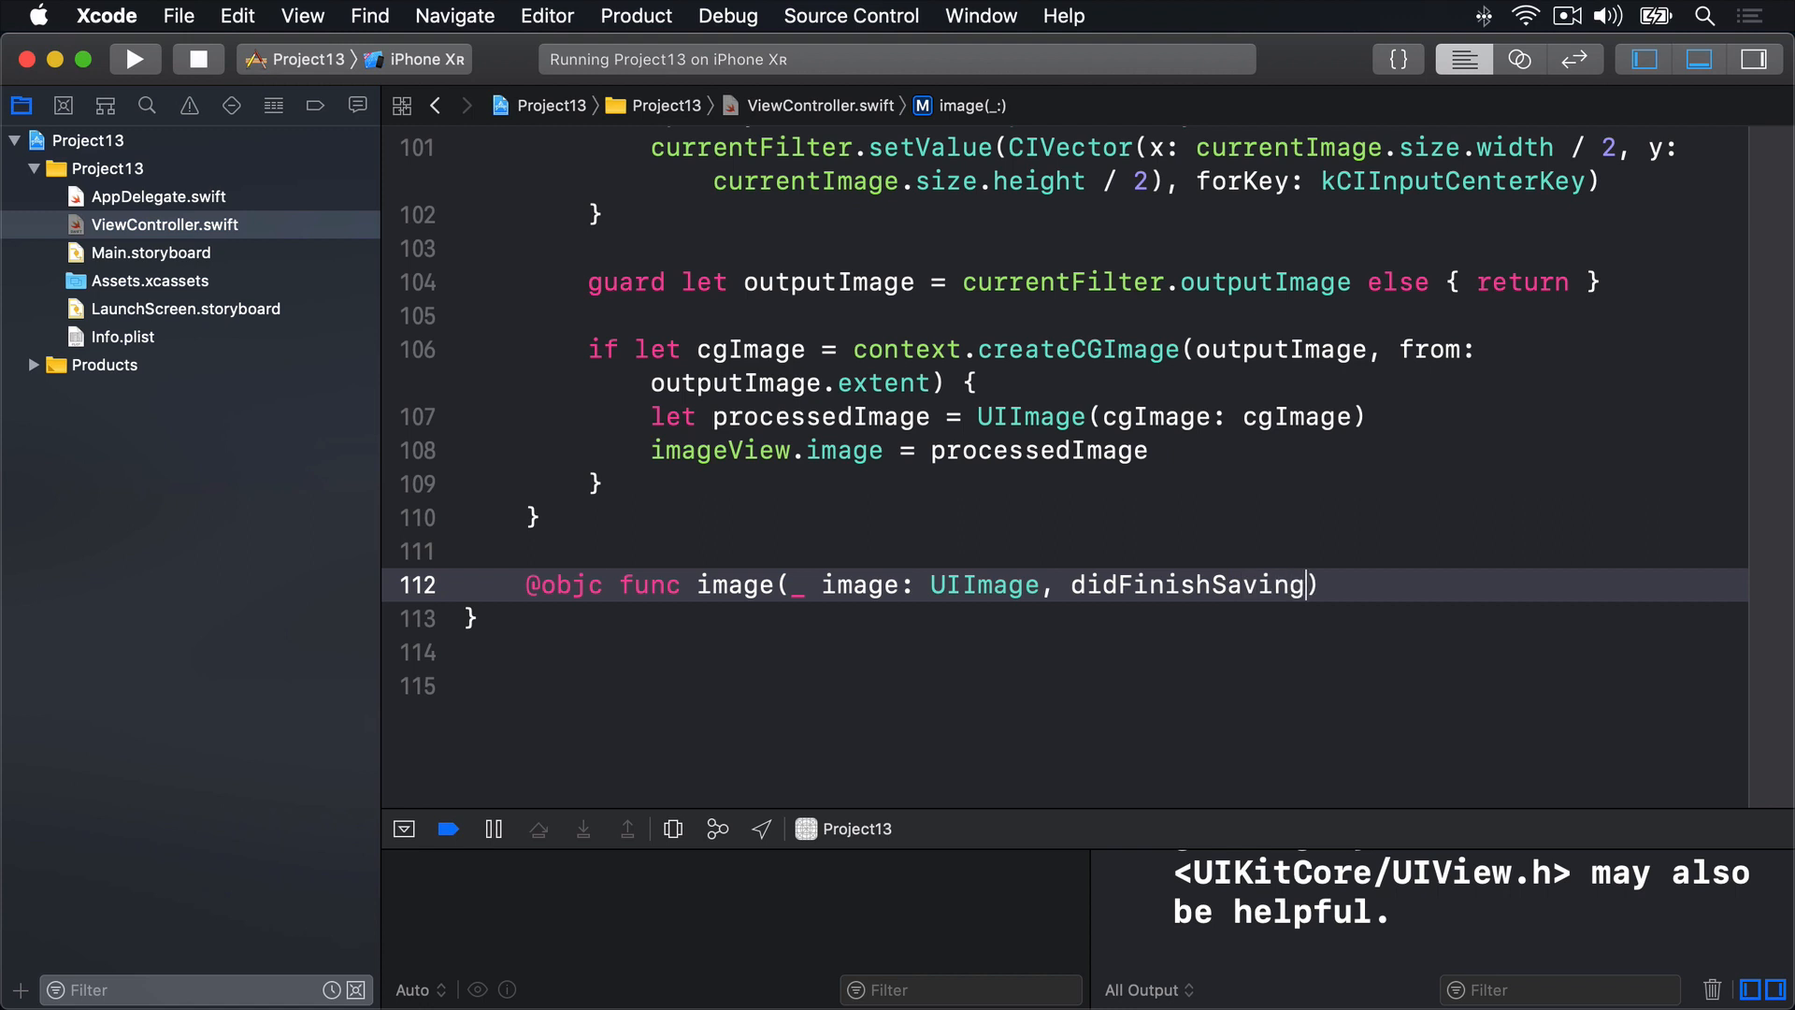
type("WithError")
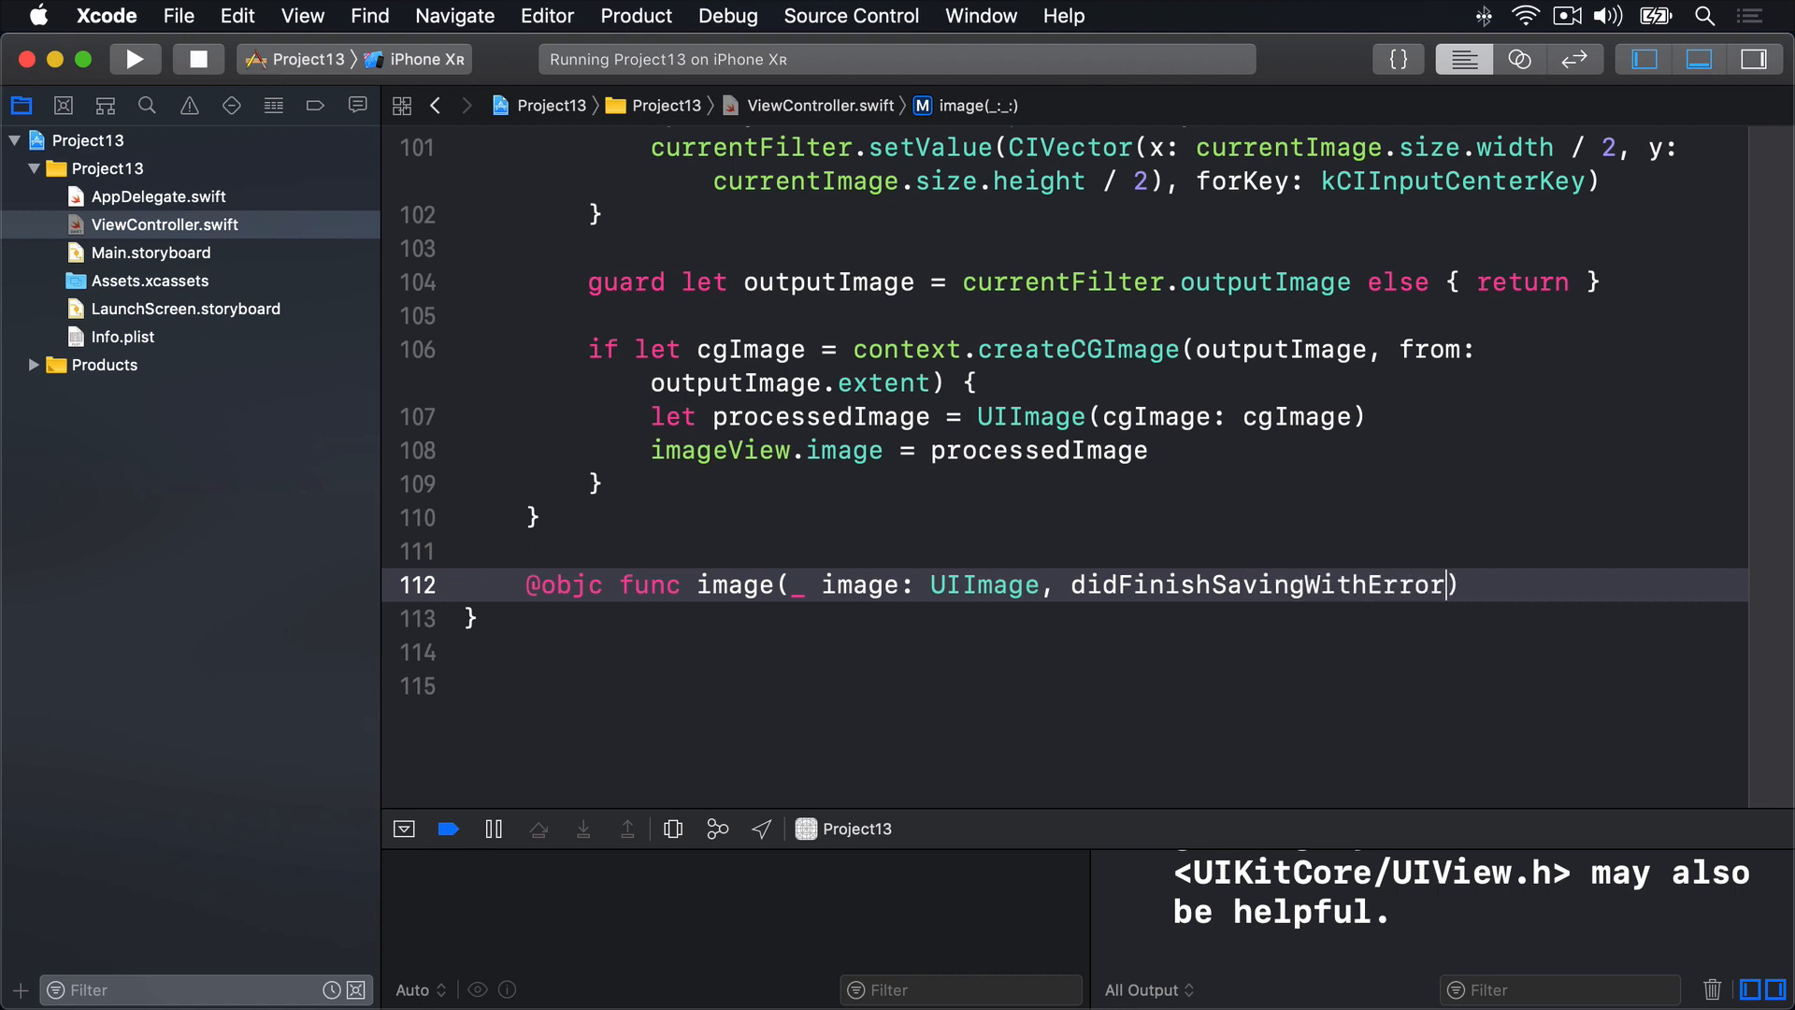
type("error: Error?")
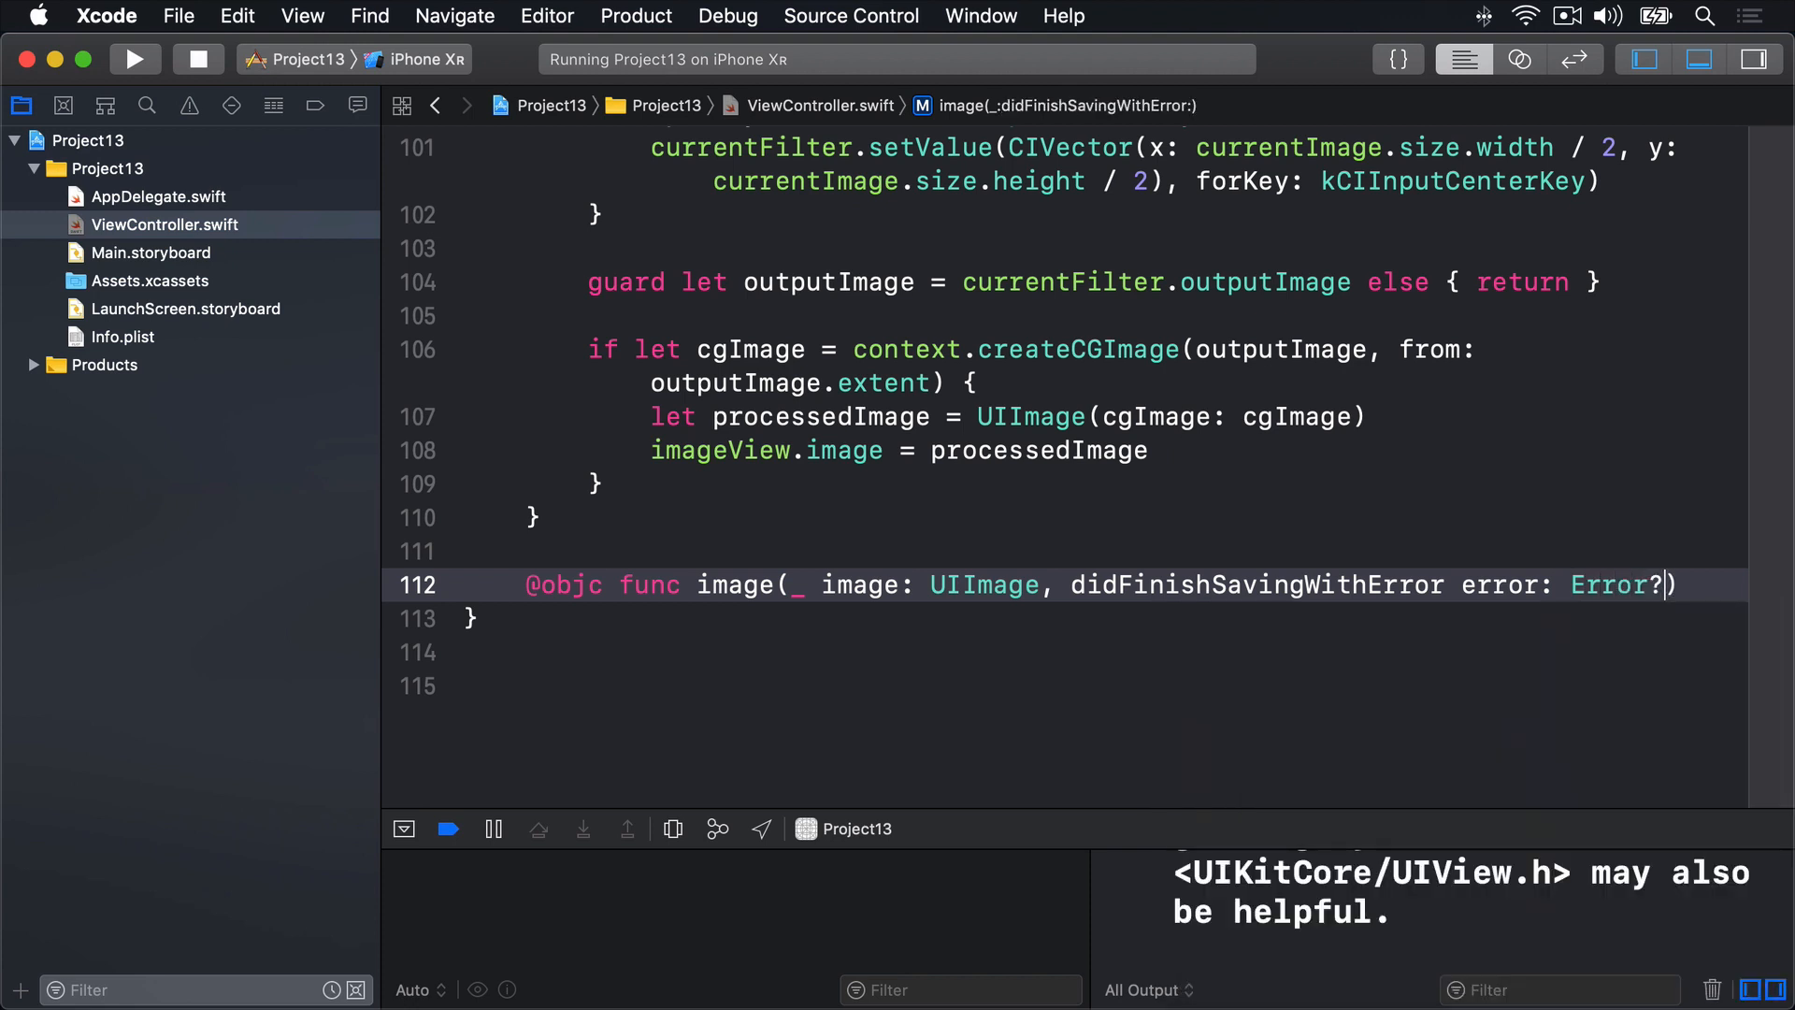
type(", c")
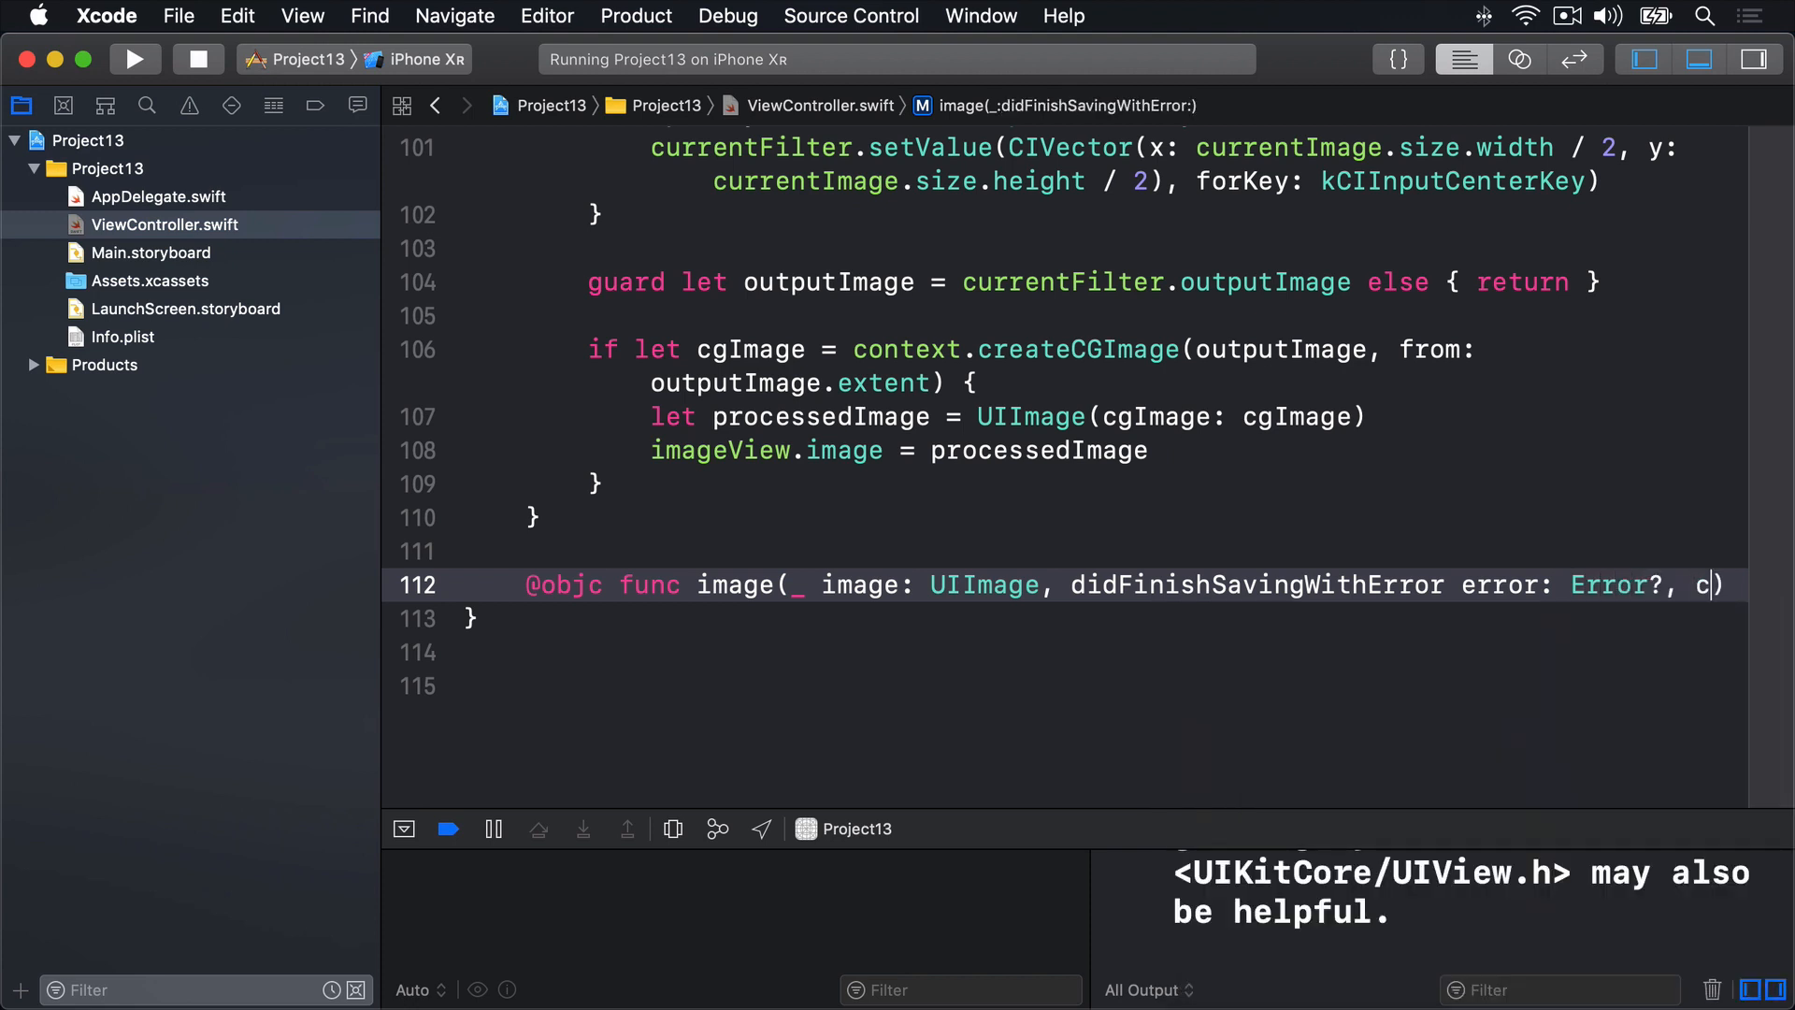
type("ontextInfo: UnsafeRawPointer")
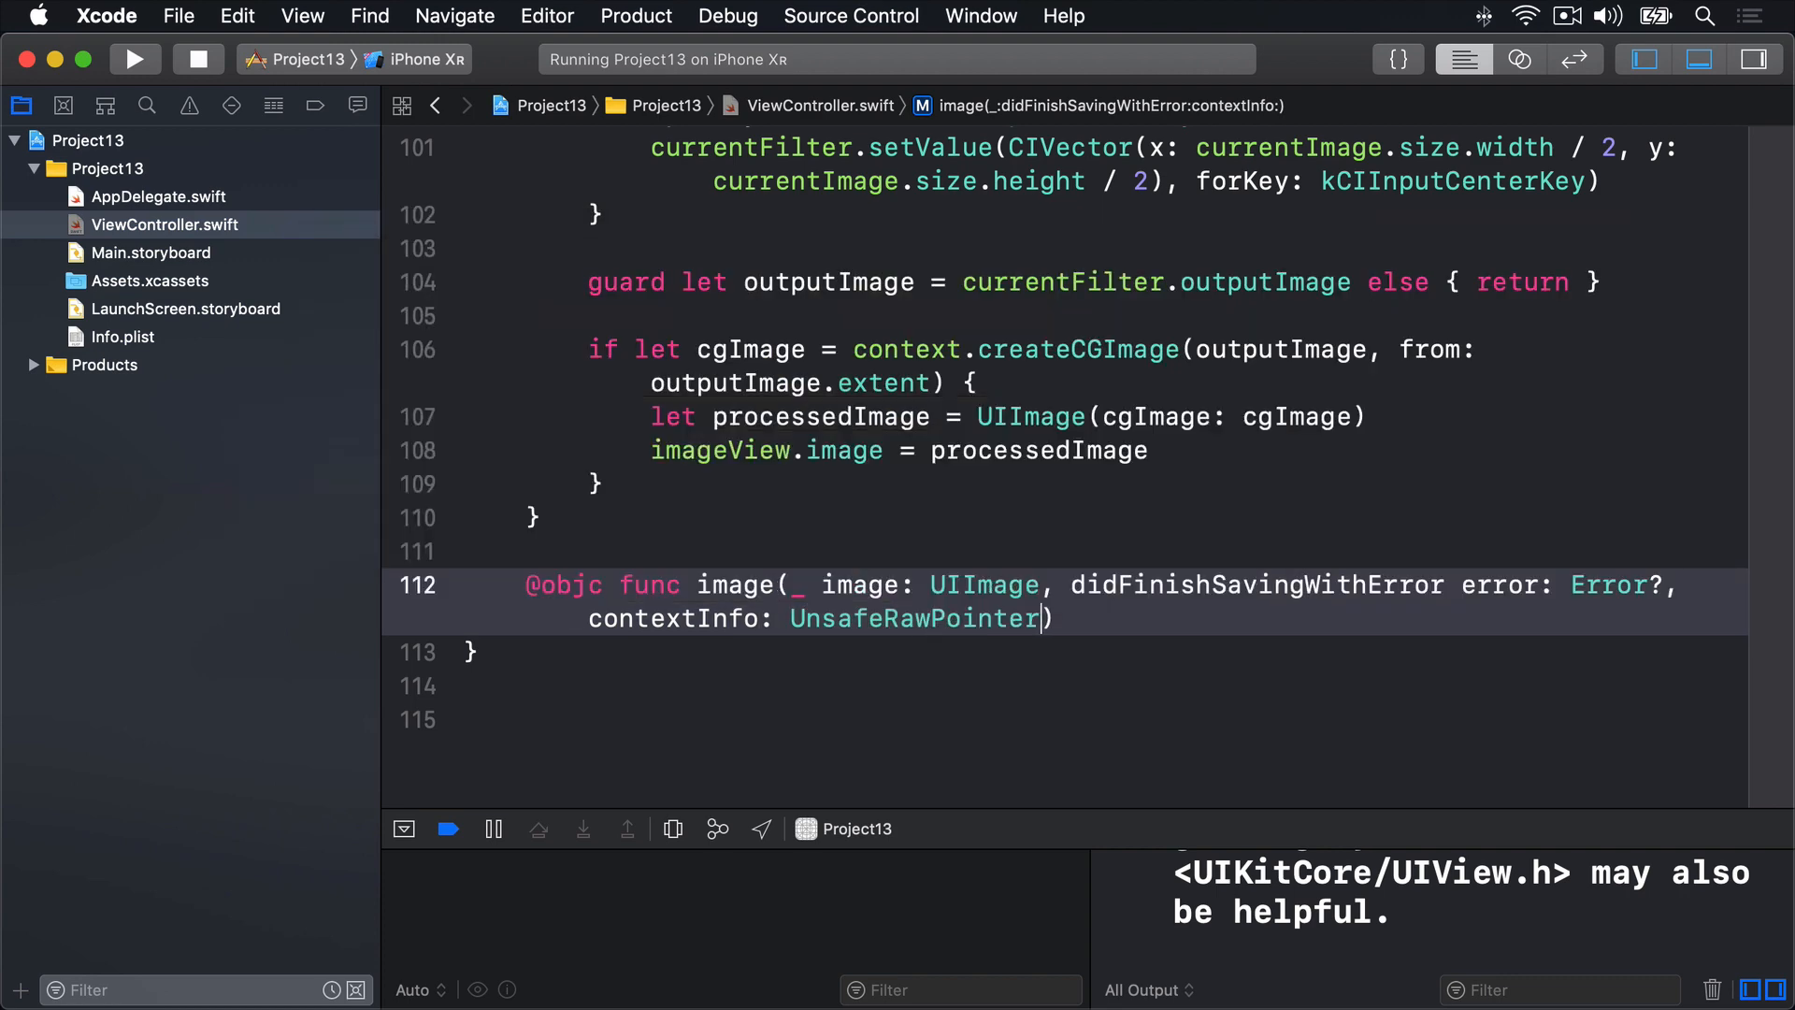
type("{")
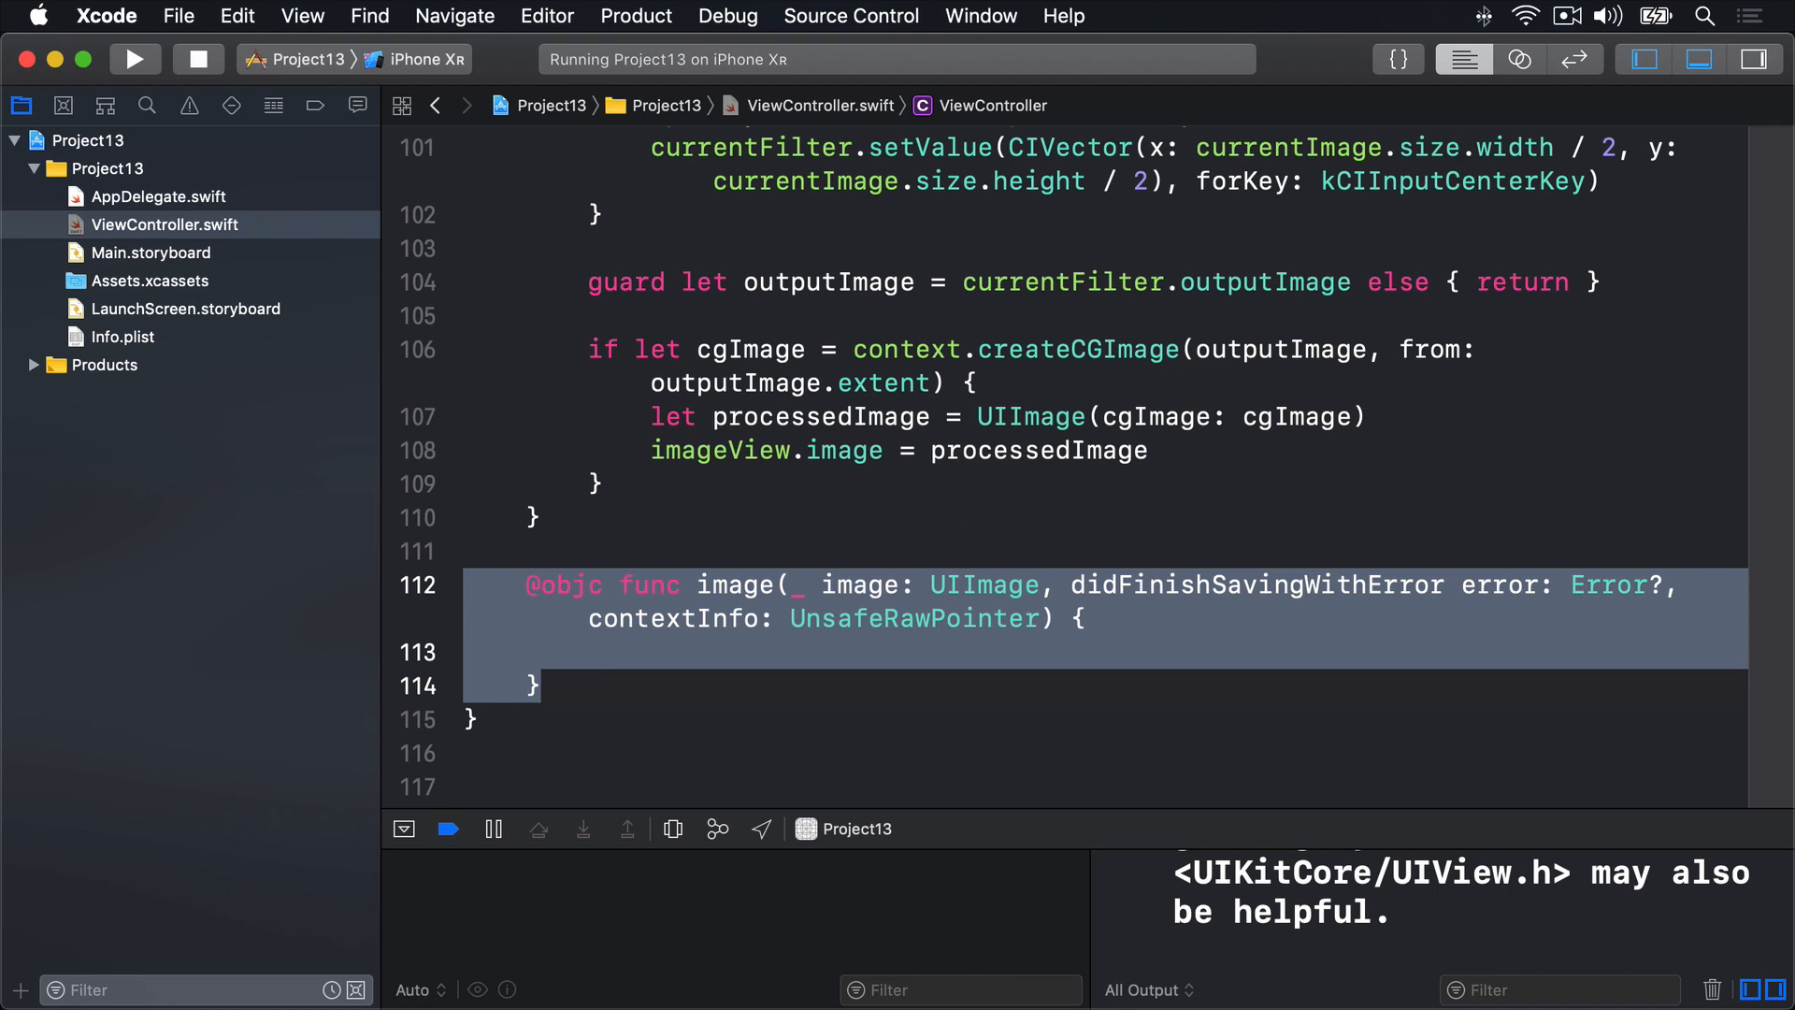
mouse_move(555, 478)
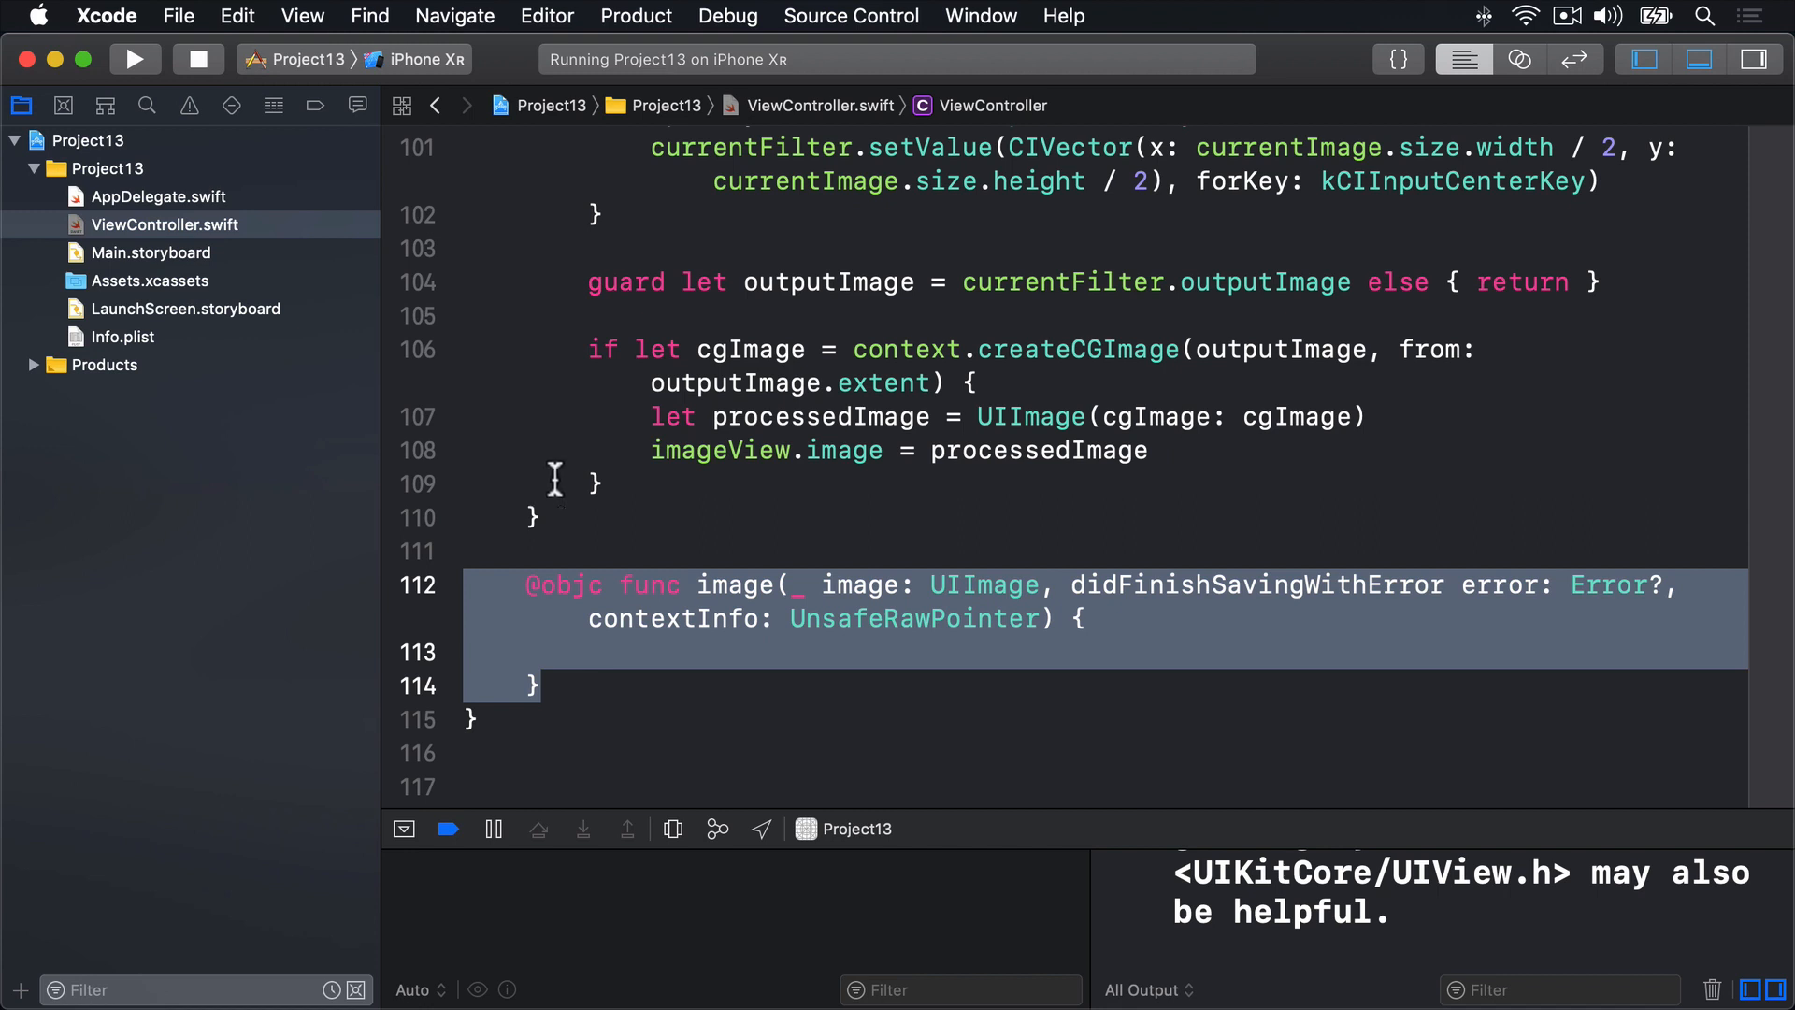
double_click(734, 585)
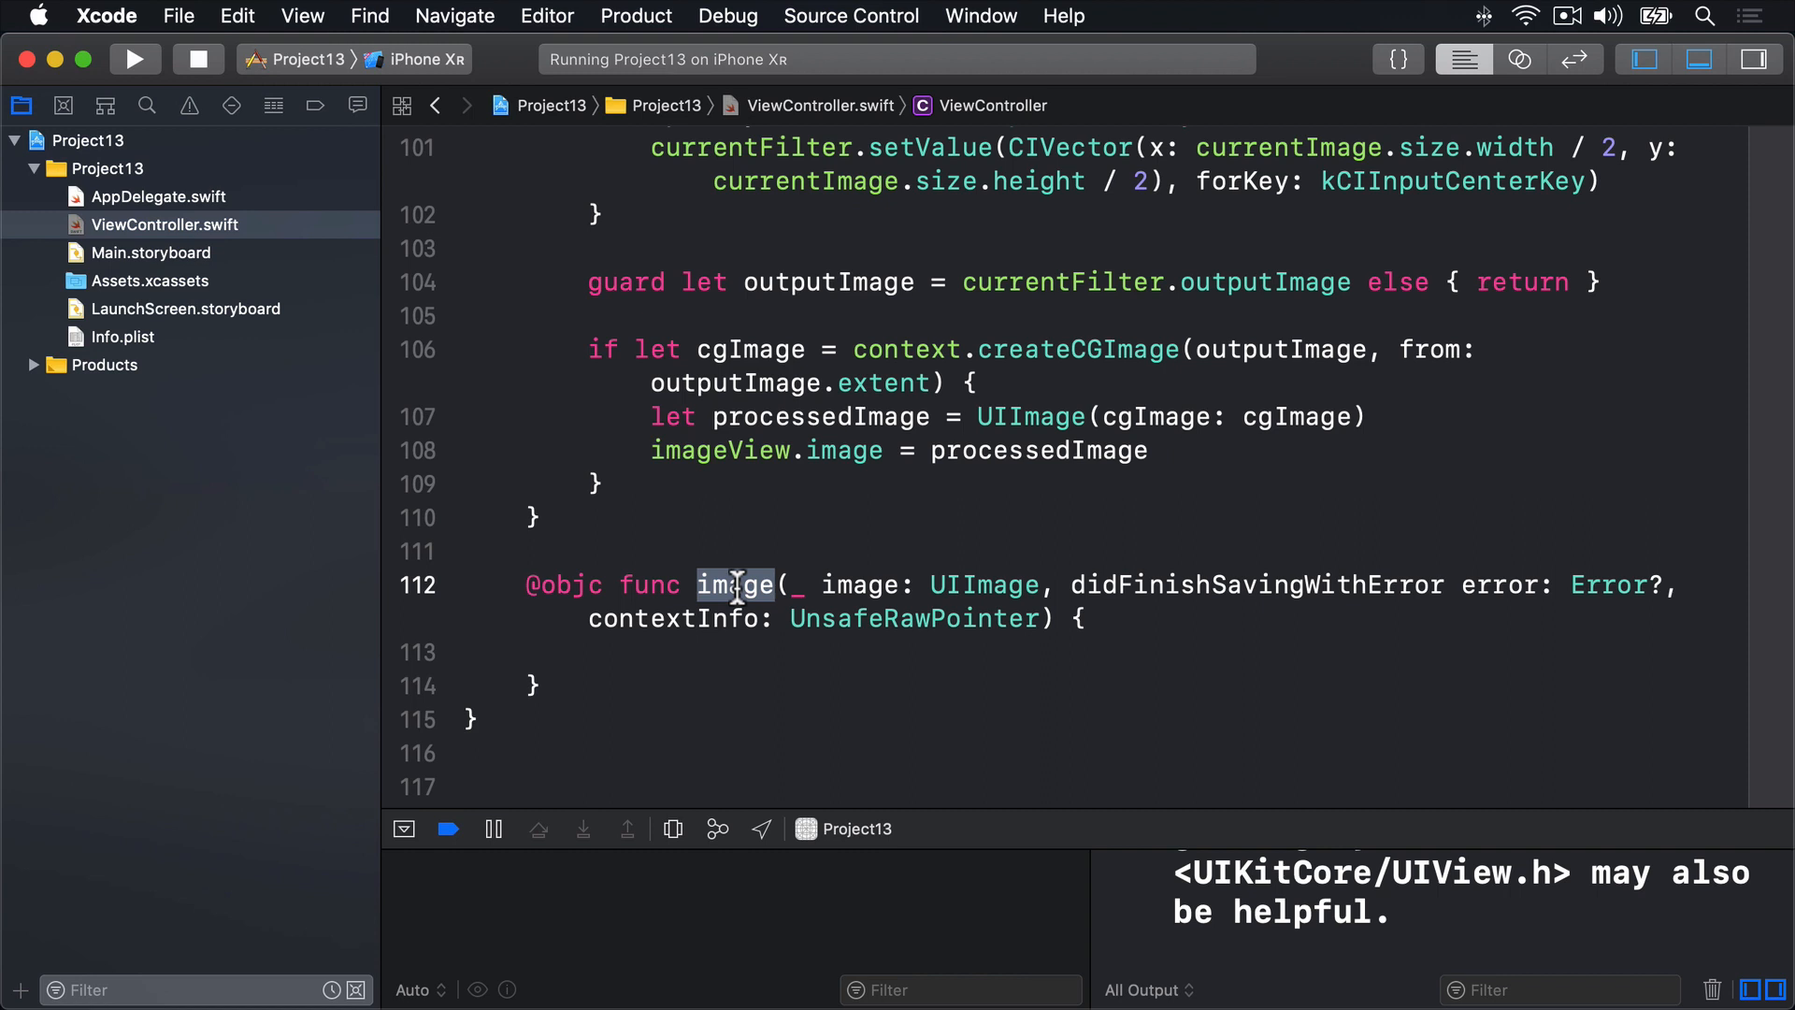
double_click(1256, 585)
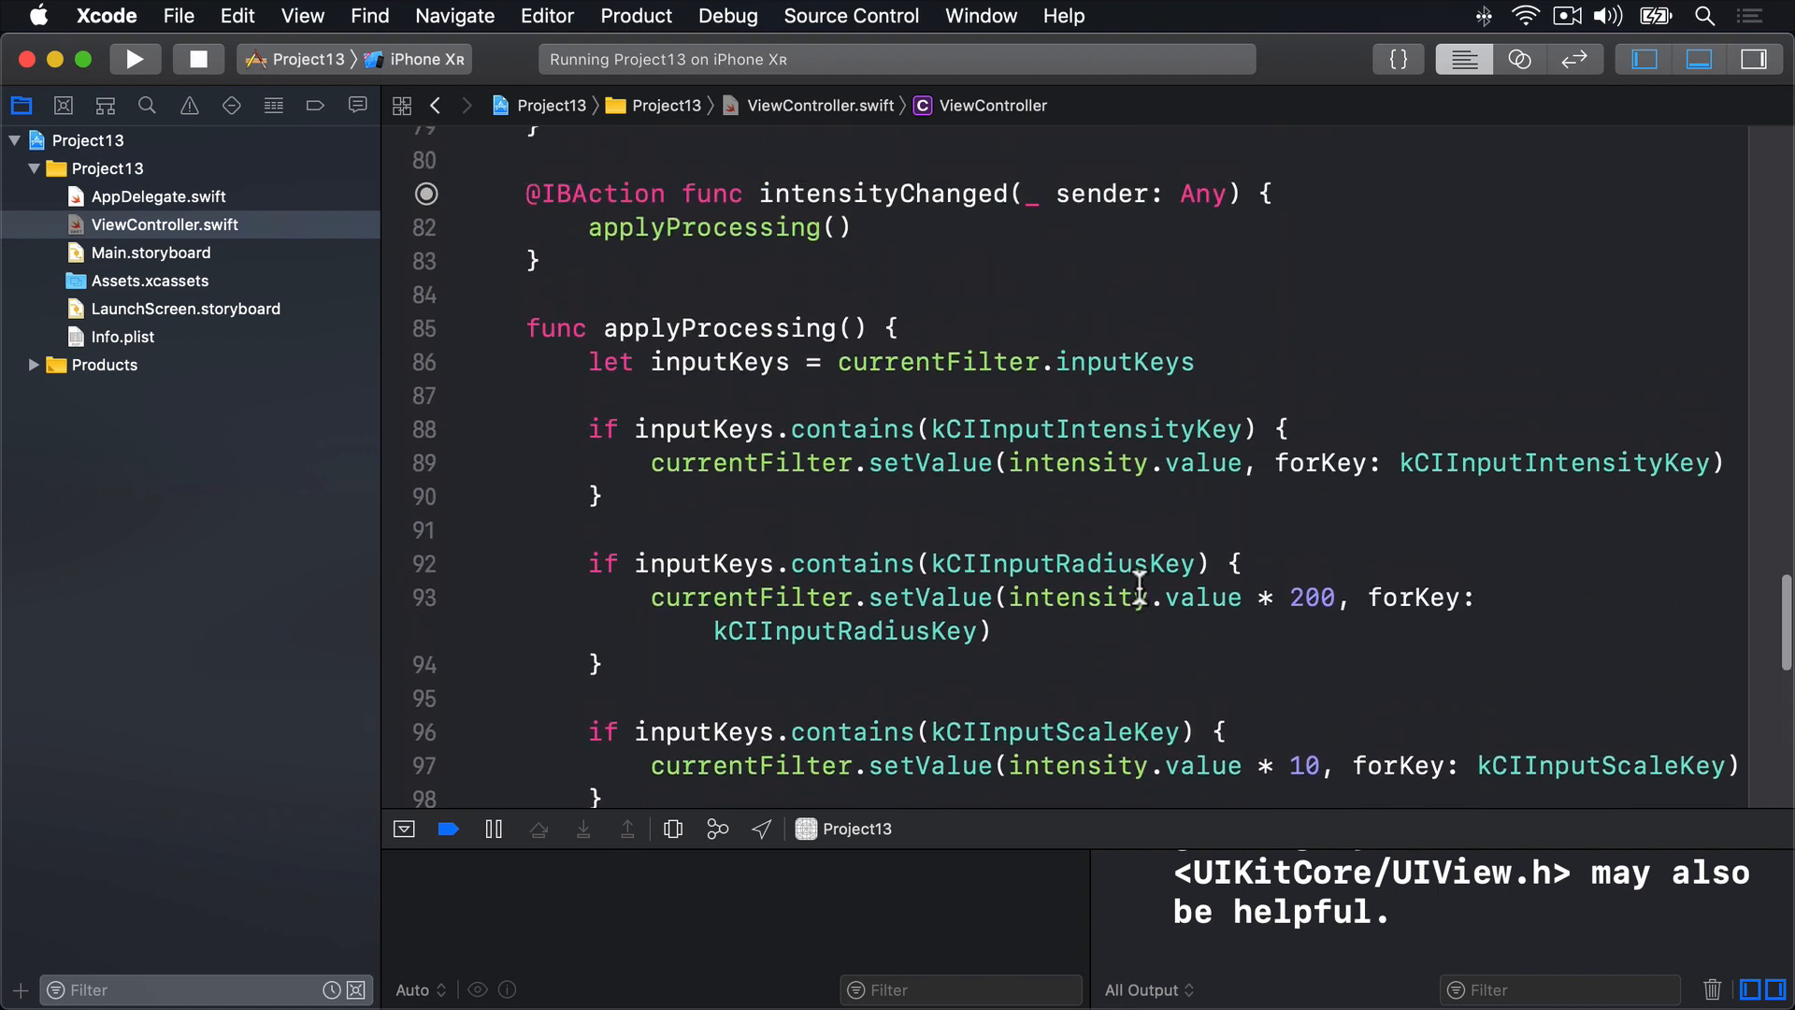
- Call UIImageWriteToSavedPhotosAlbum(imageView.image!, self, #selector(image(_:didFinishSavingWithError:contextInfo:)), nil) in save(_:)
scroll("up", 3)
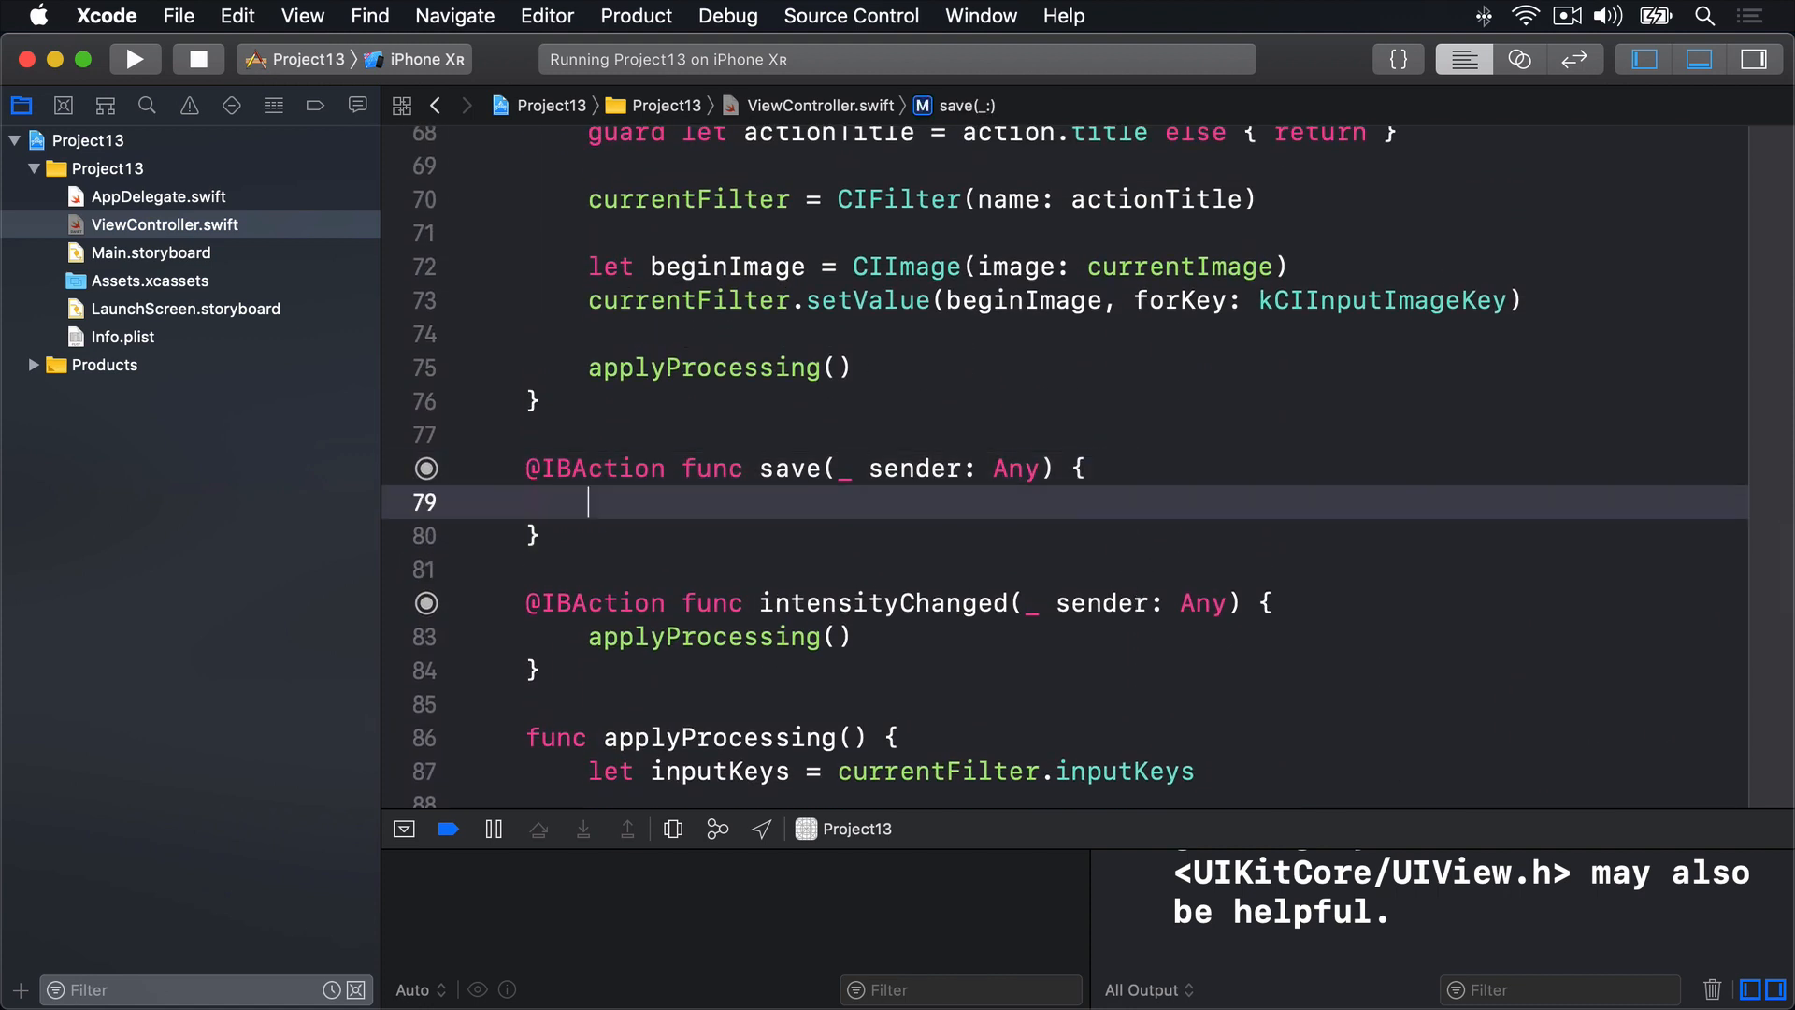
type("UIImage")
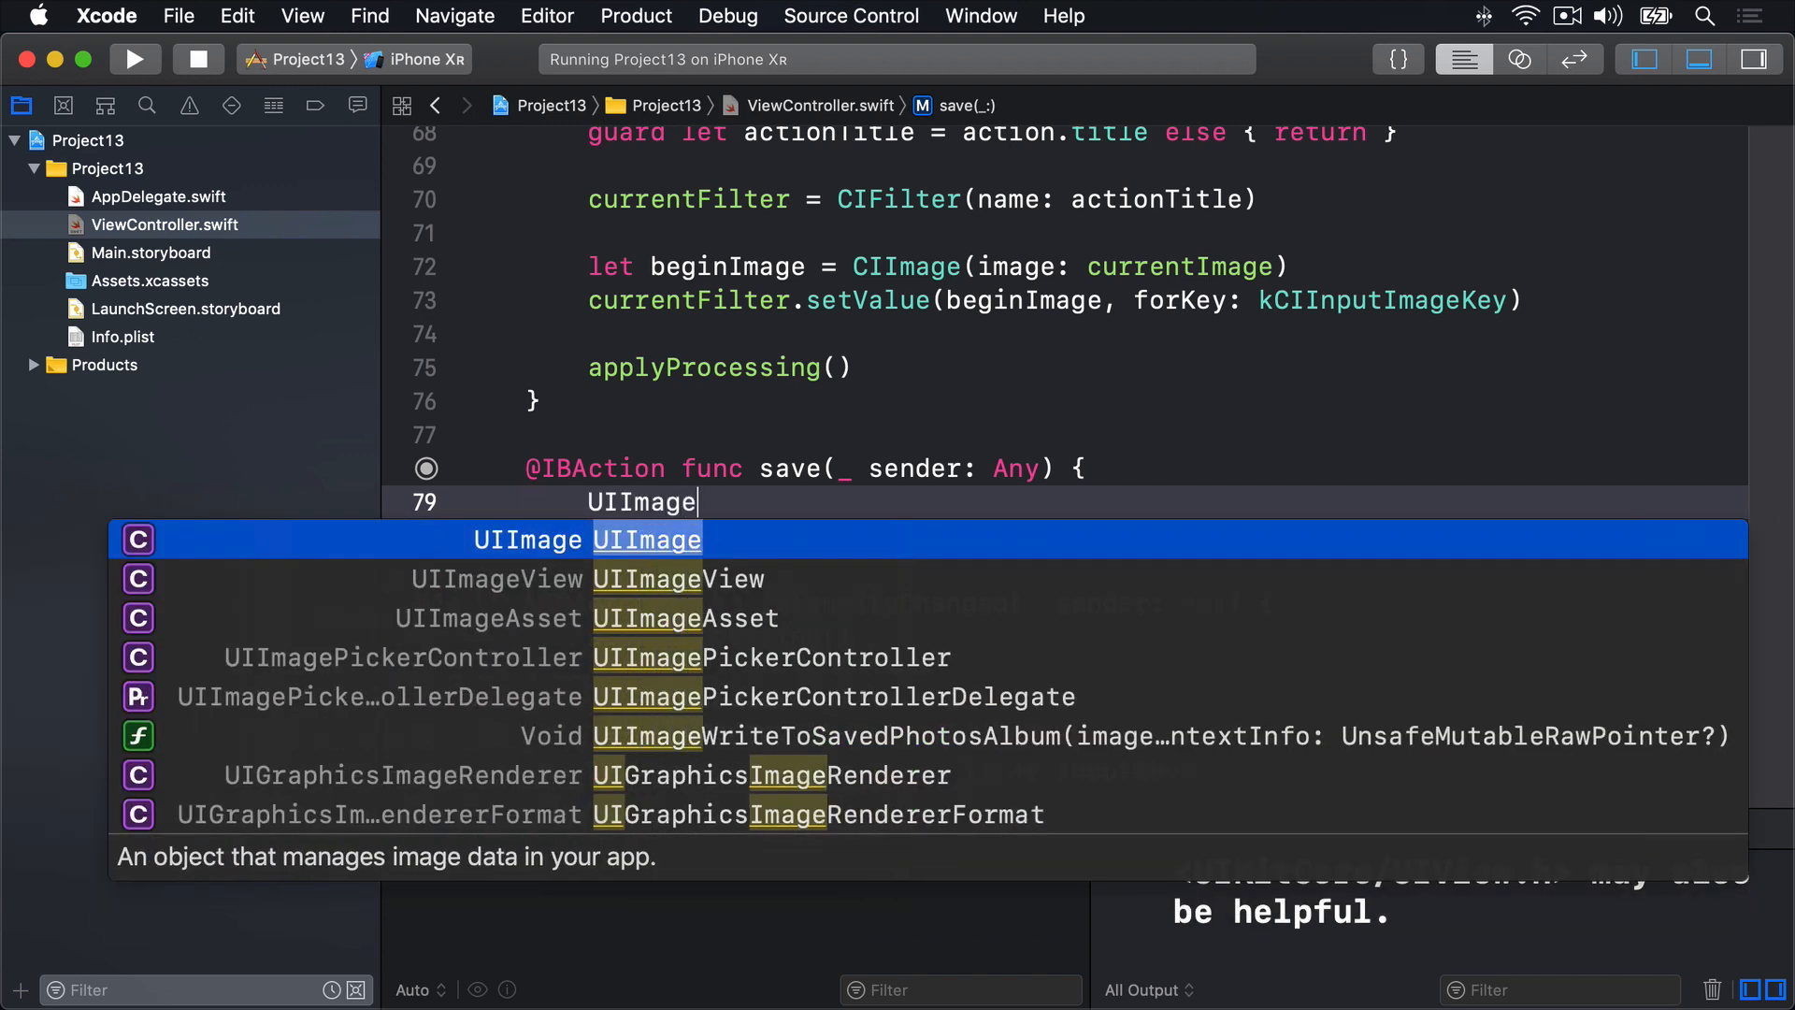
type("WriteToSavedPhotosAlbum(")
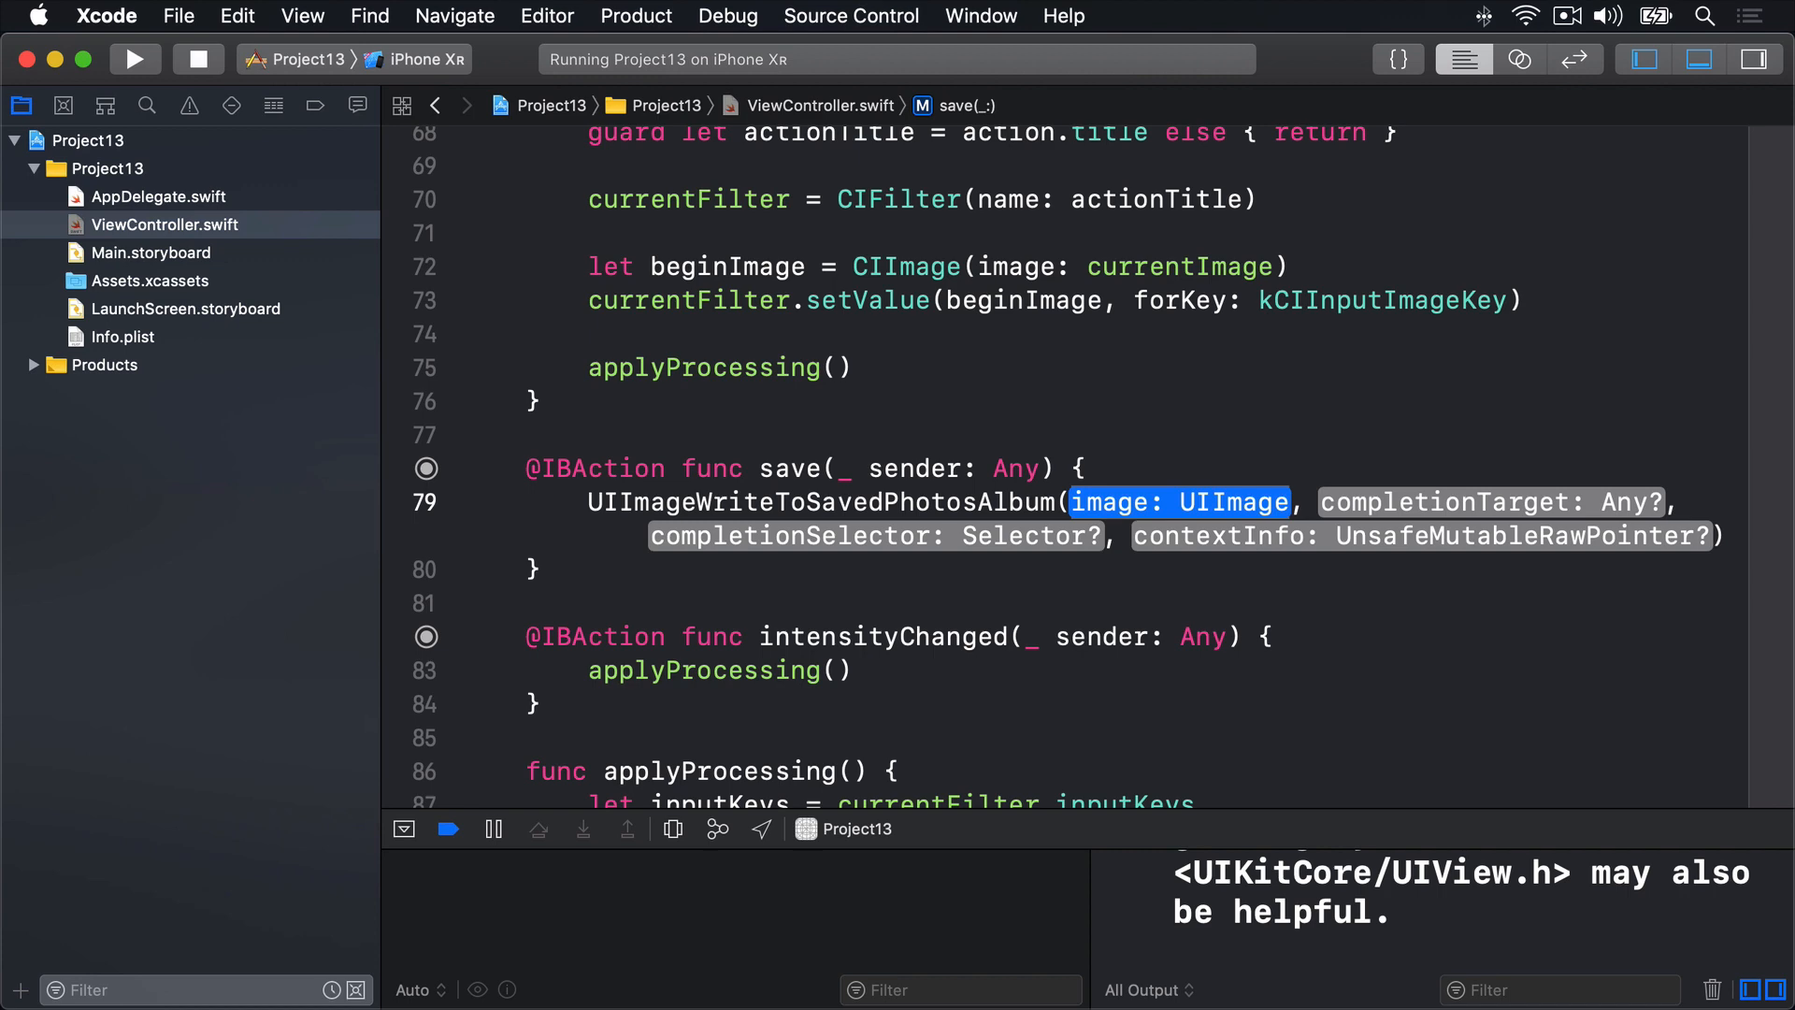
type("image")
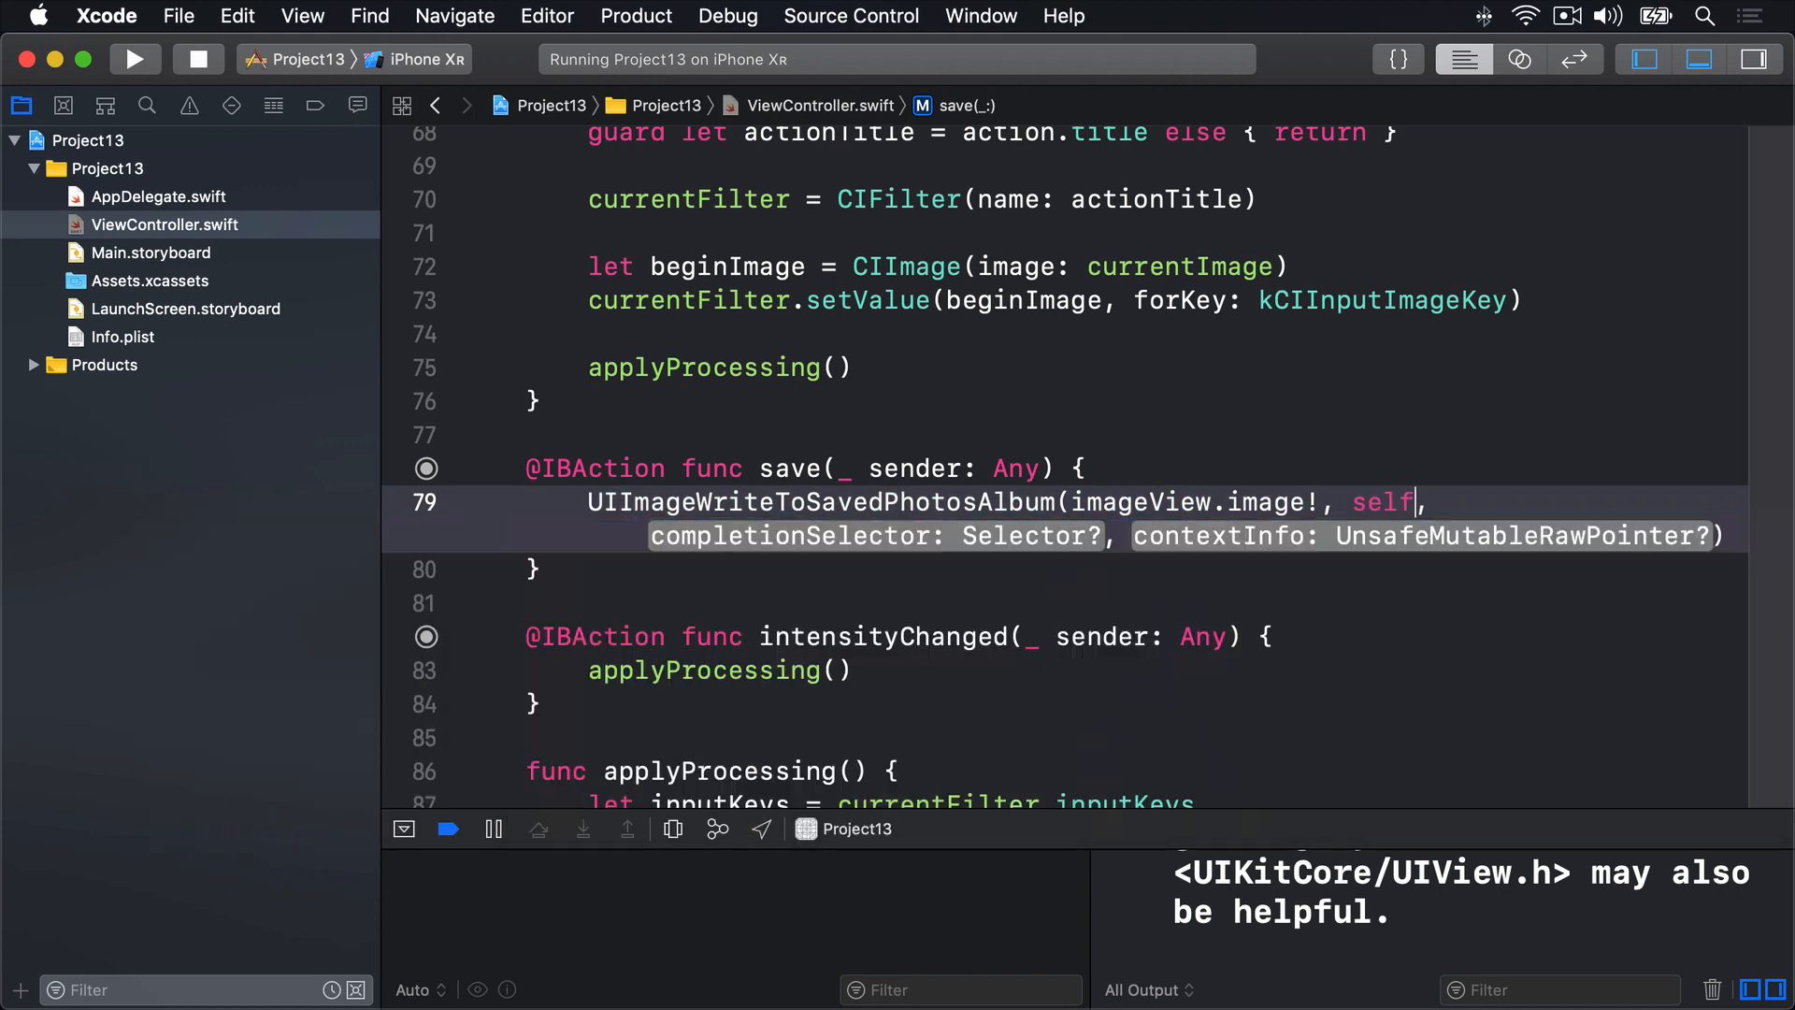
double_click(876, 535)
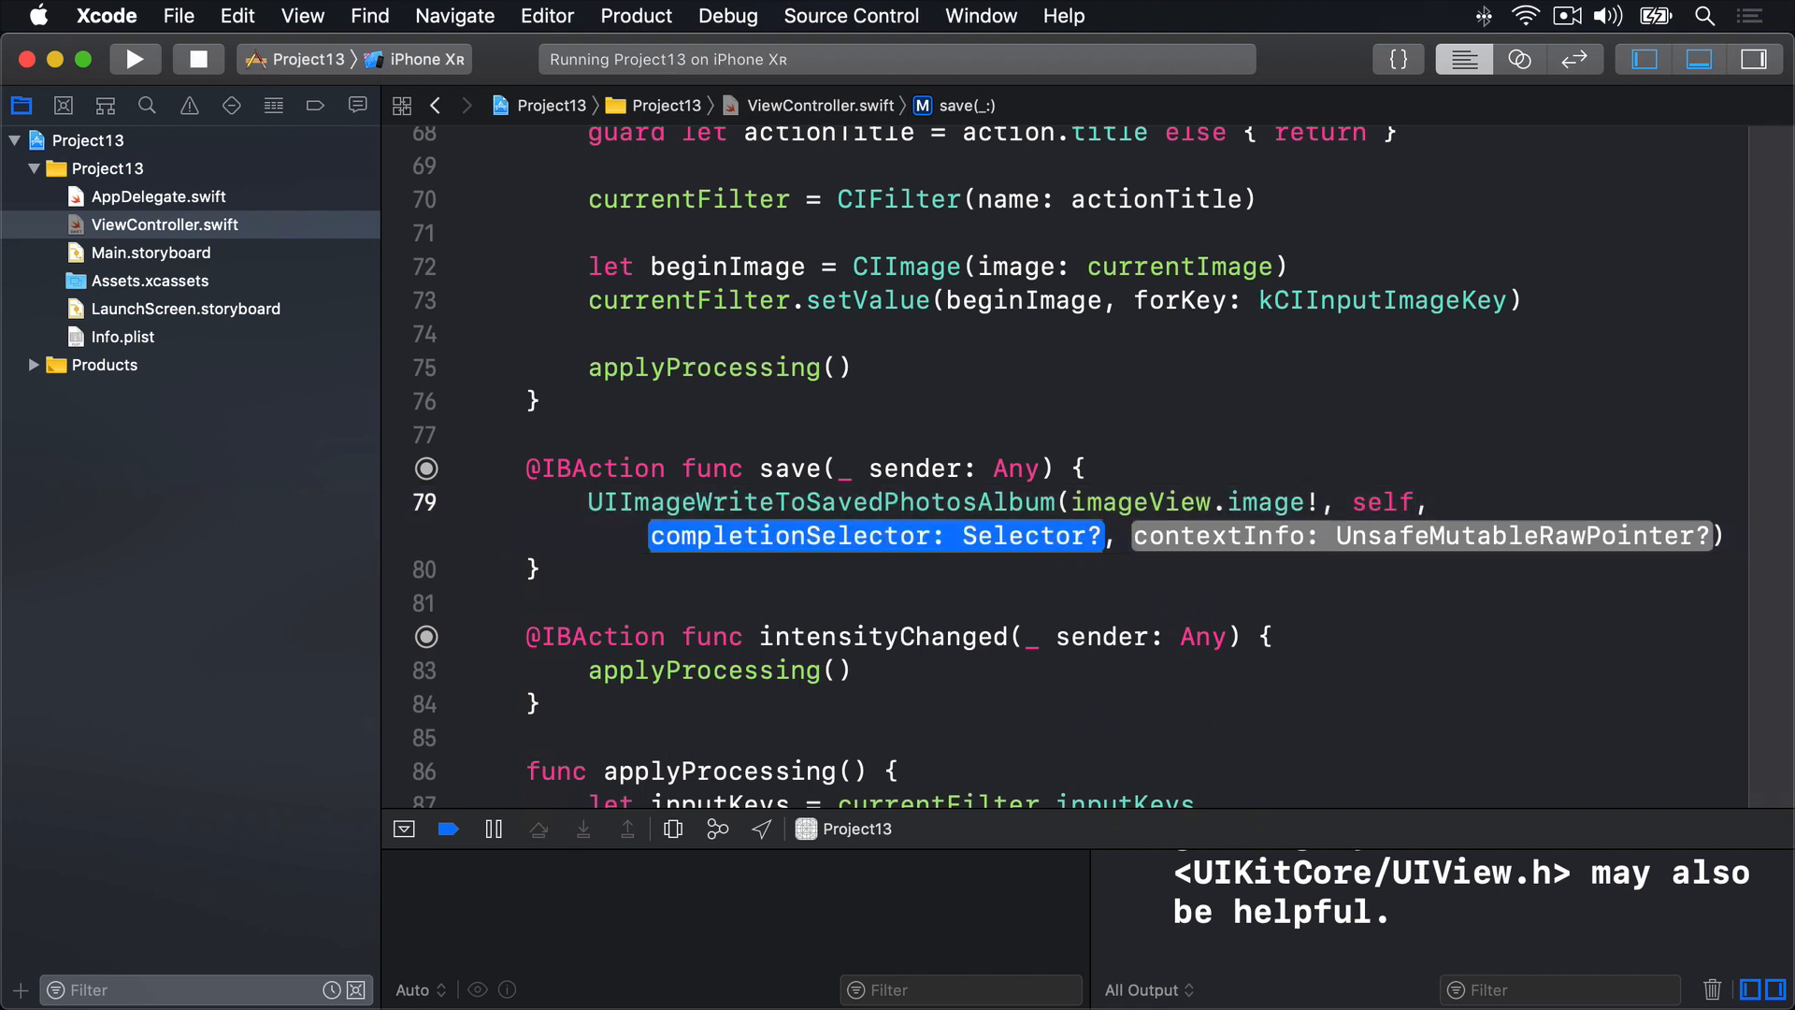
type("#selector")
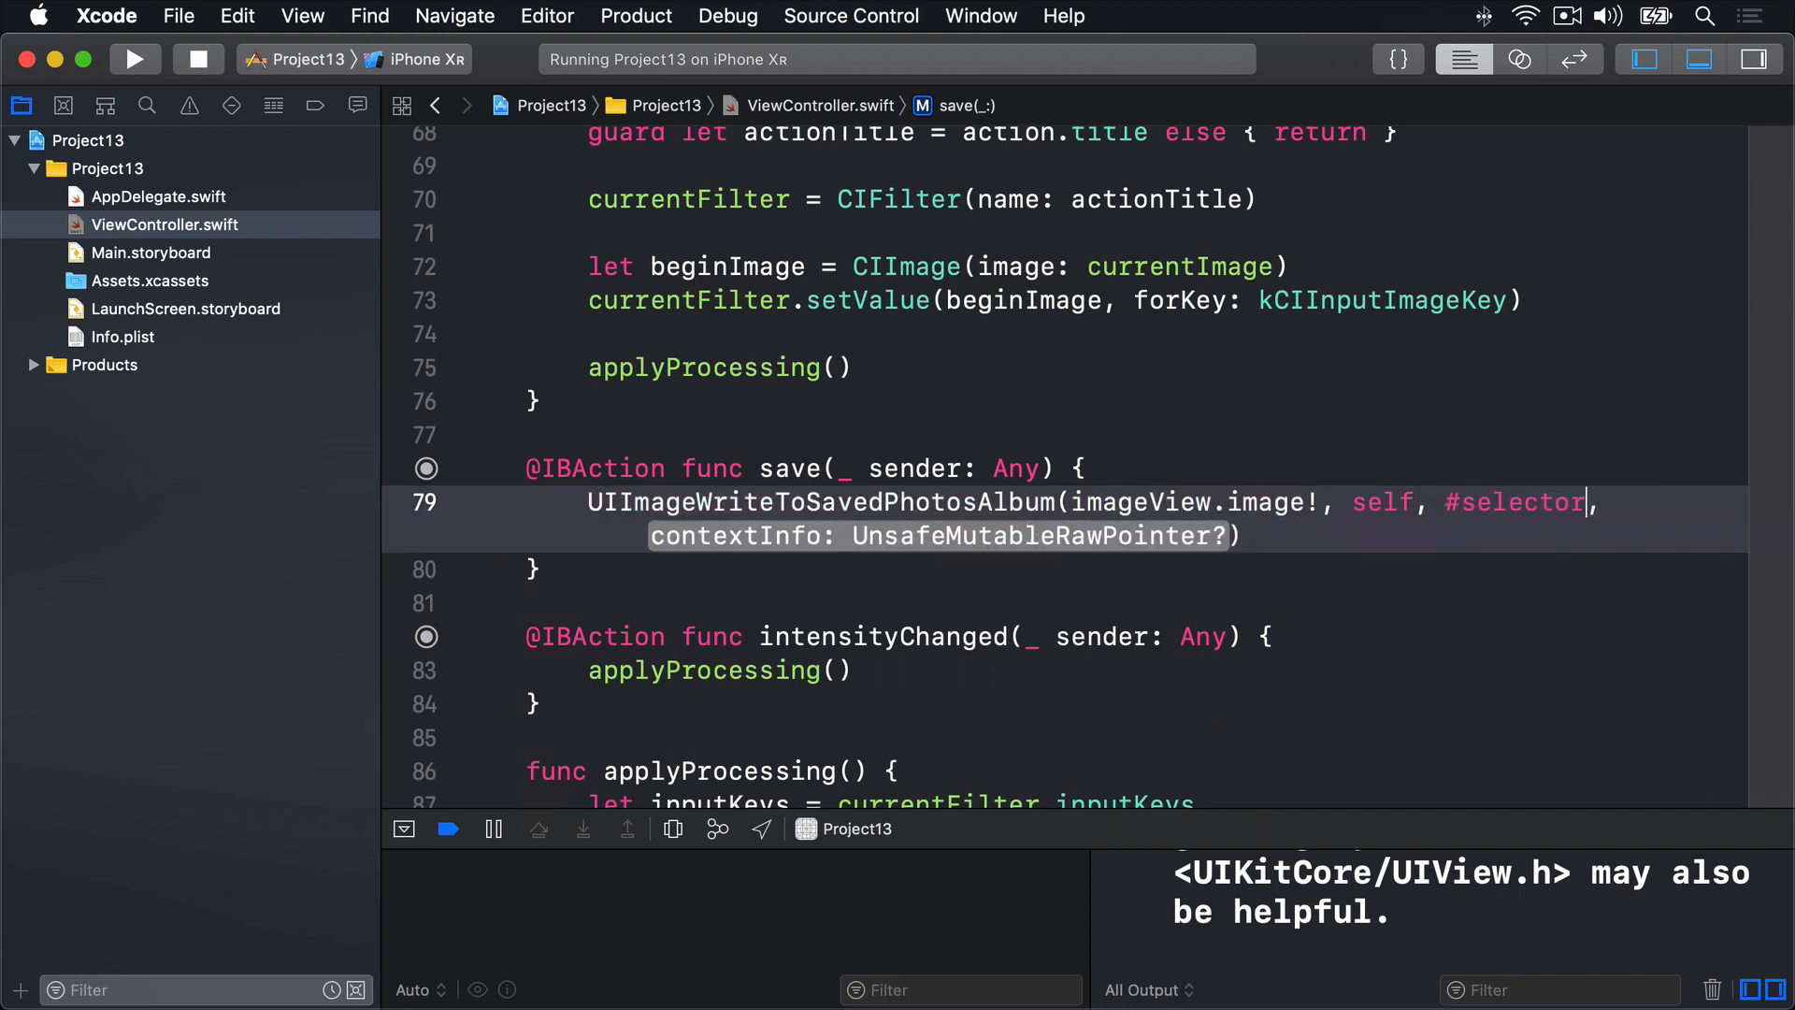
type("(image(_:didFinishSavingWithError:contextInfo:")
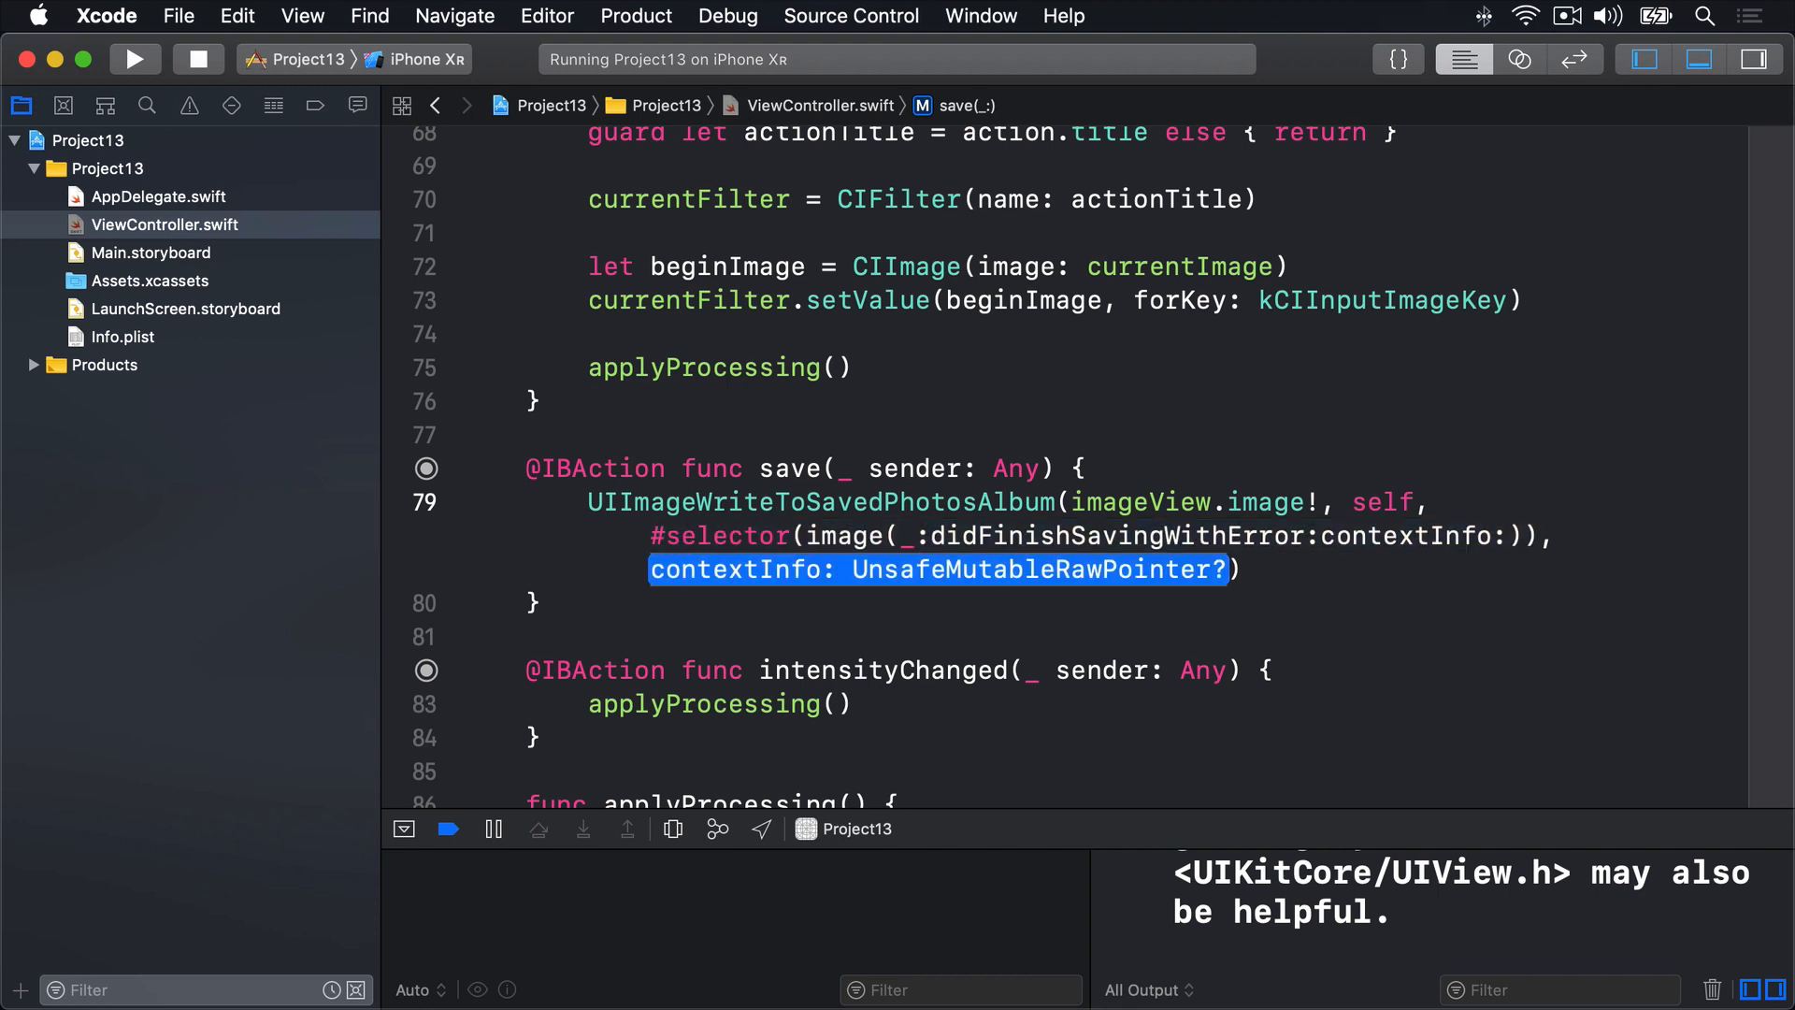
type("nil")
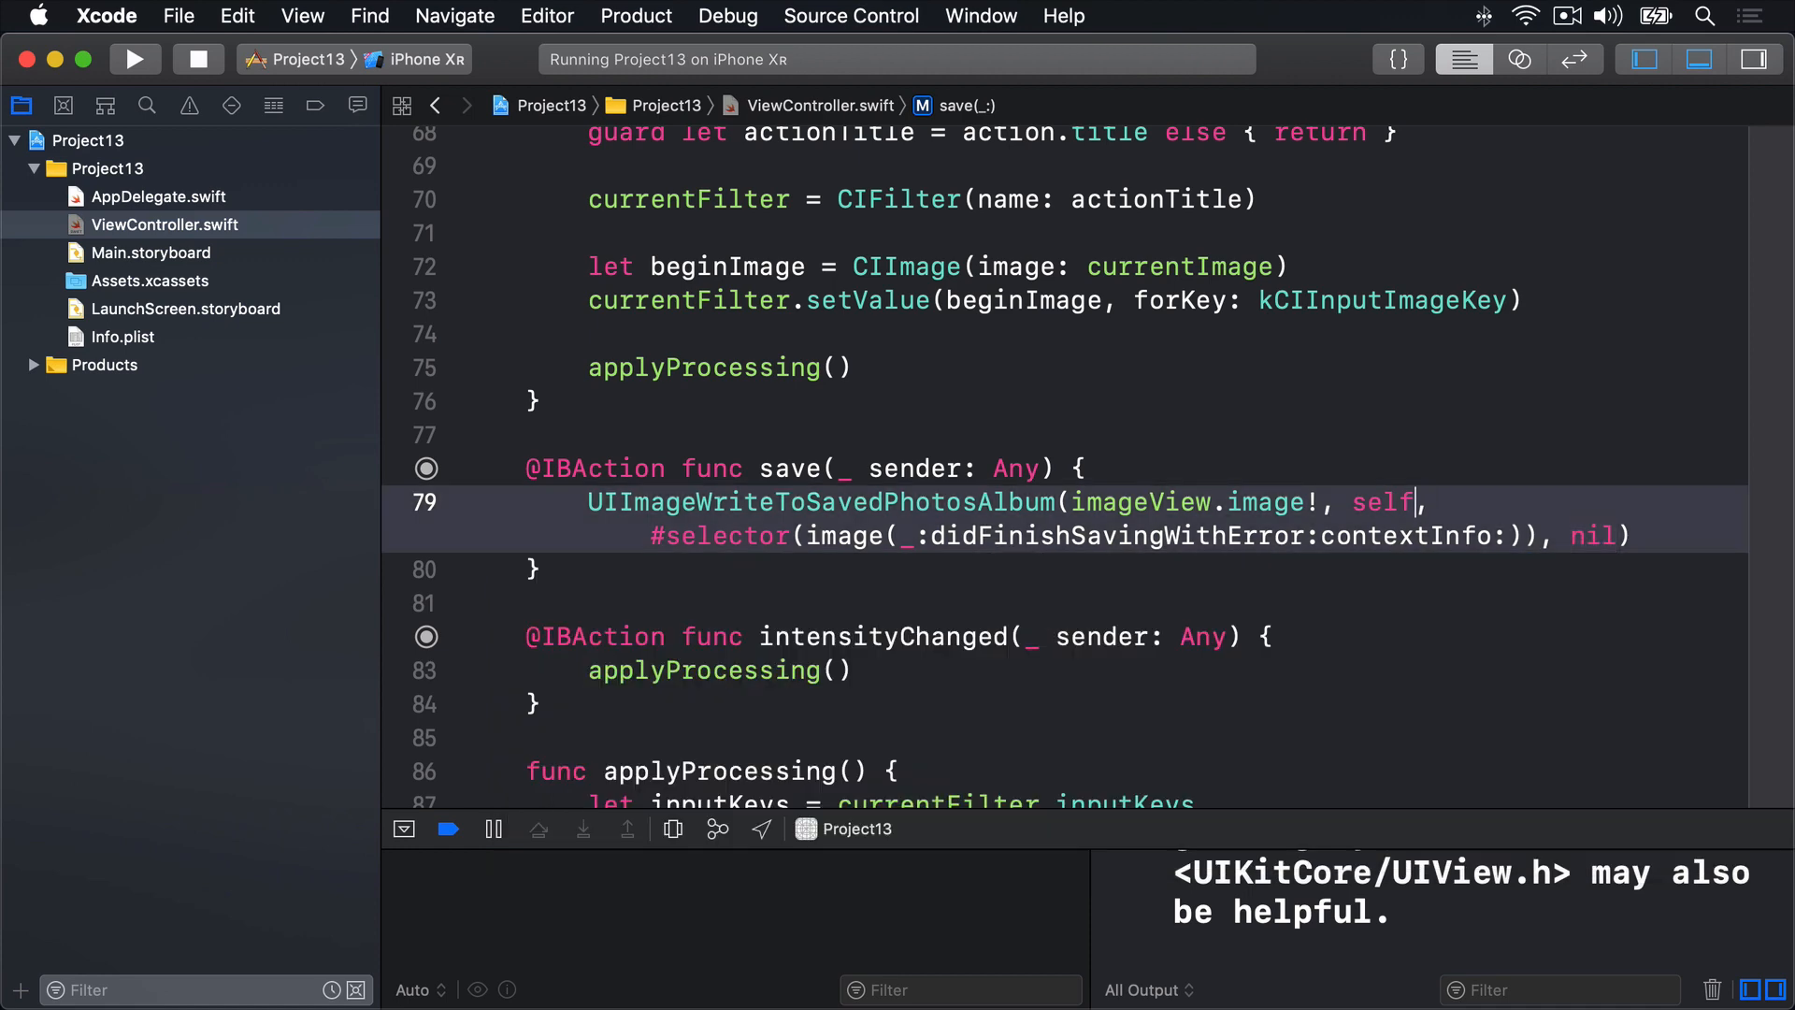
double_click(1190, 501)
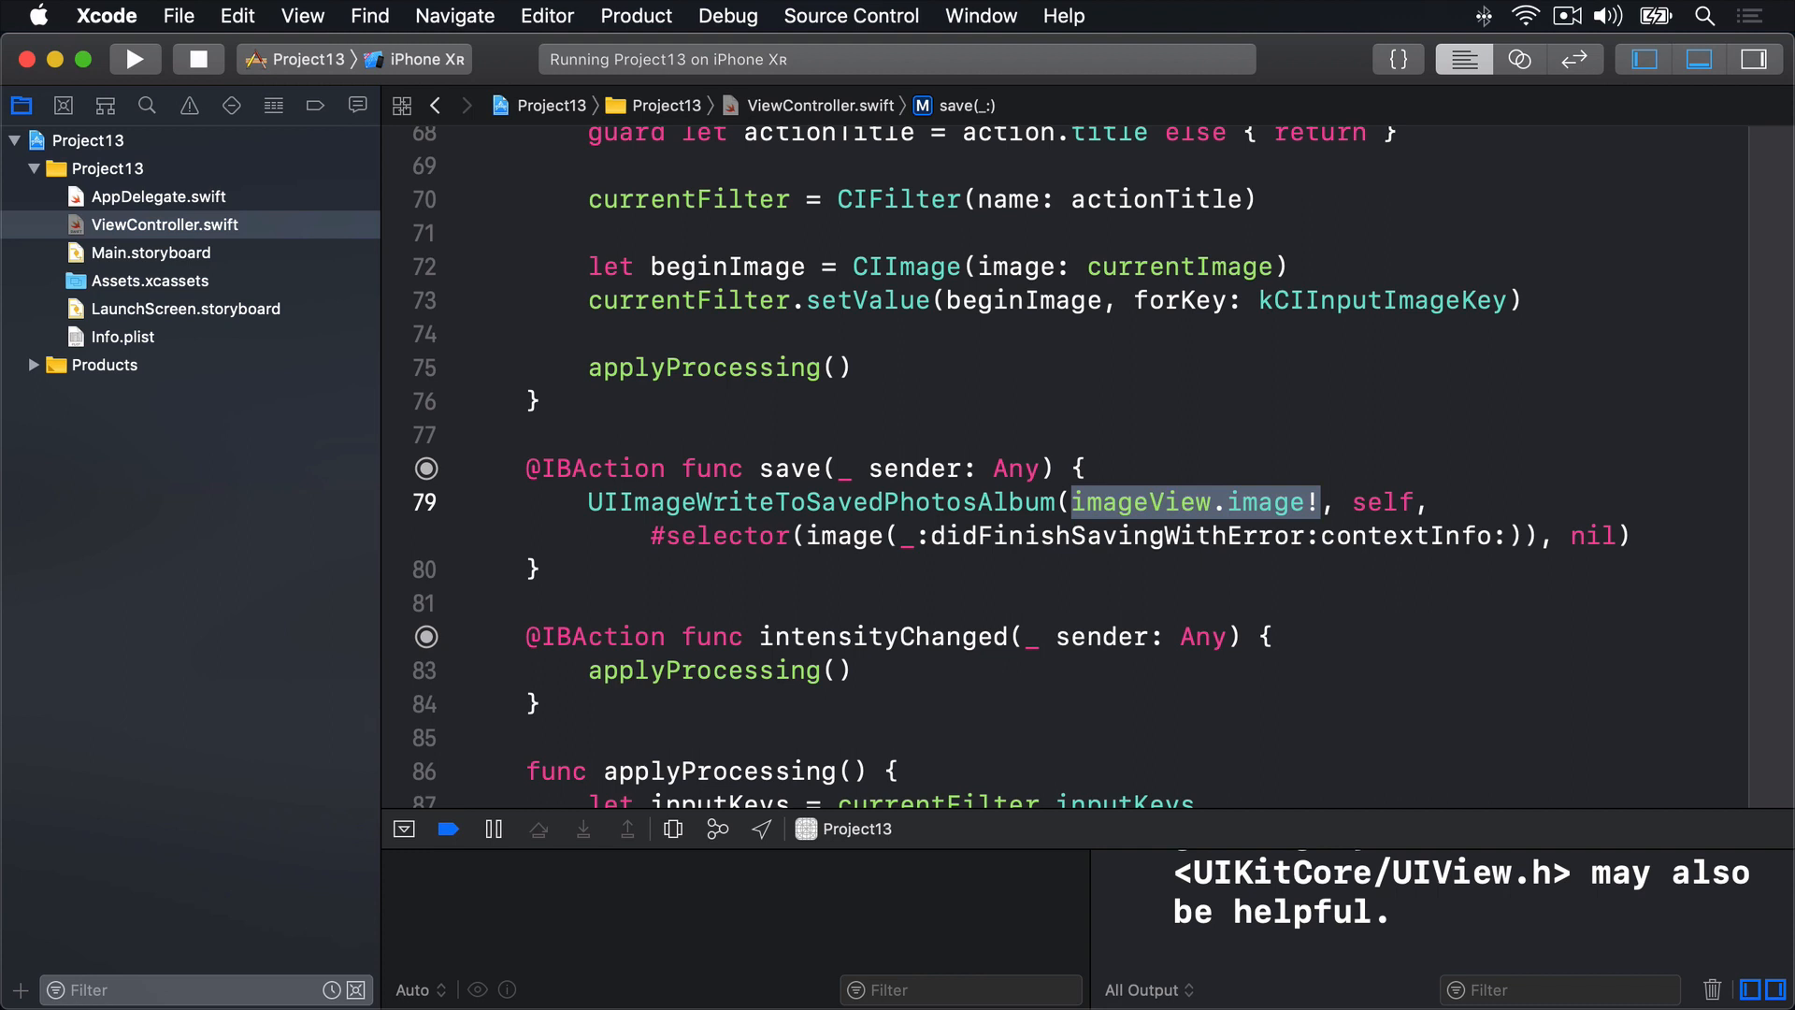
type("g")
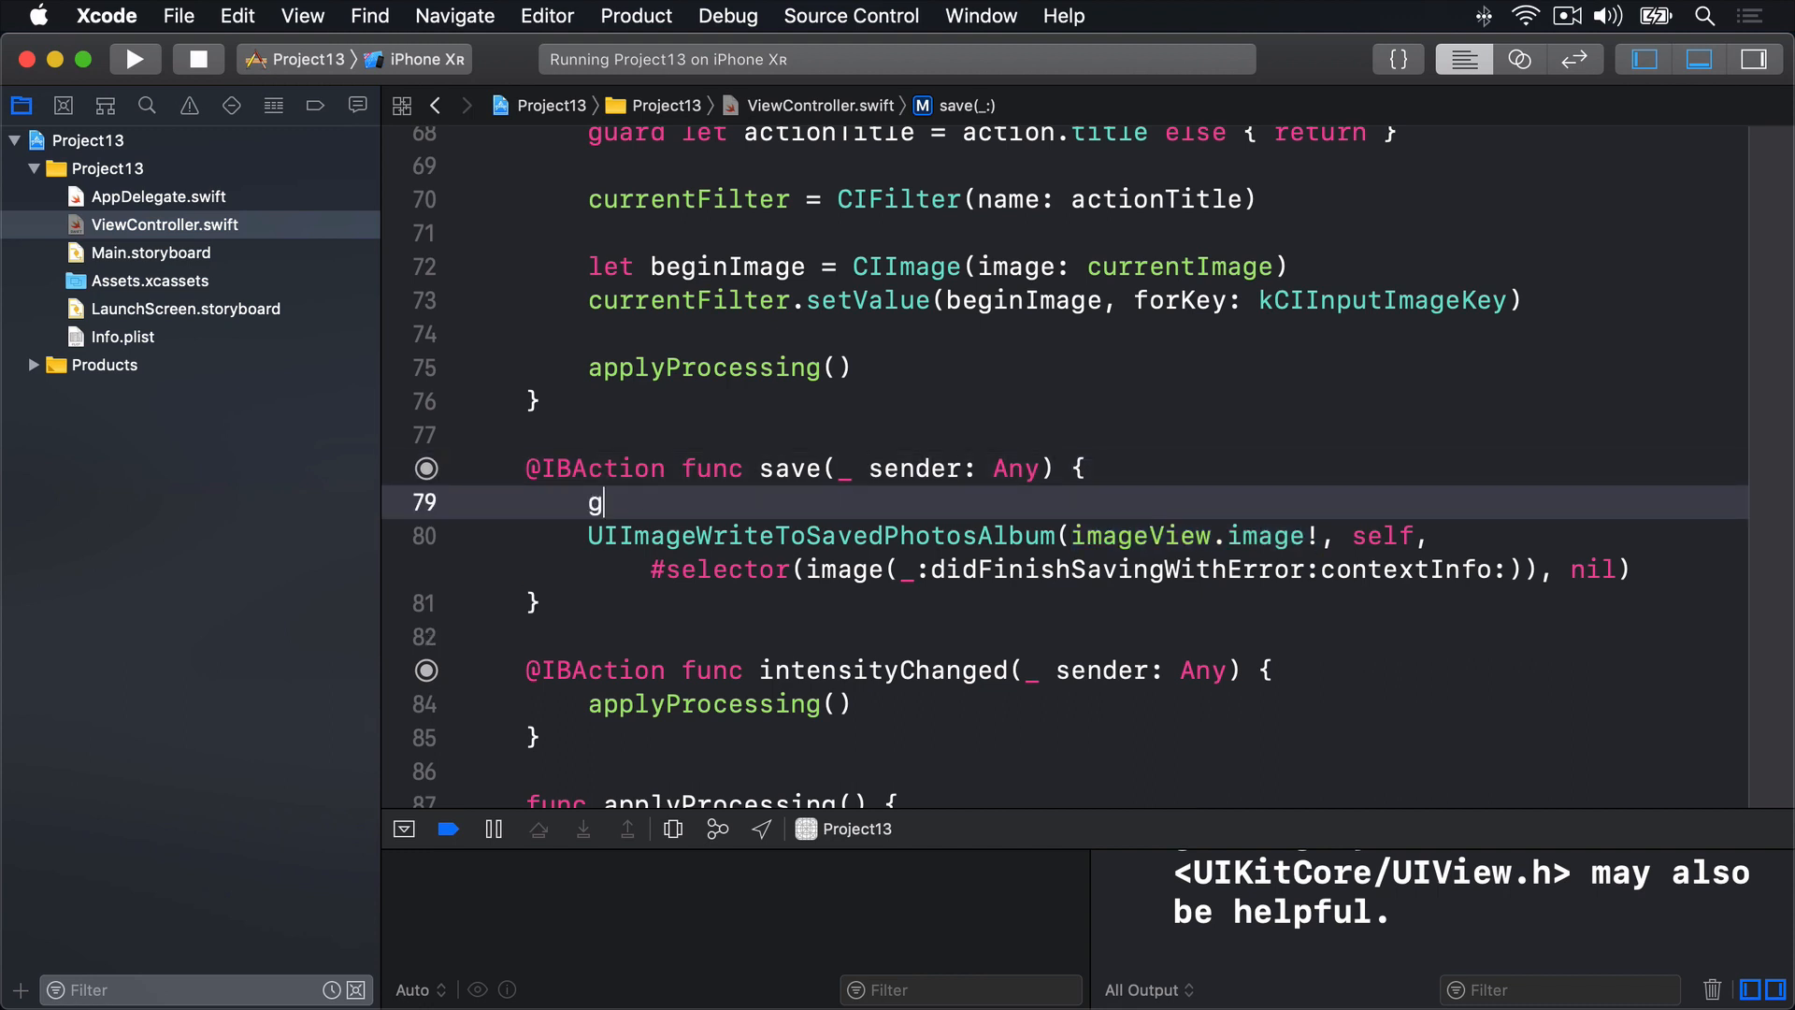
- Insert guard let image = imageView.image else { return } at the top of save(_:)
type("uard let image =")
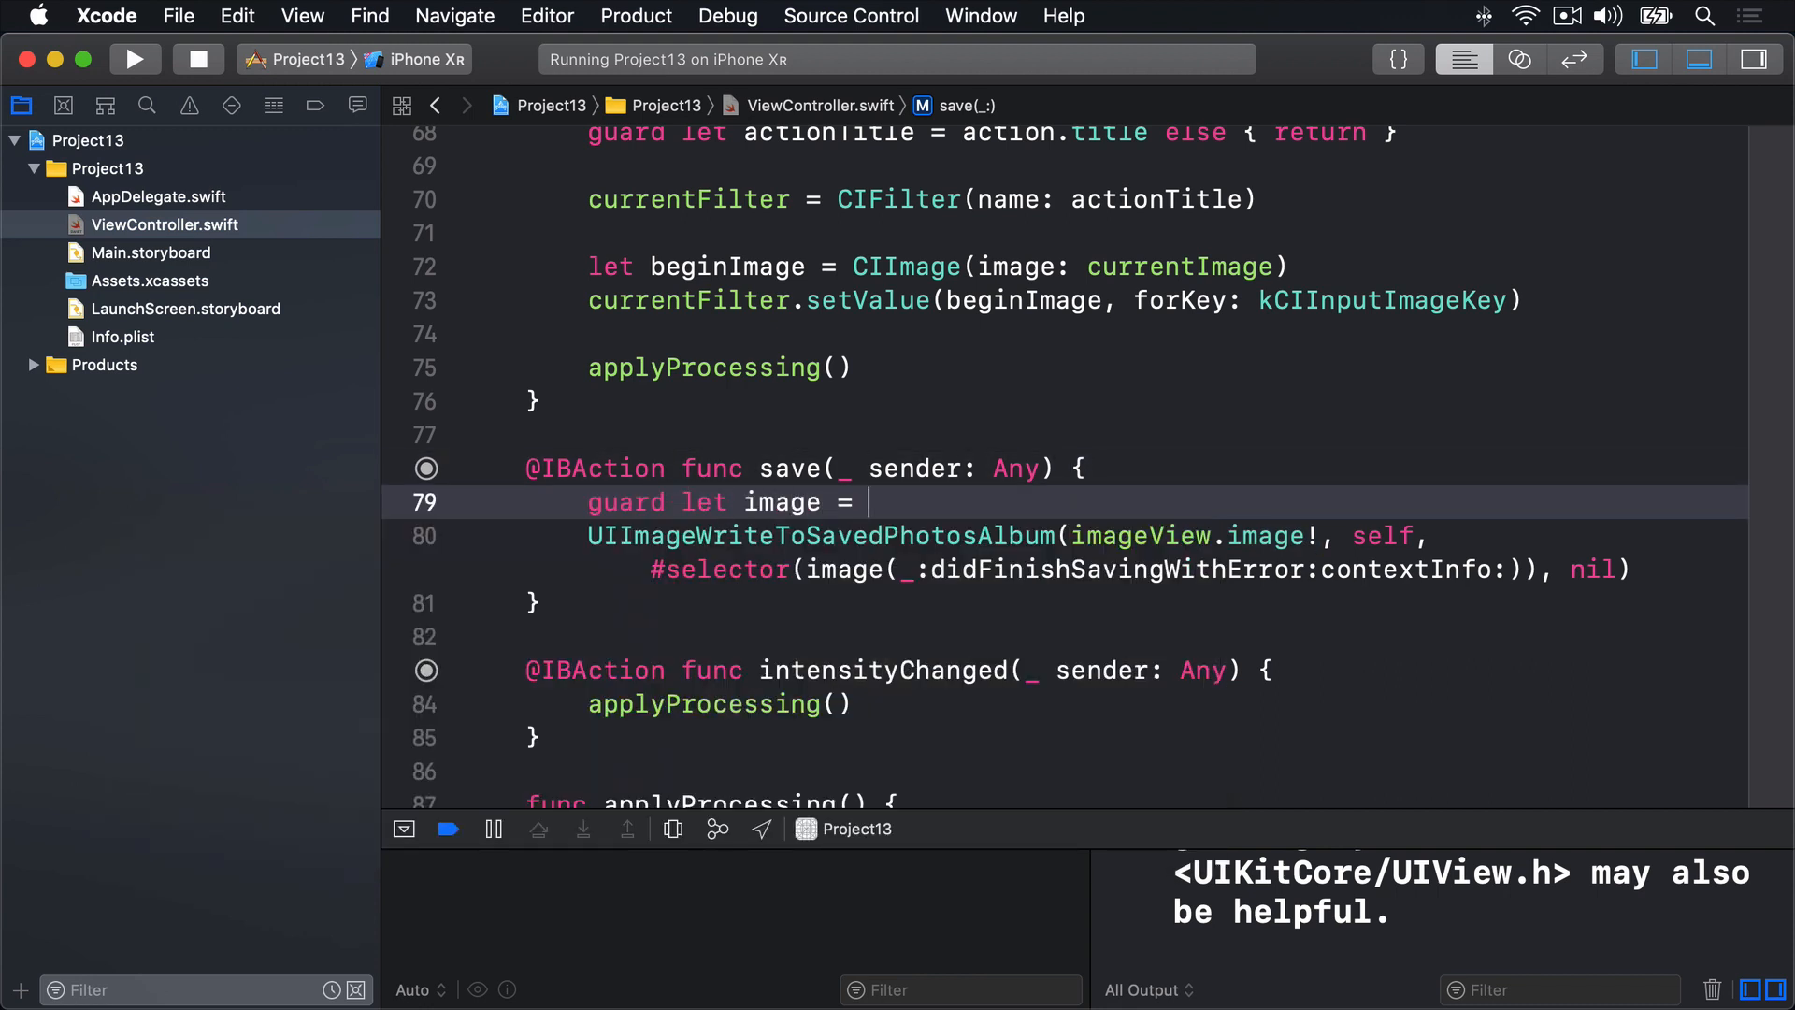
type("imageView.")
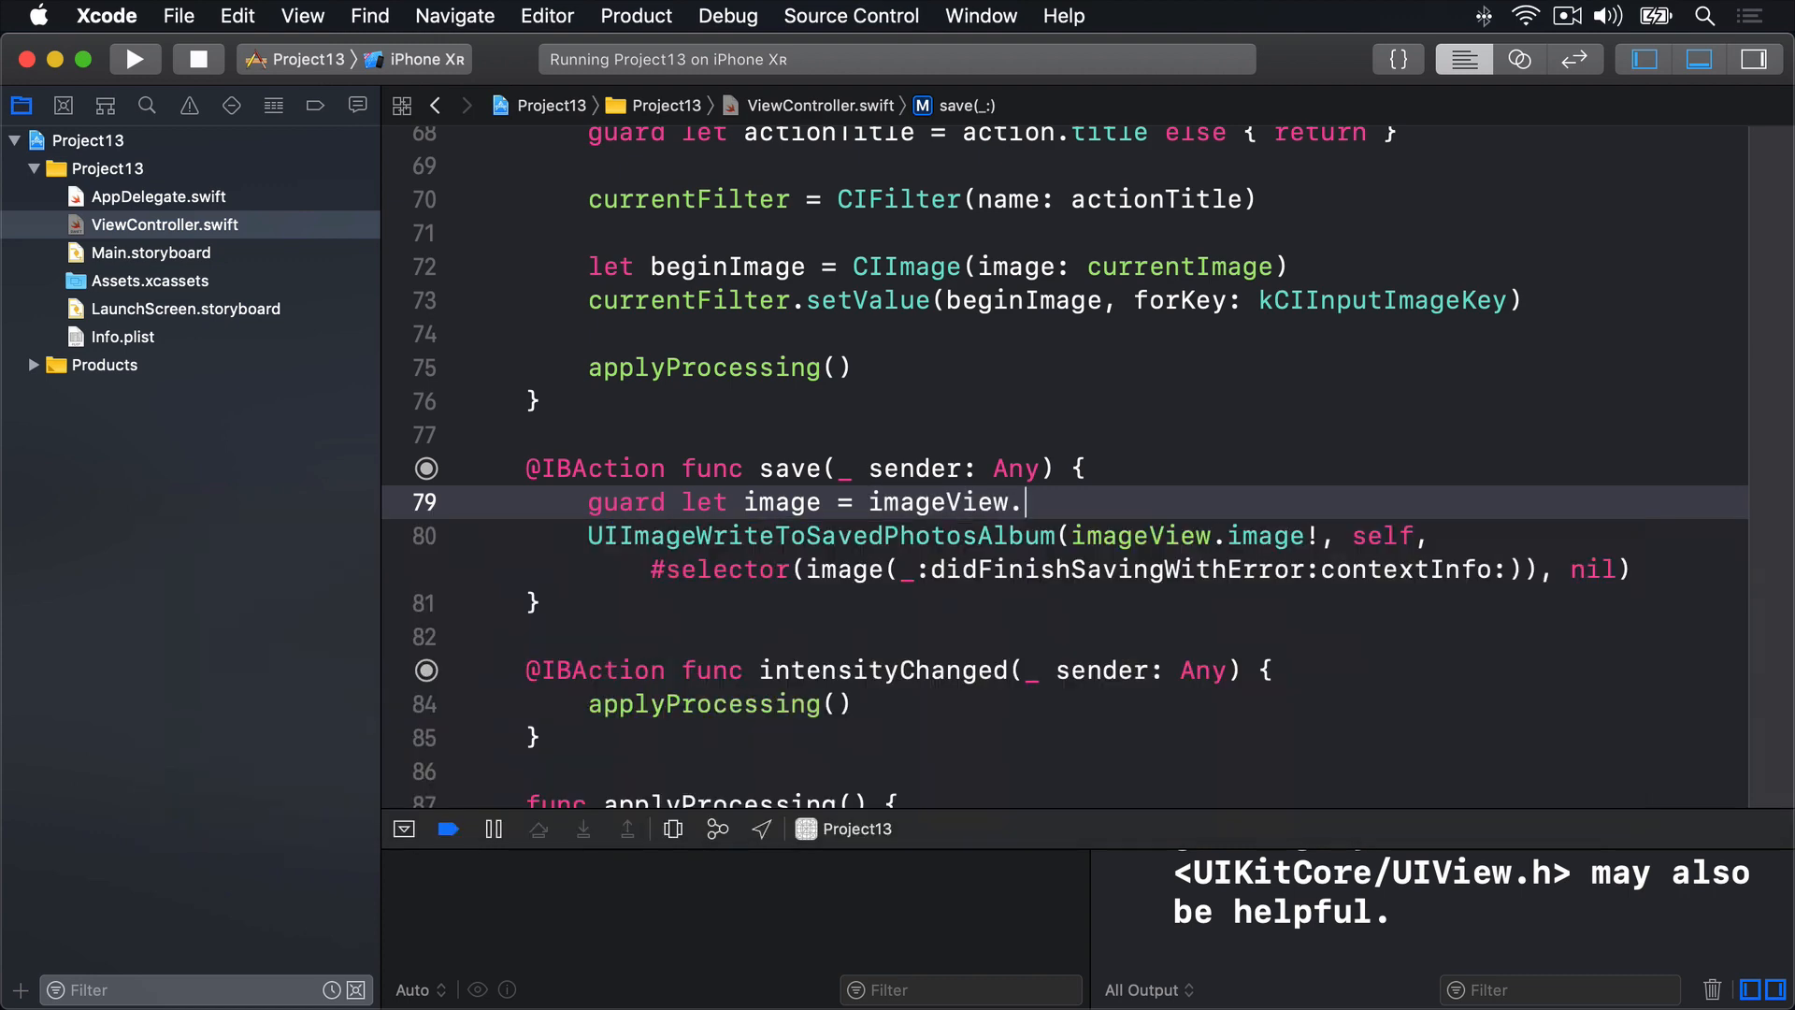
type("image else { return }")
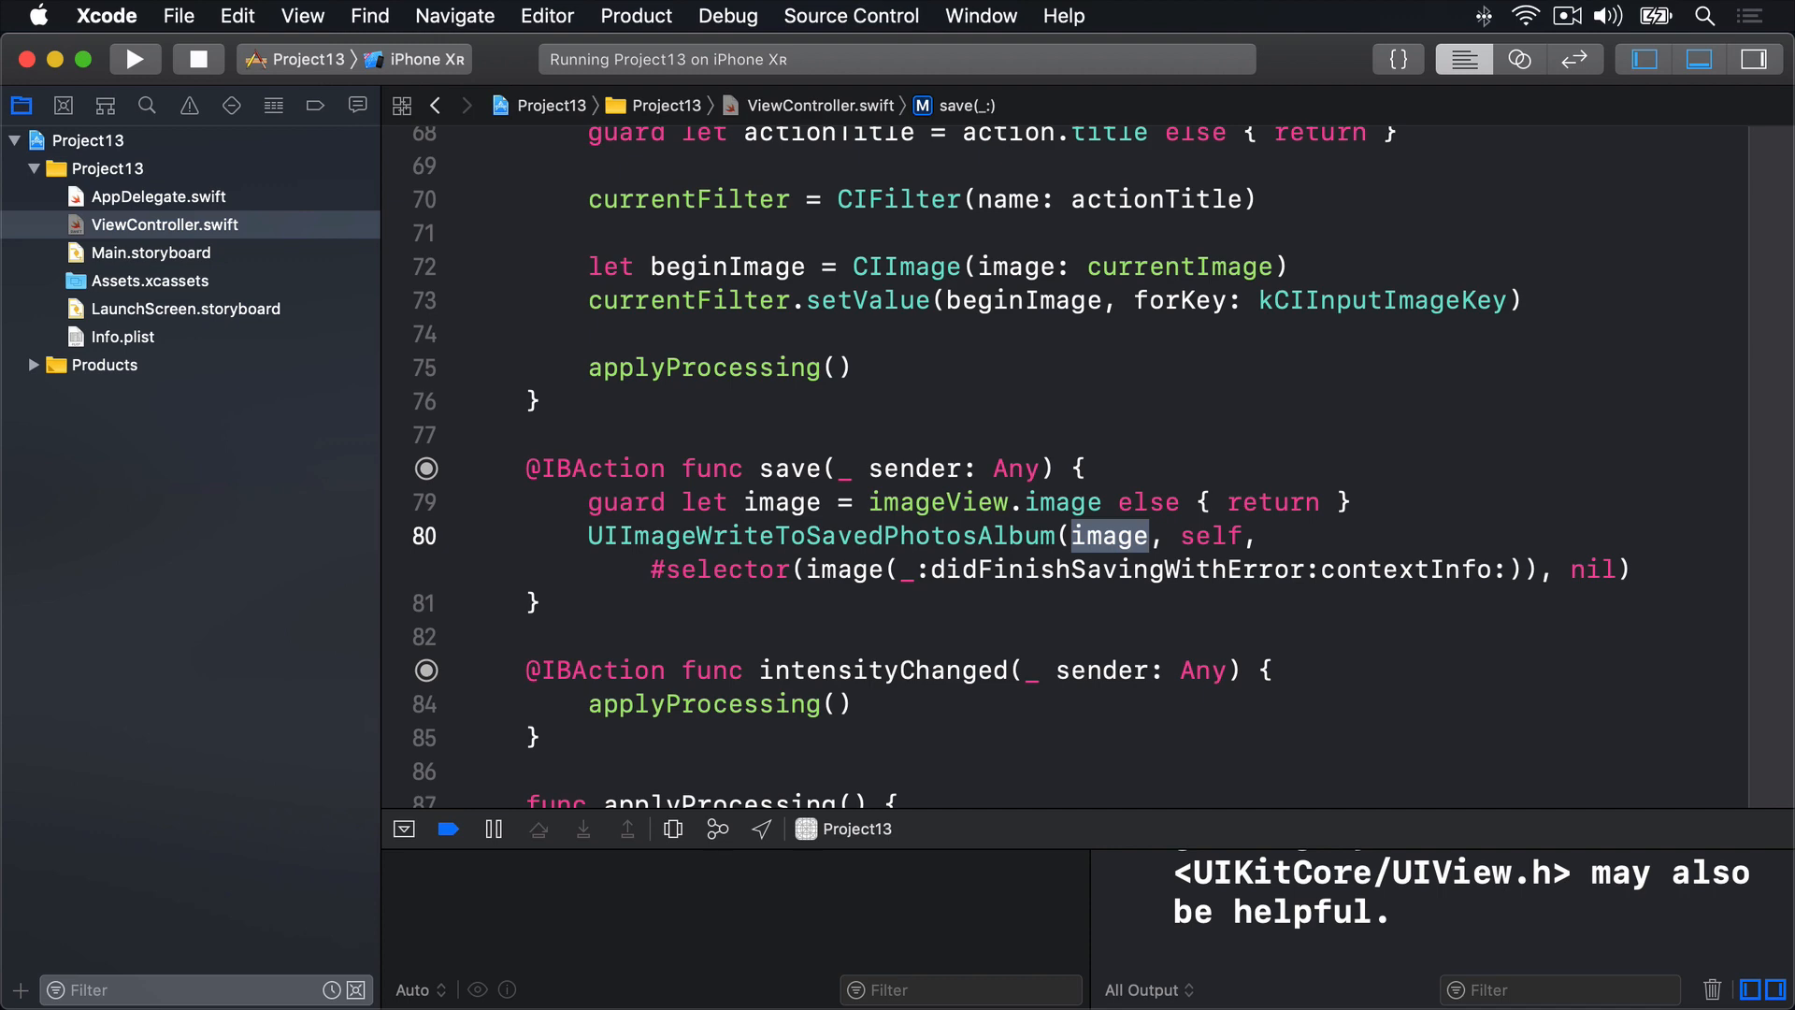
- Start an if let error branch in the callback creating let ac = UIAlertController
scroll("down", 3)
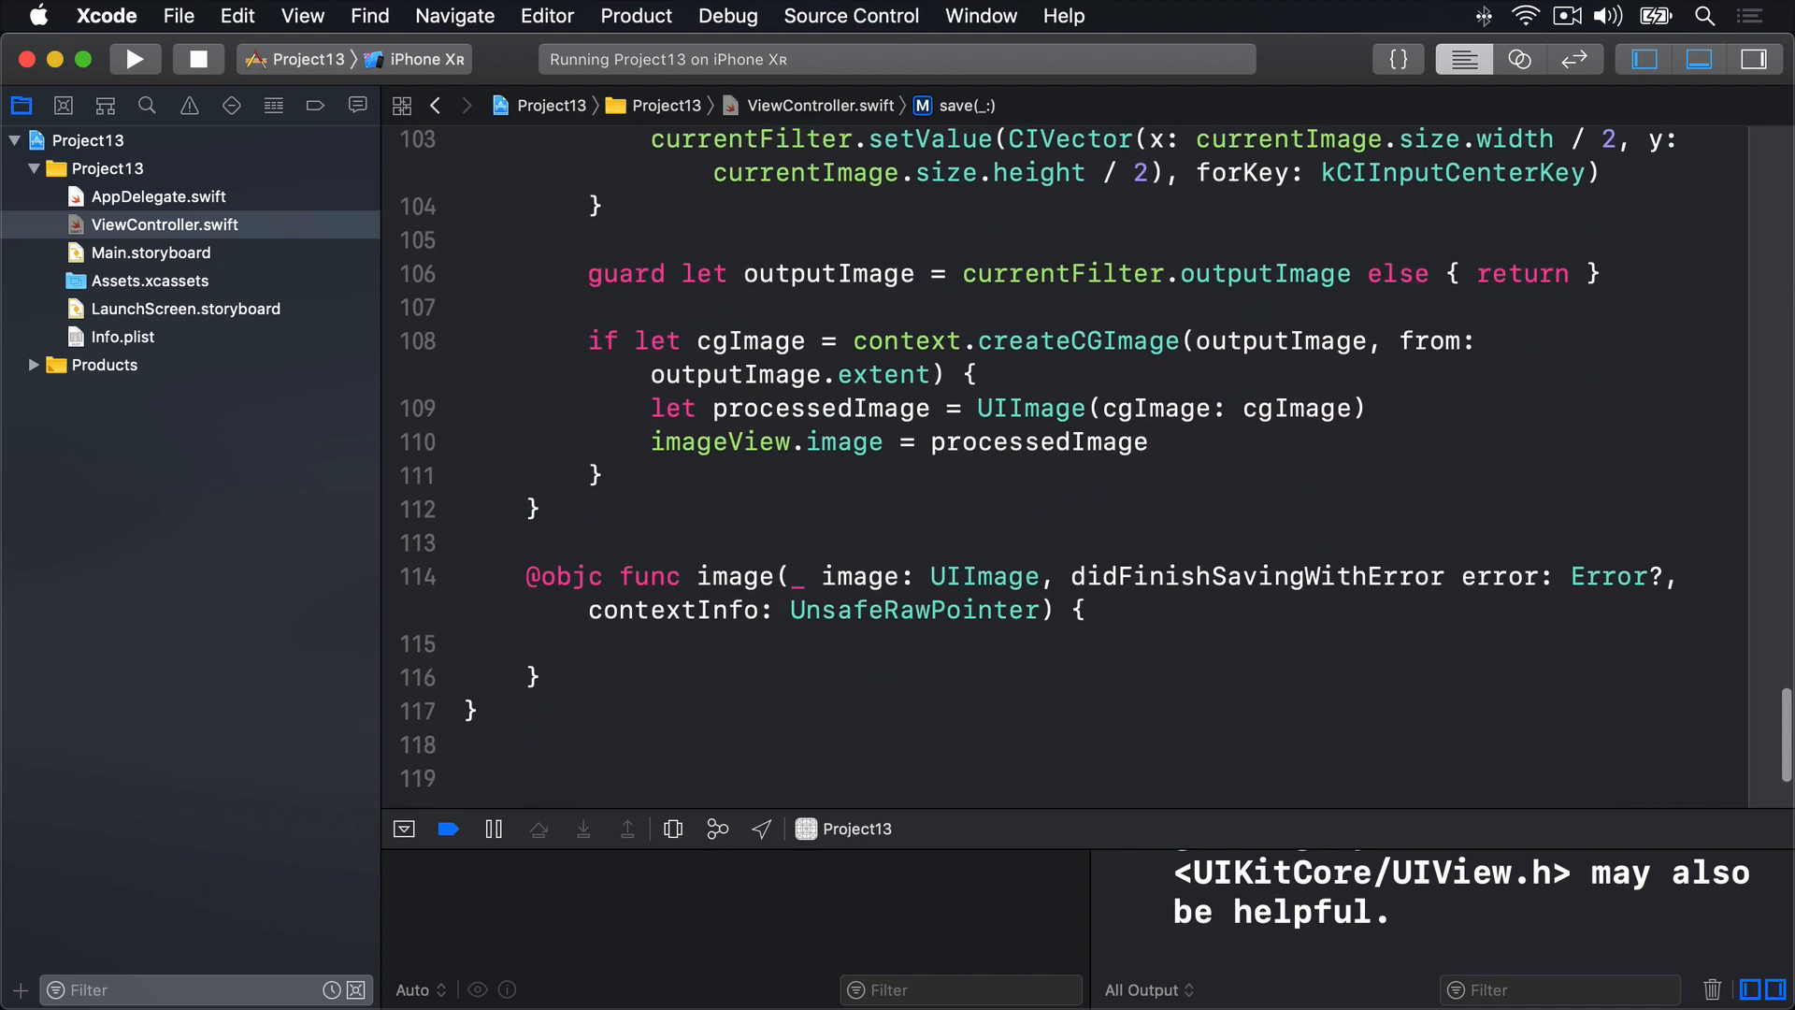
double_click(1257, 501)
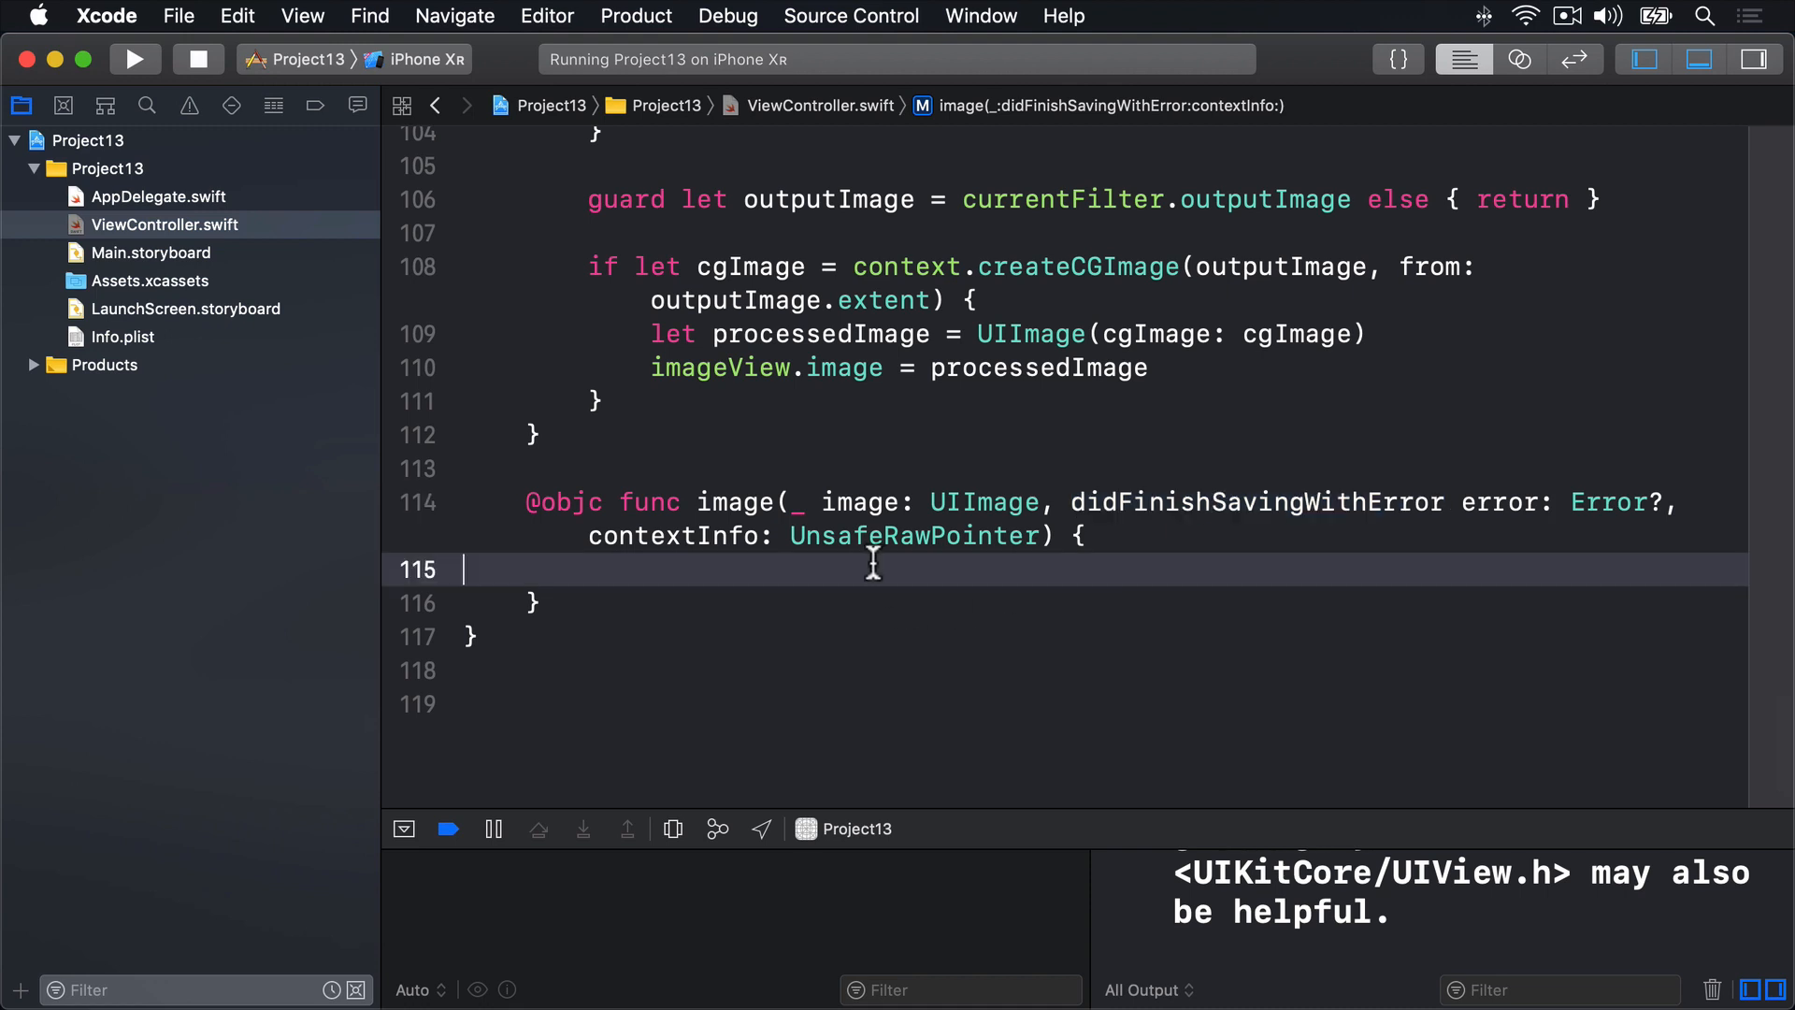
type("if let error = error {")
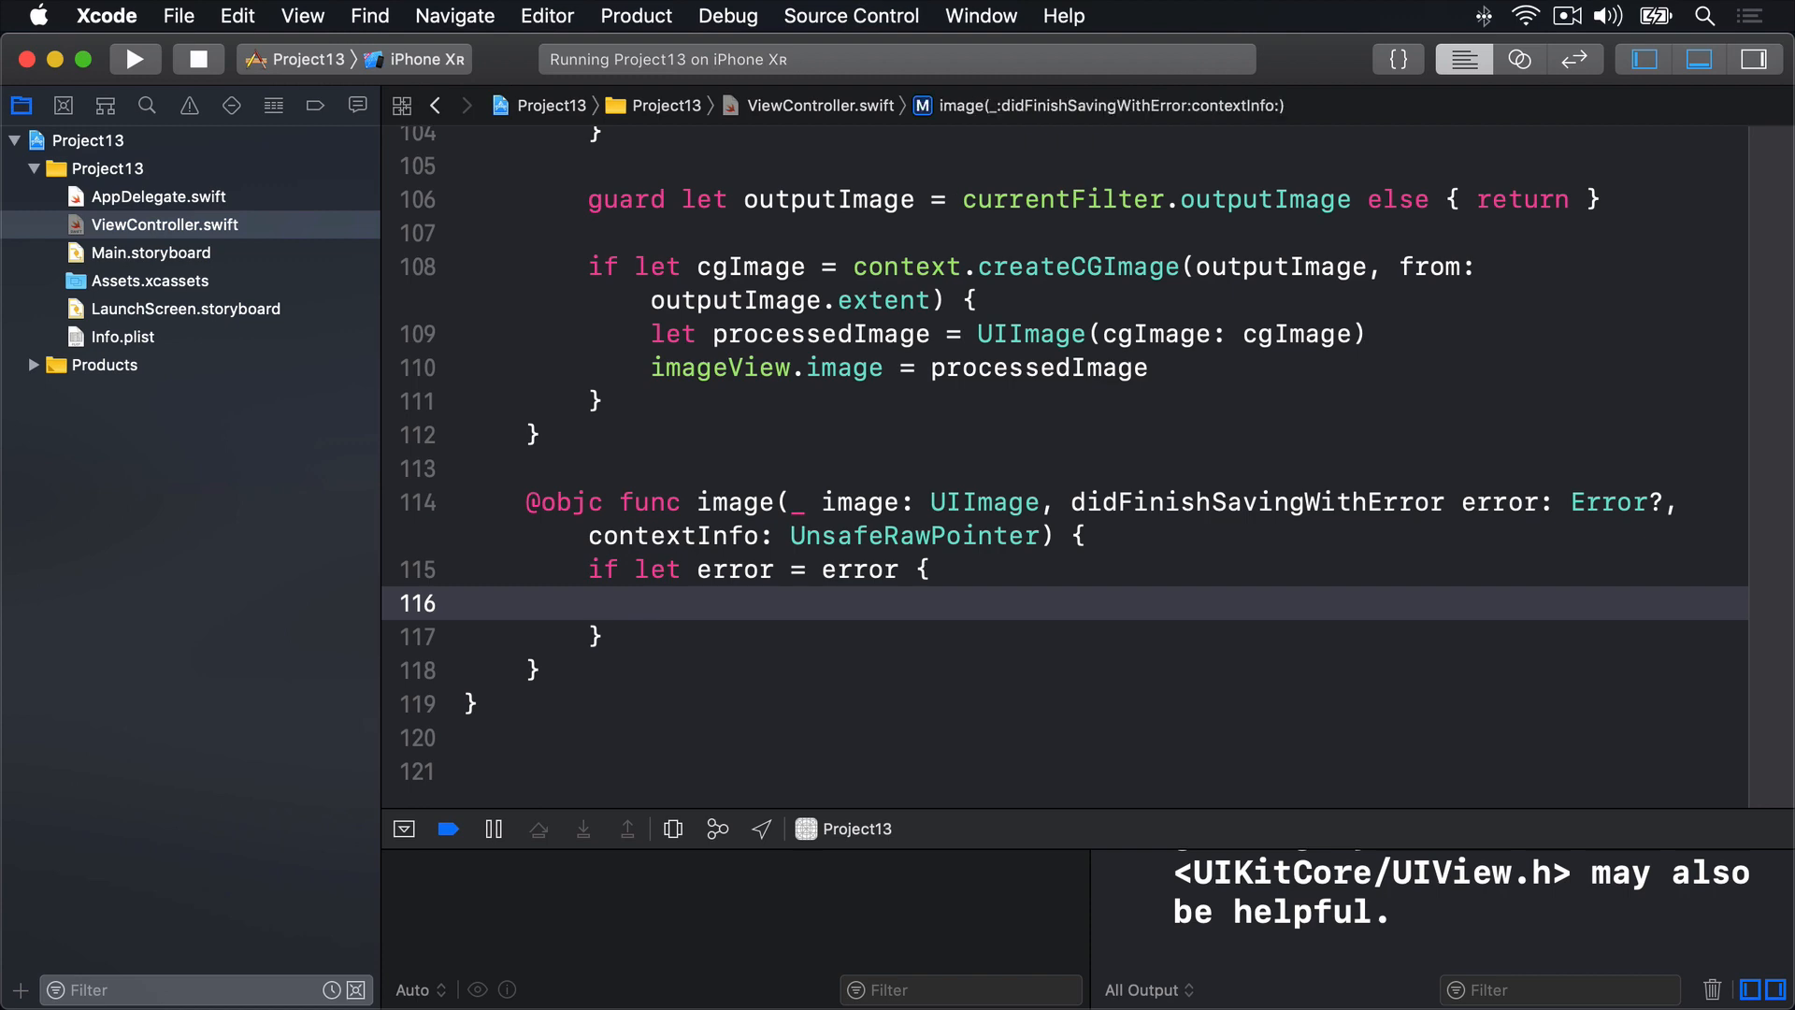
type("let ac =")
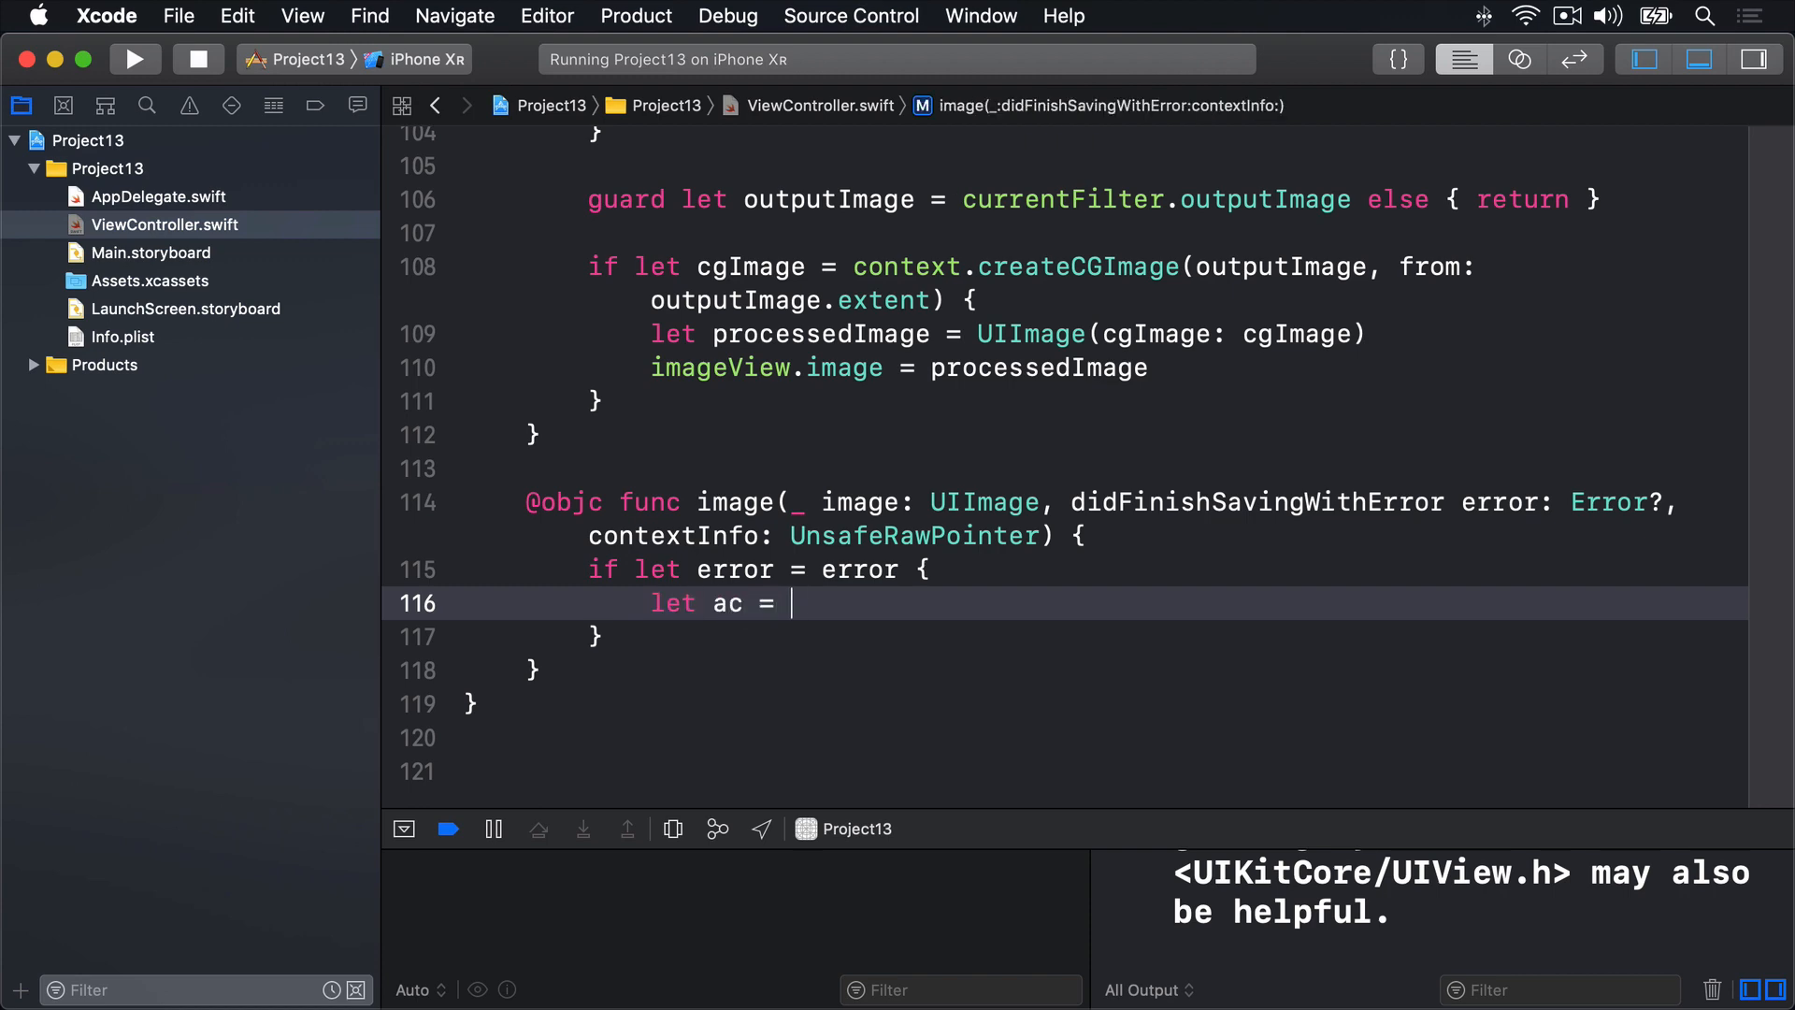
type("UIAlertController(title: \"Save error\", message: String?, preferredStyle: UIAlertController.Style")
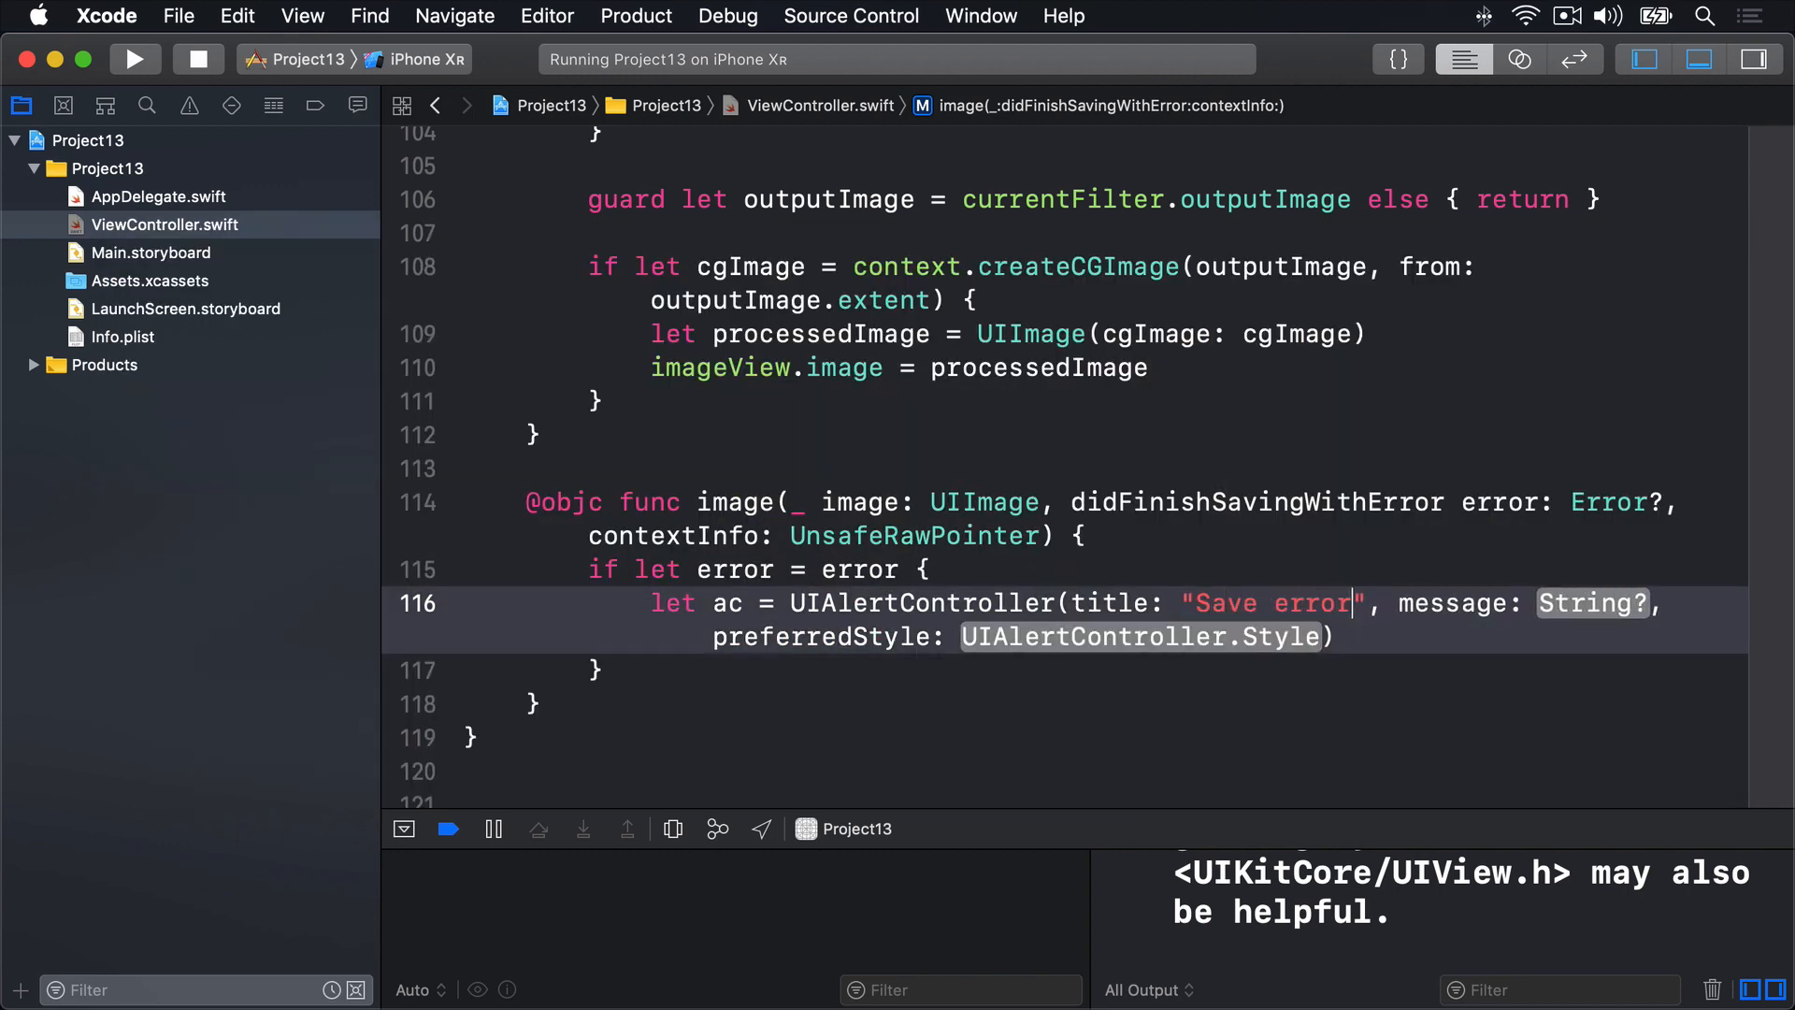
- Set the alert message to error.localizedDescription, style .alert, and add a default OK action
double_click(1590, 603)
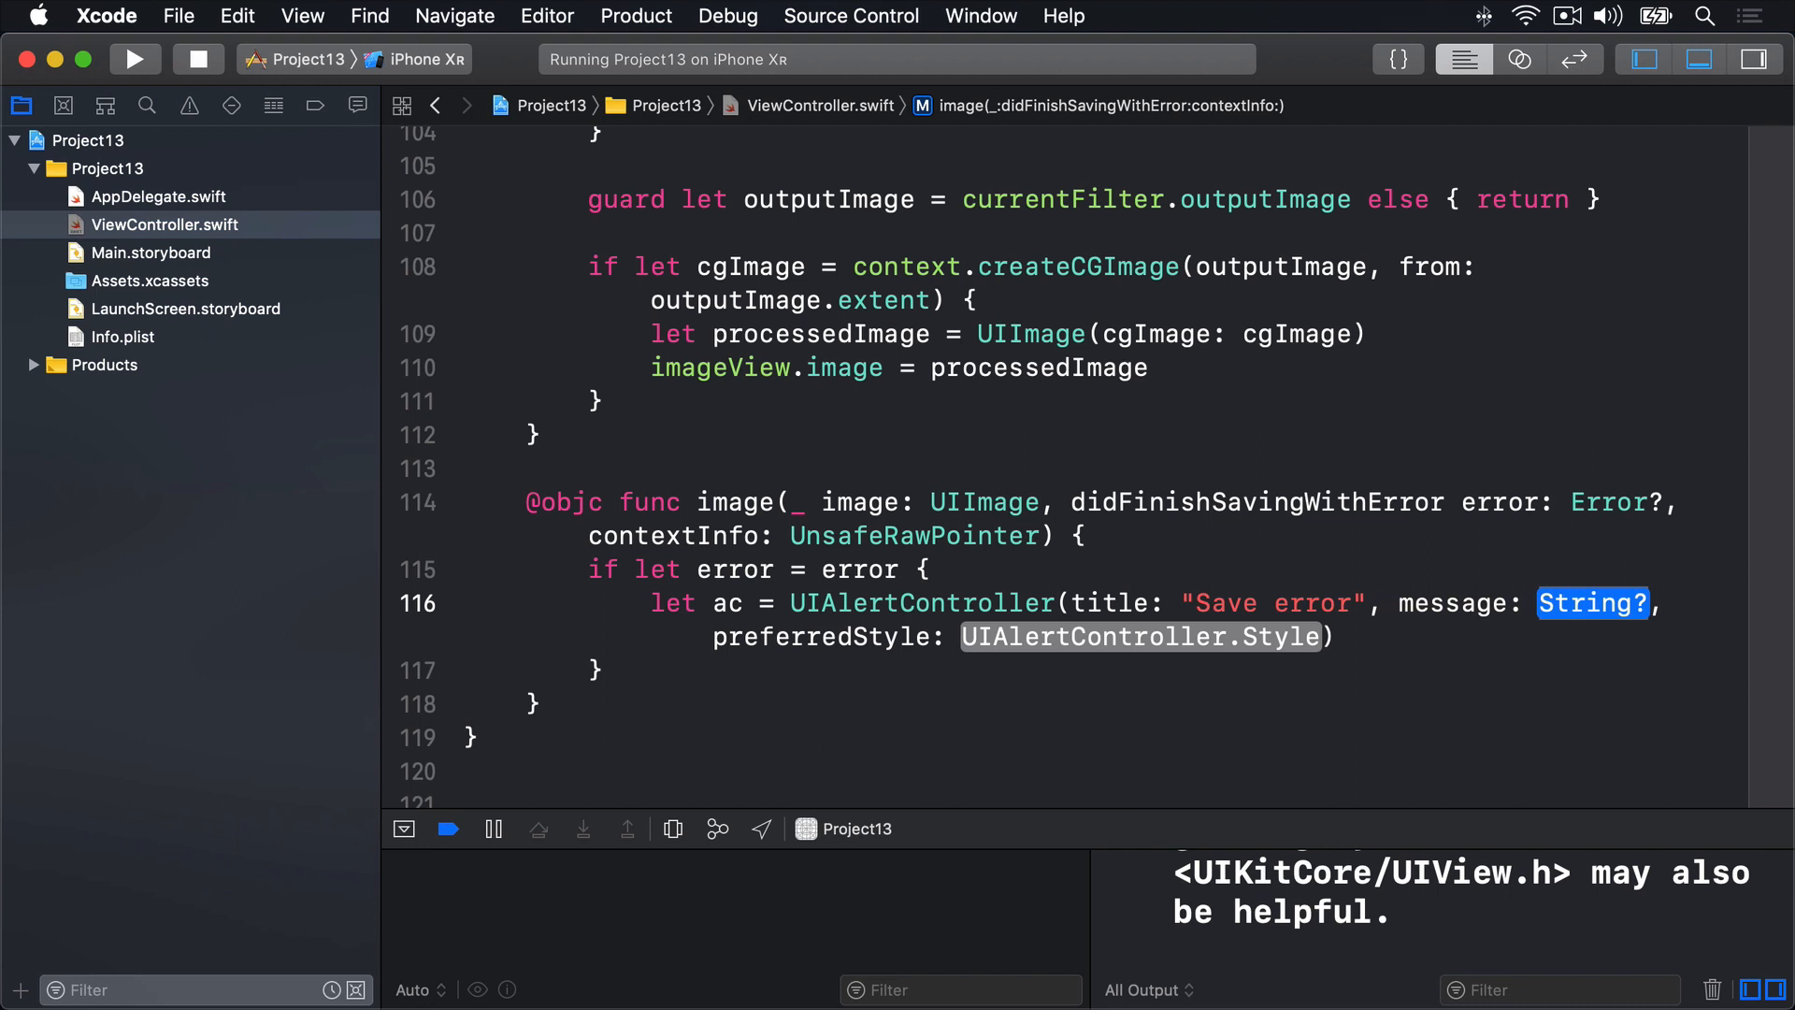
type("error.localizedDescriptio")
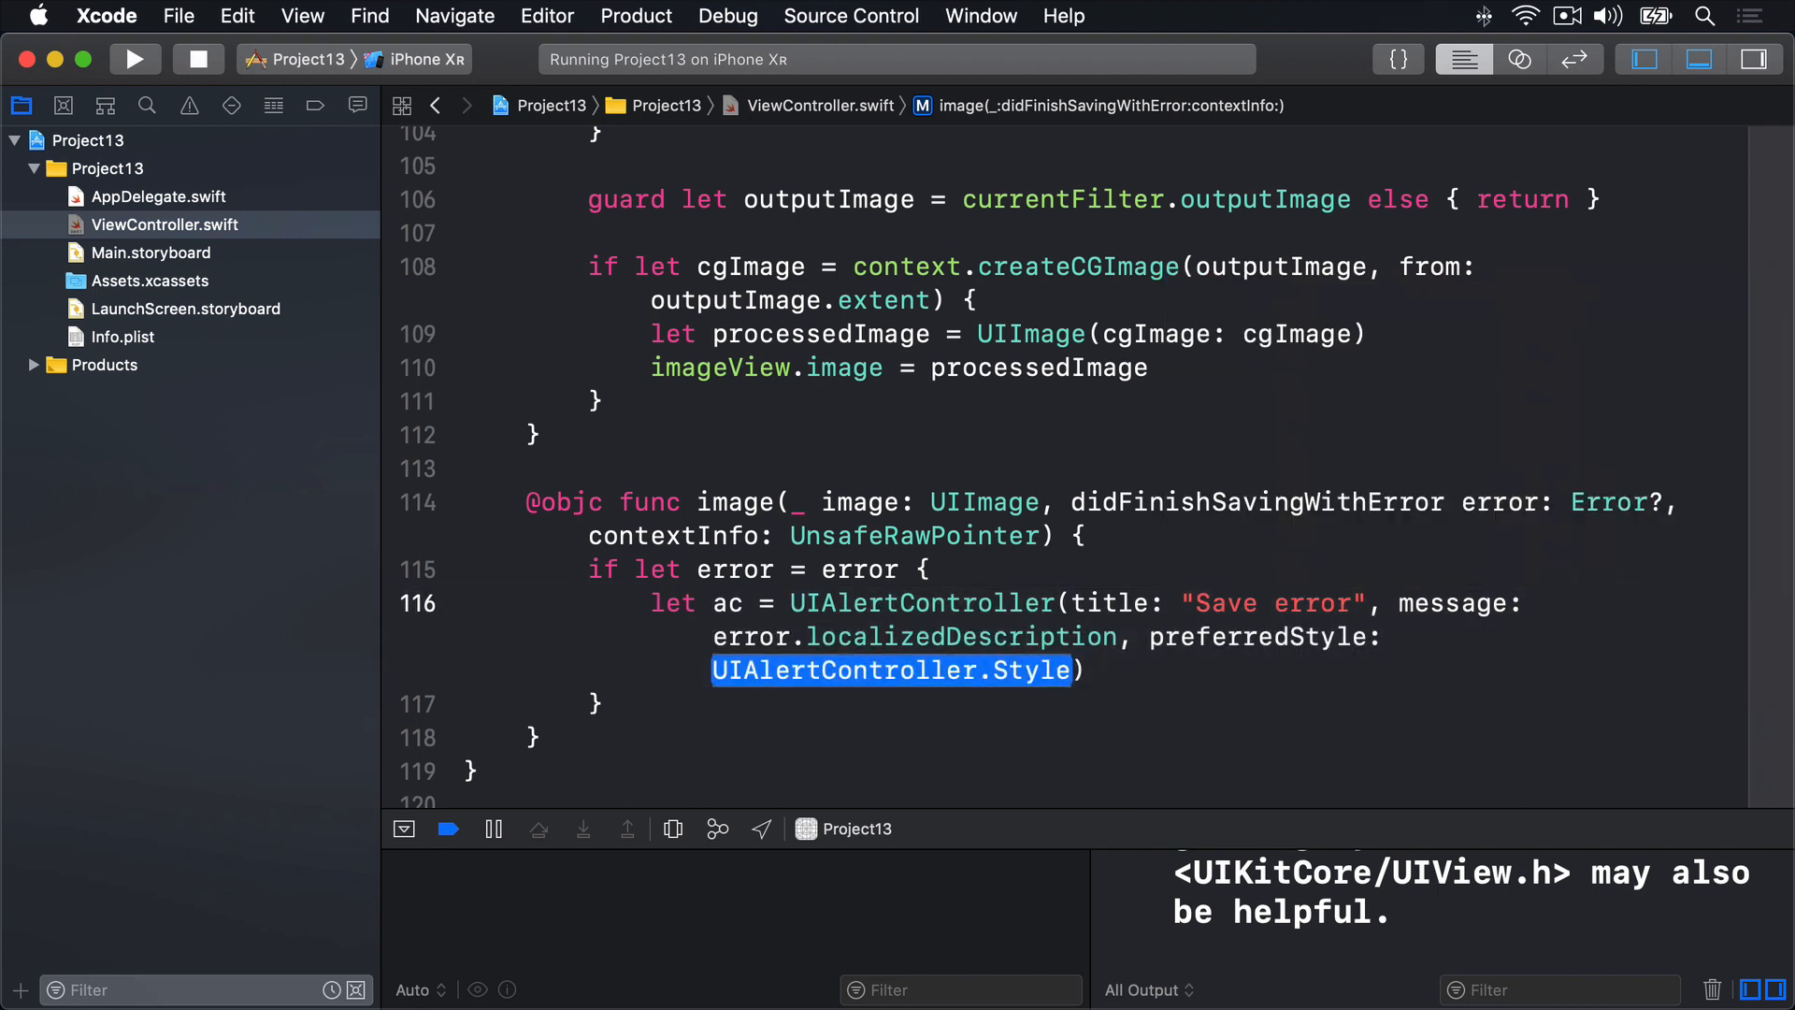
type(".alert")
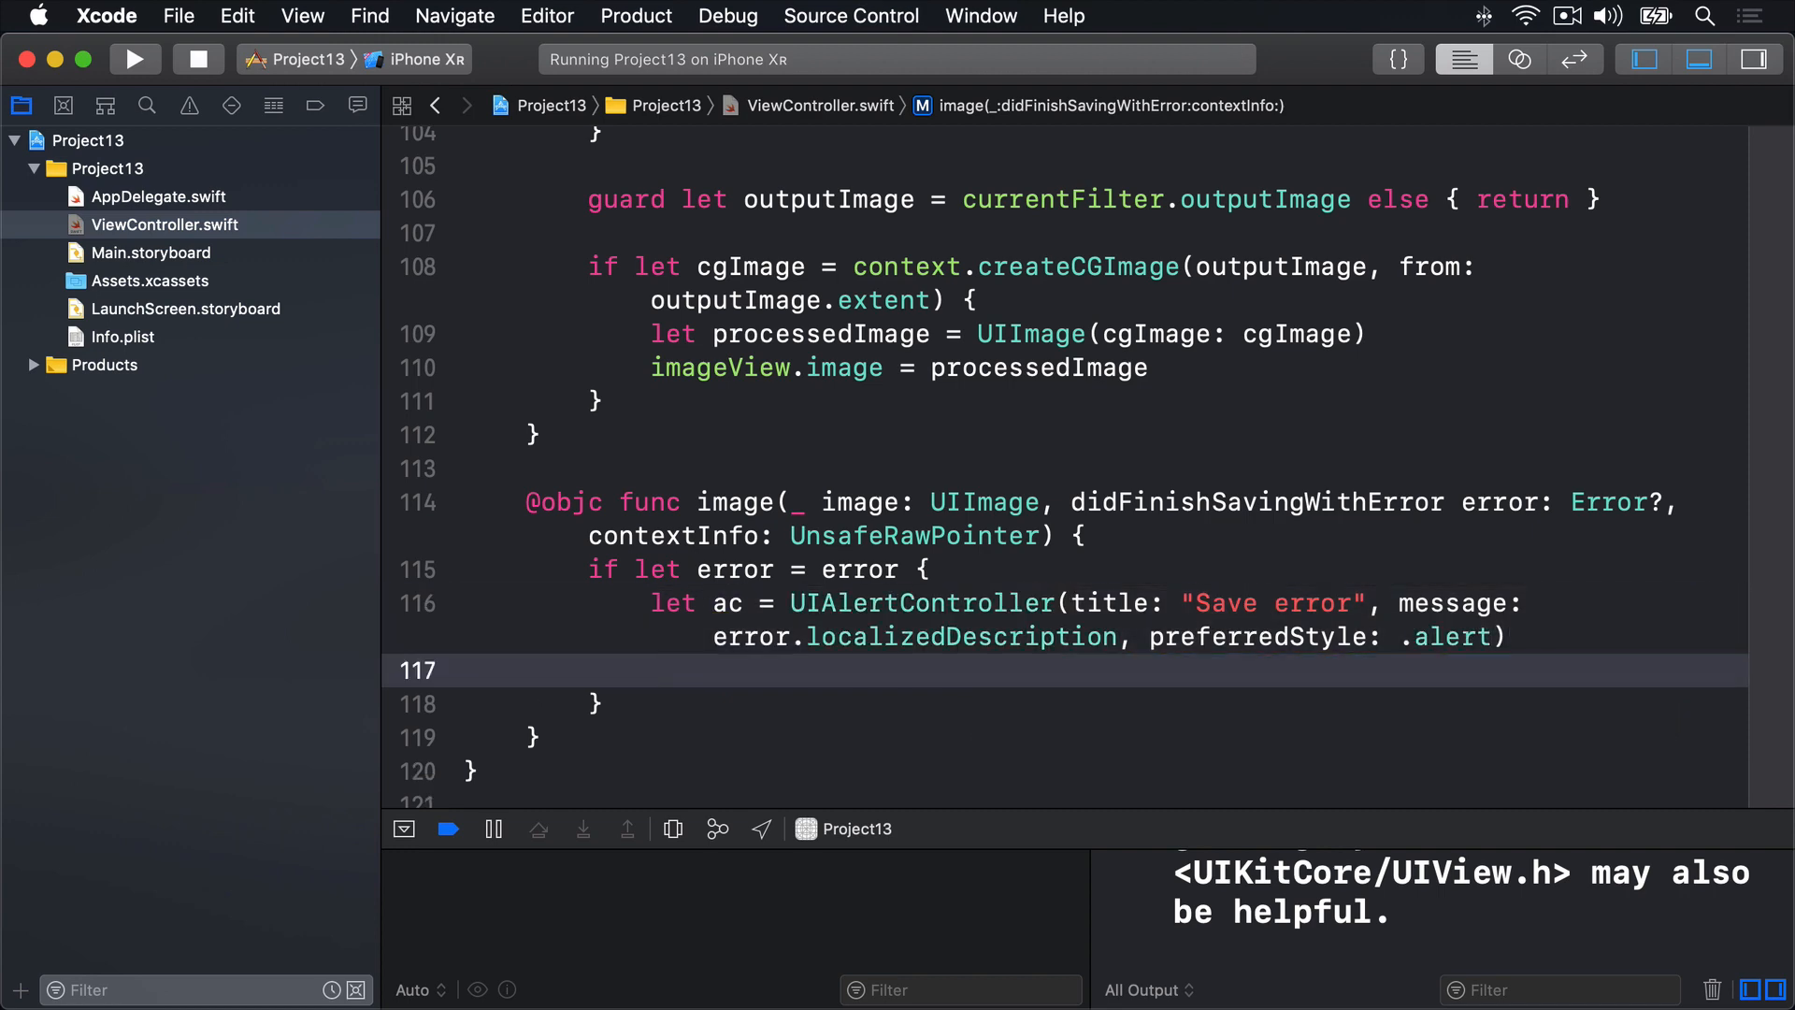
type("ac.addA")
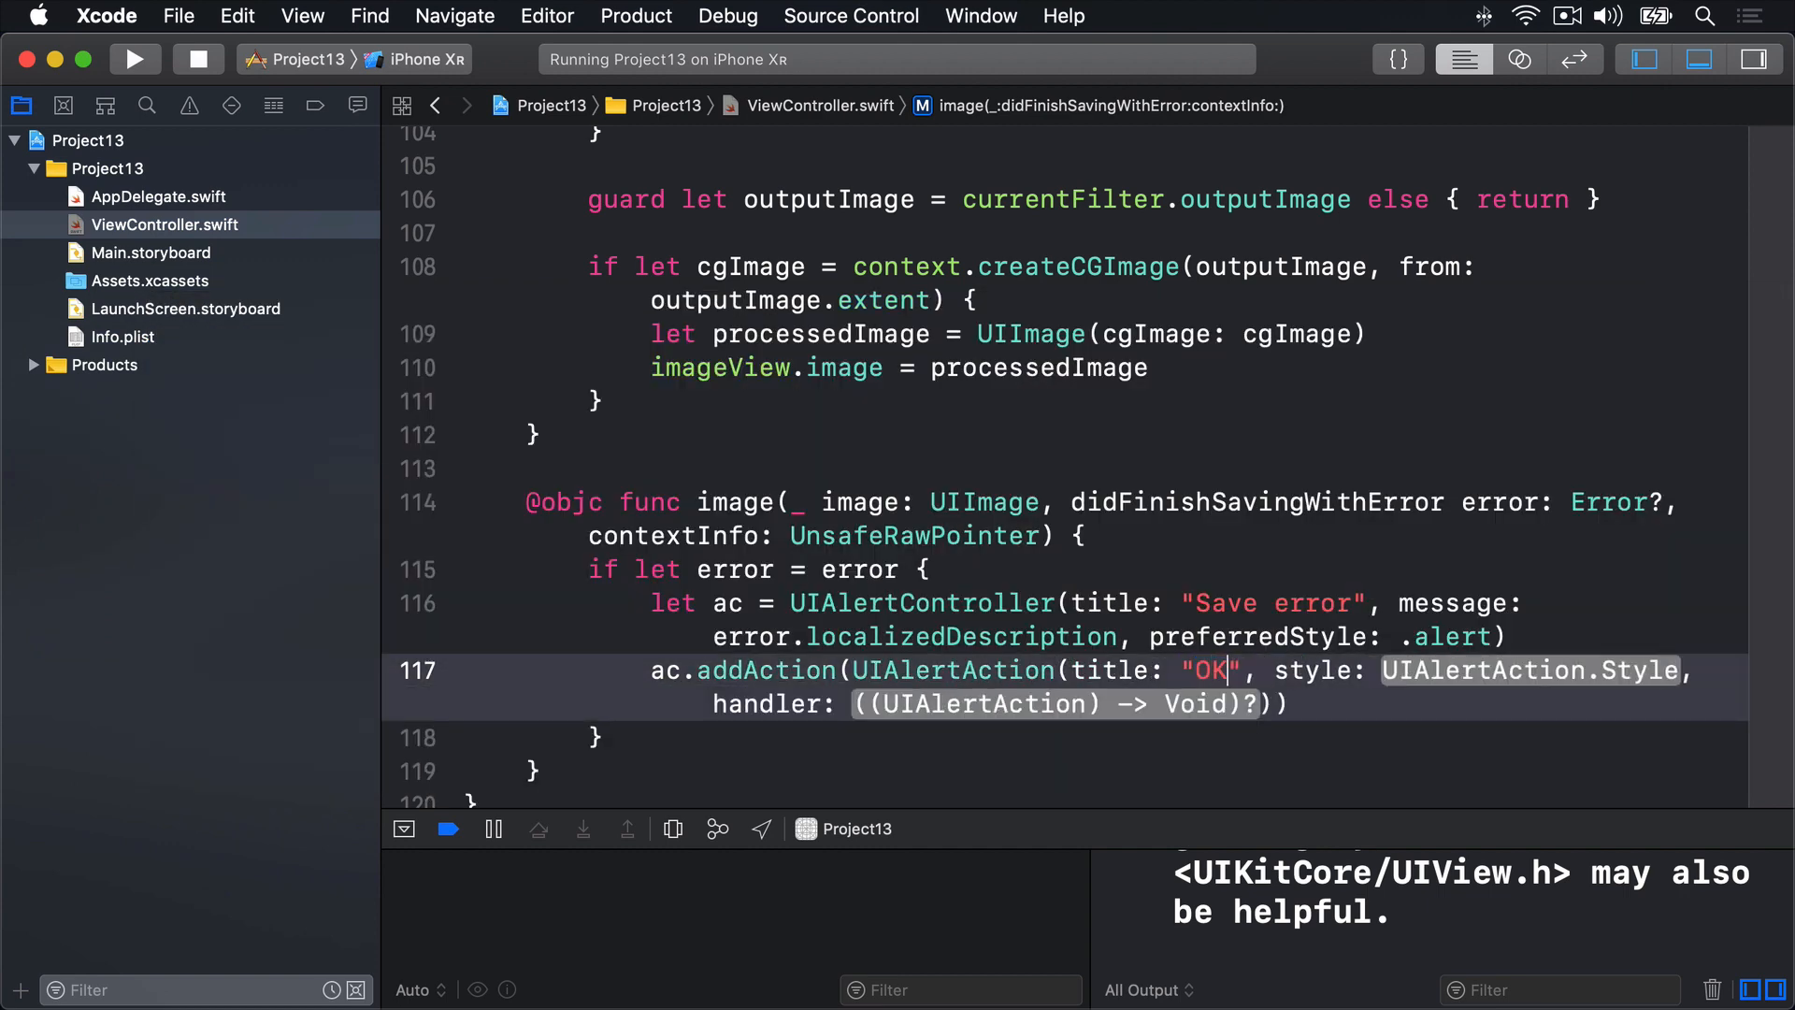
type(".de")
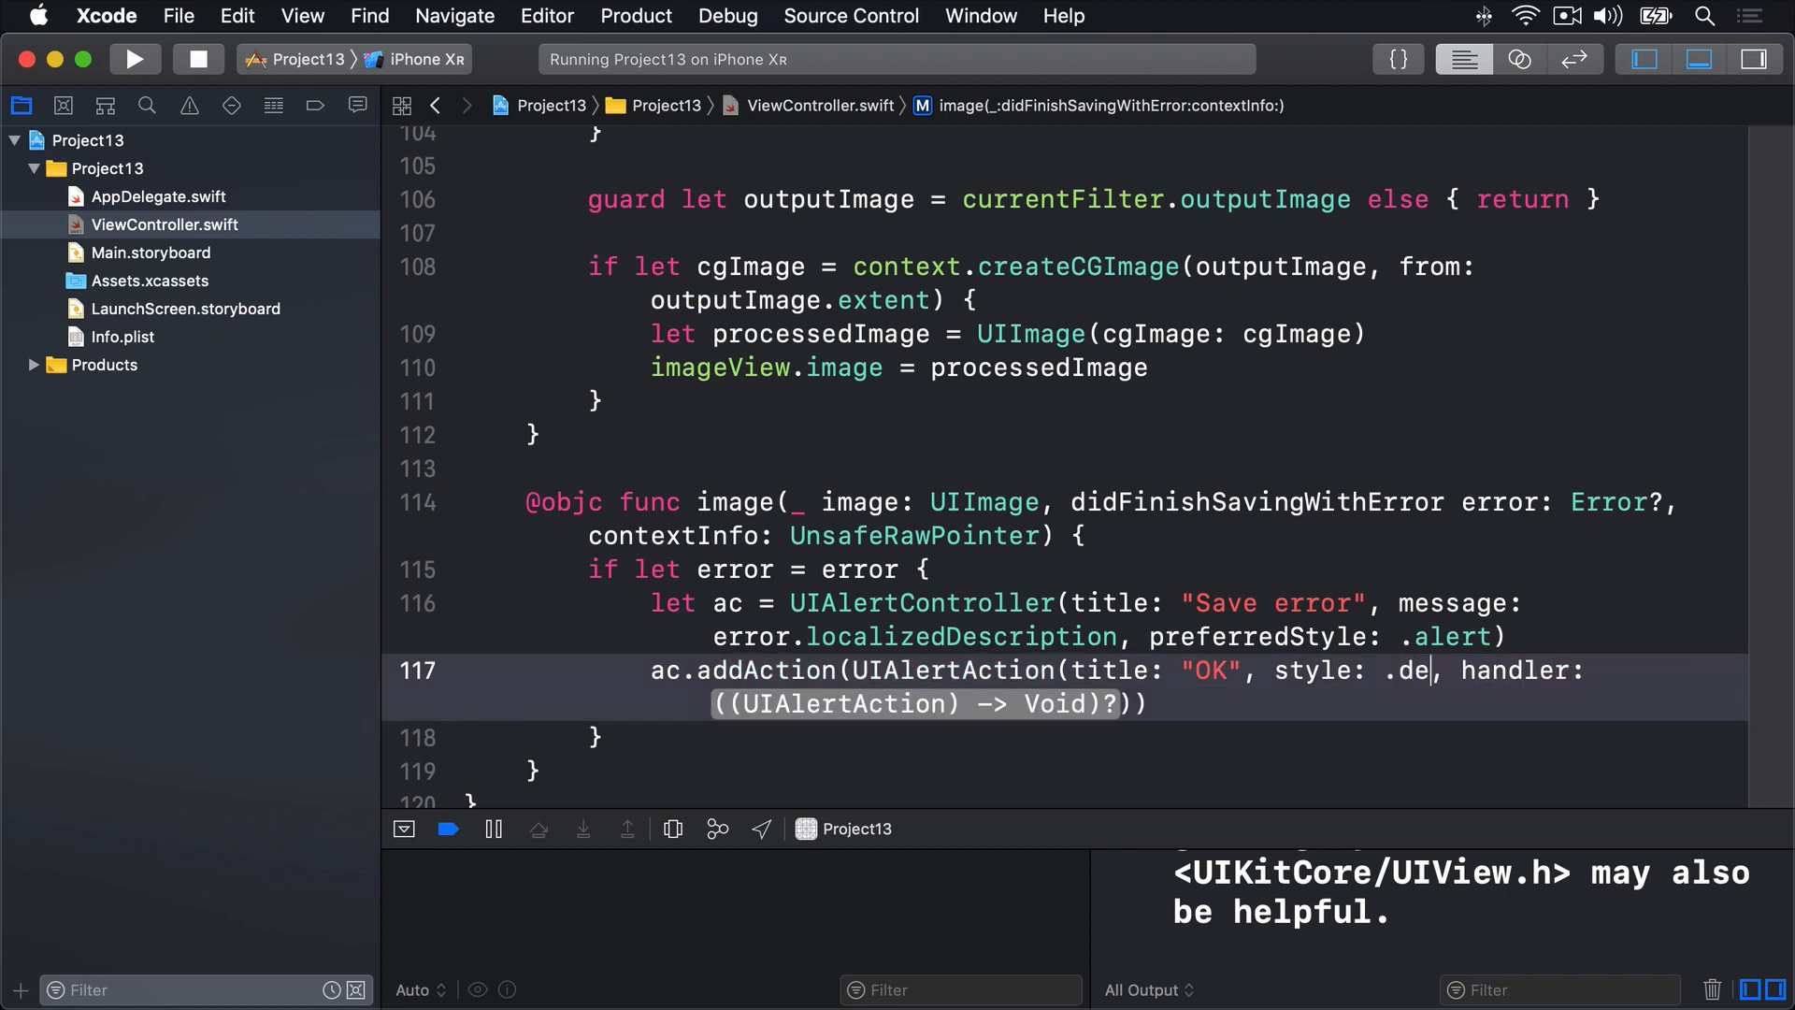
type("fault")
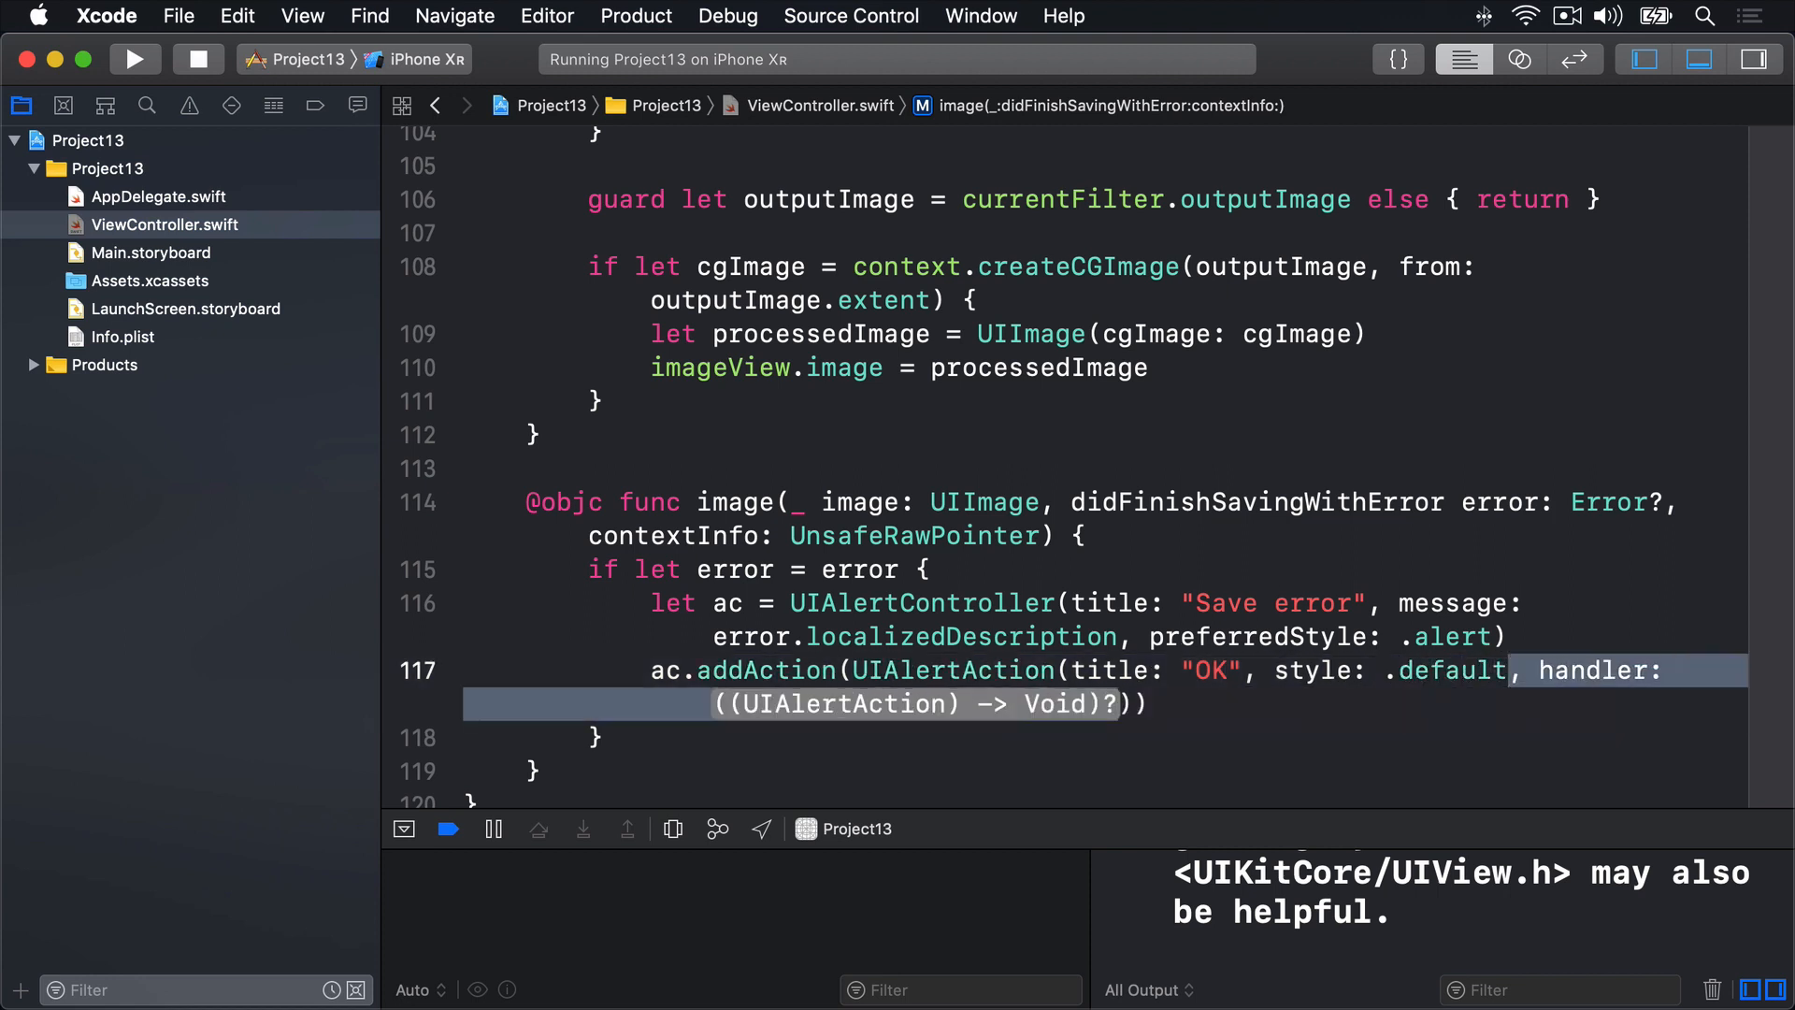
key("Delete")
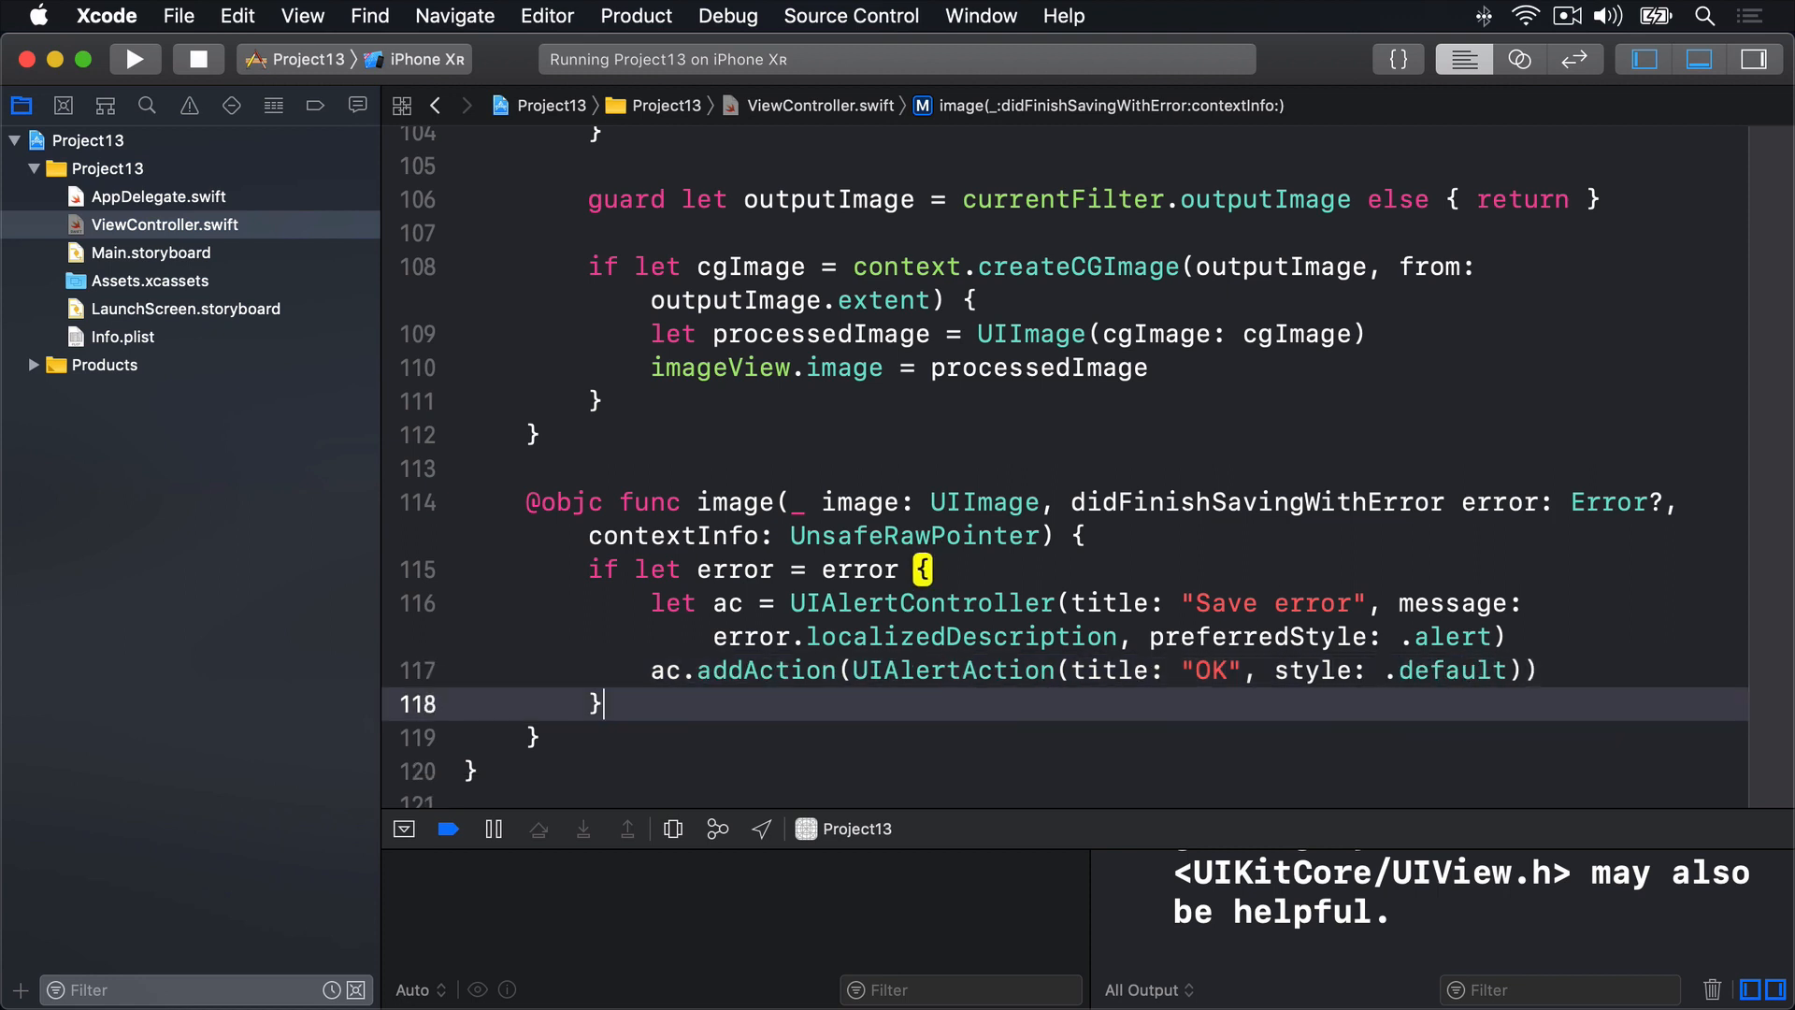
- Add an else branch with a 'Saved!' alert about the photo being saved, an OK action, and present
type("else {")
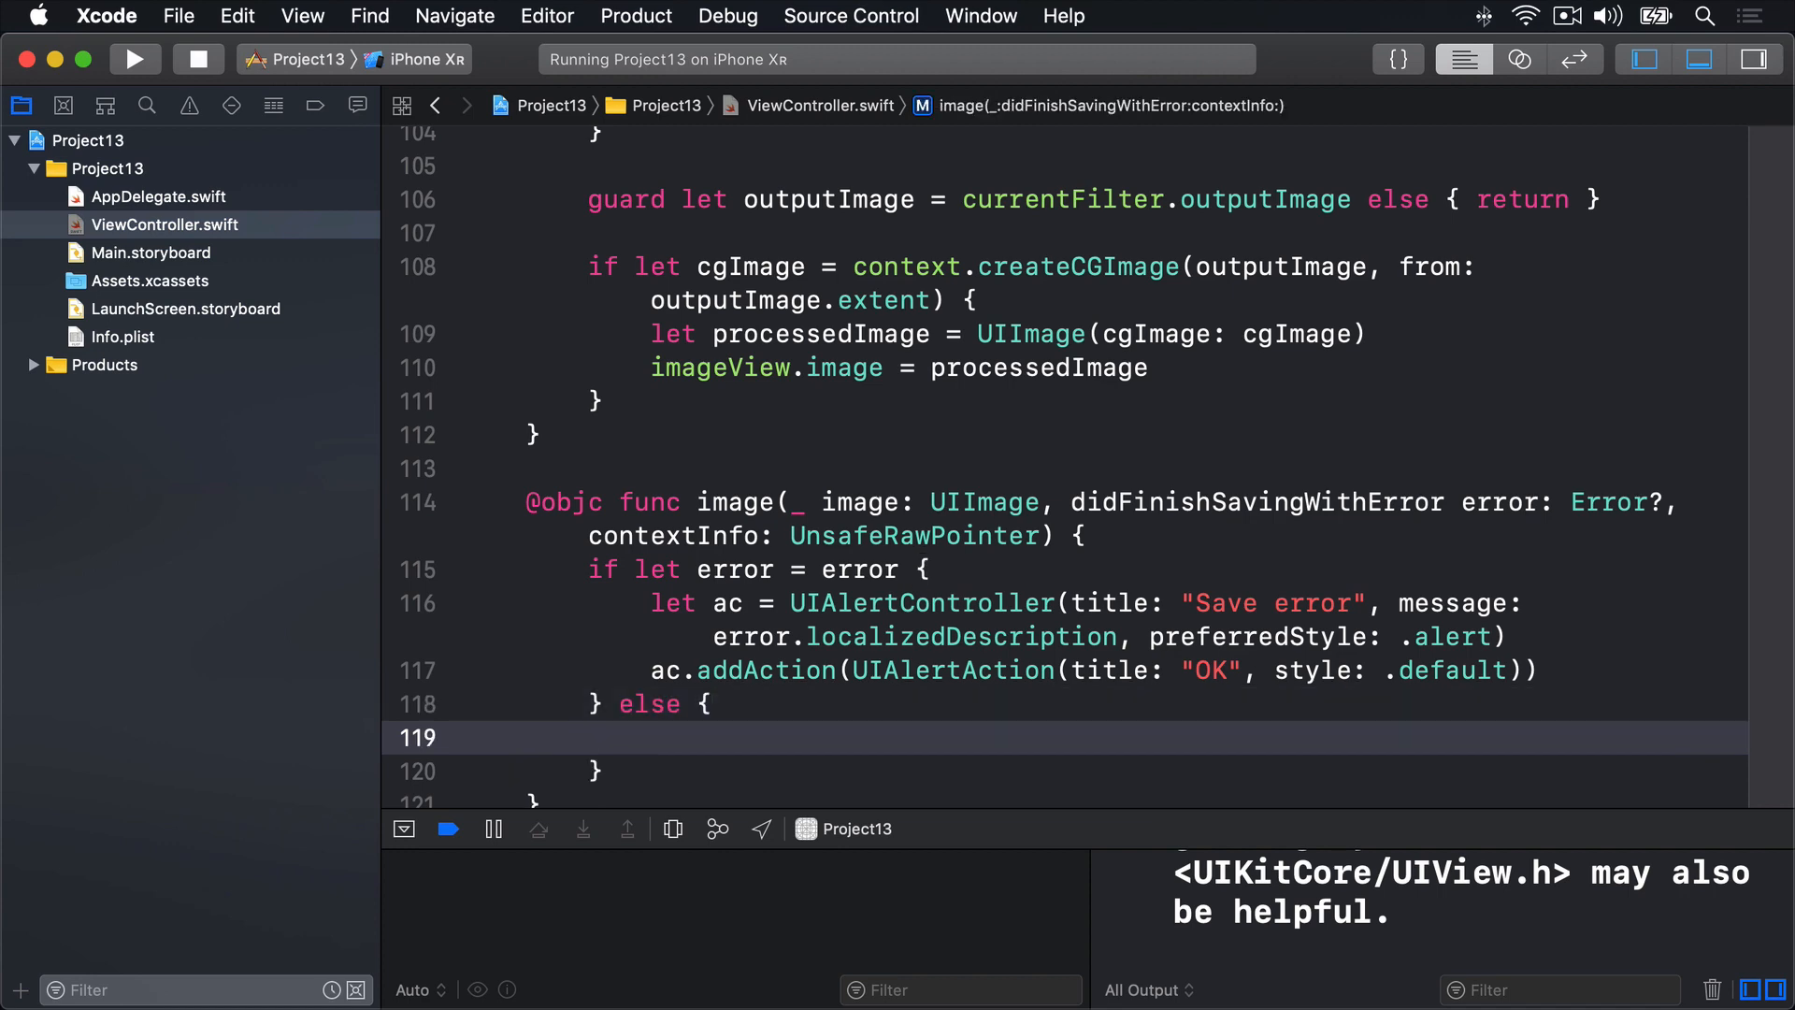
type("let ac")
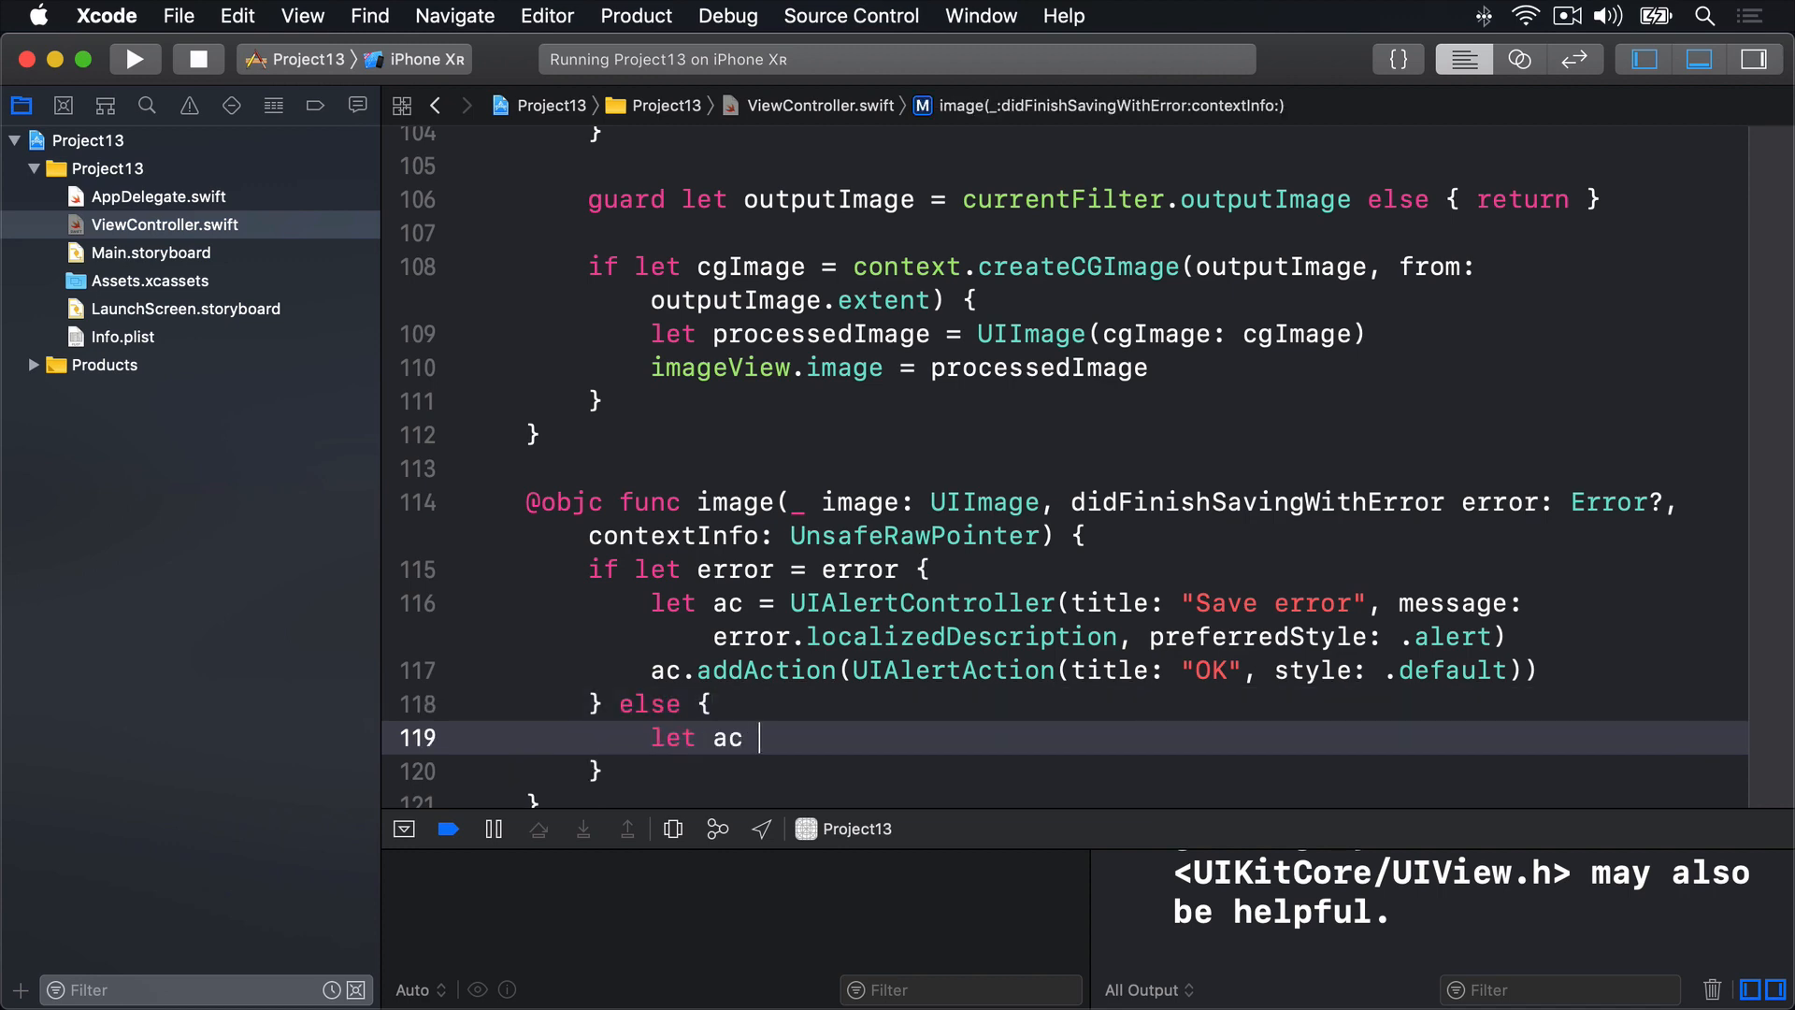
type("= UIAlertController(title: \"S\", message: String?, preferredStyle: UIAlertController.Style")
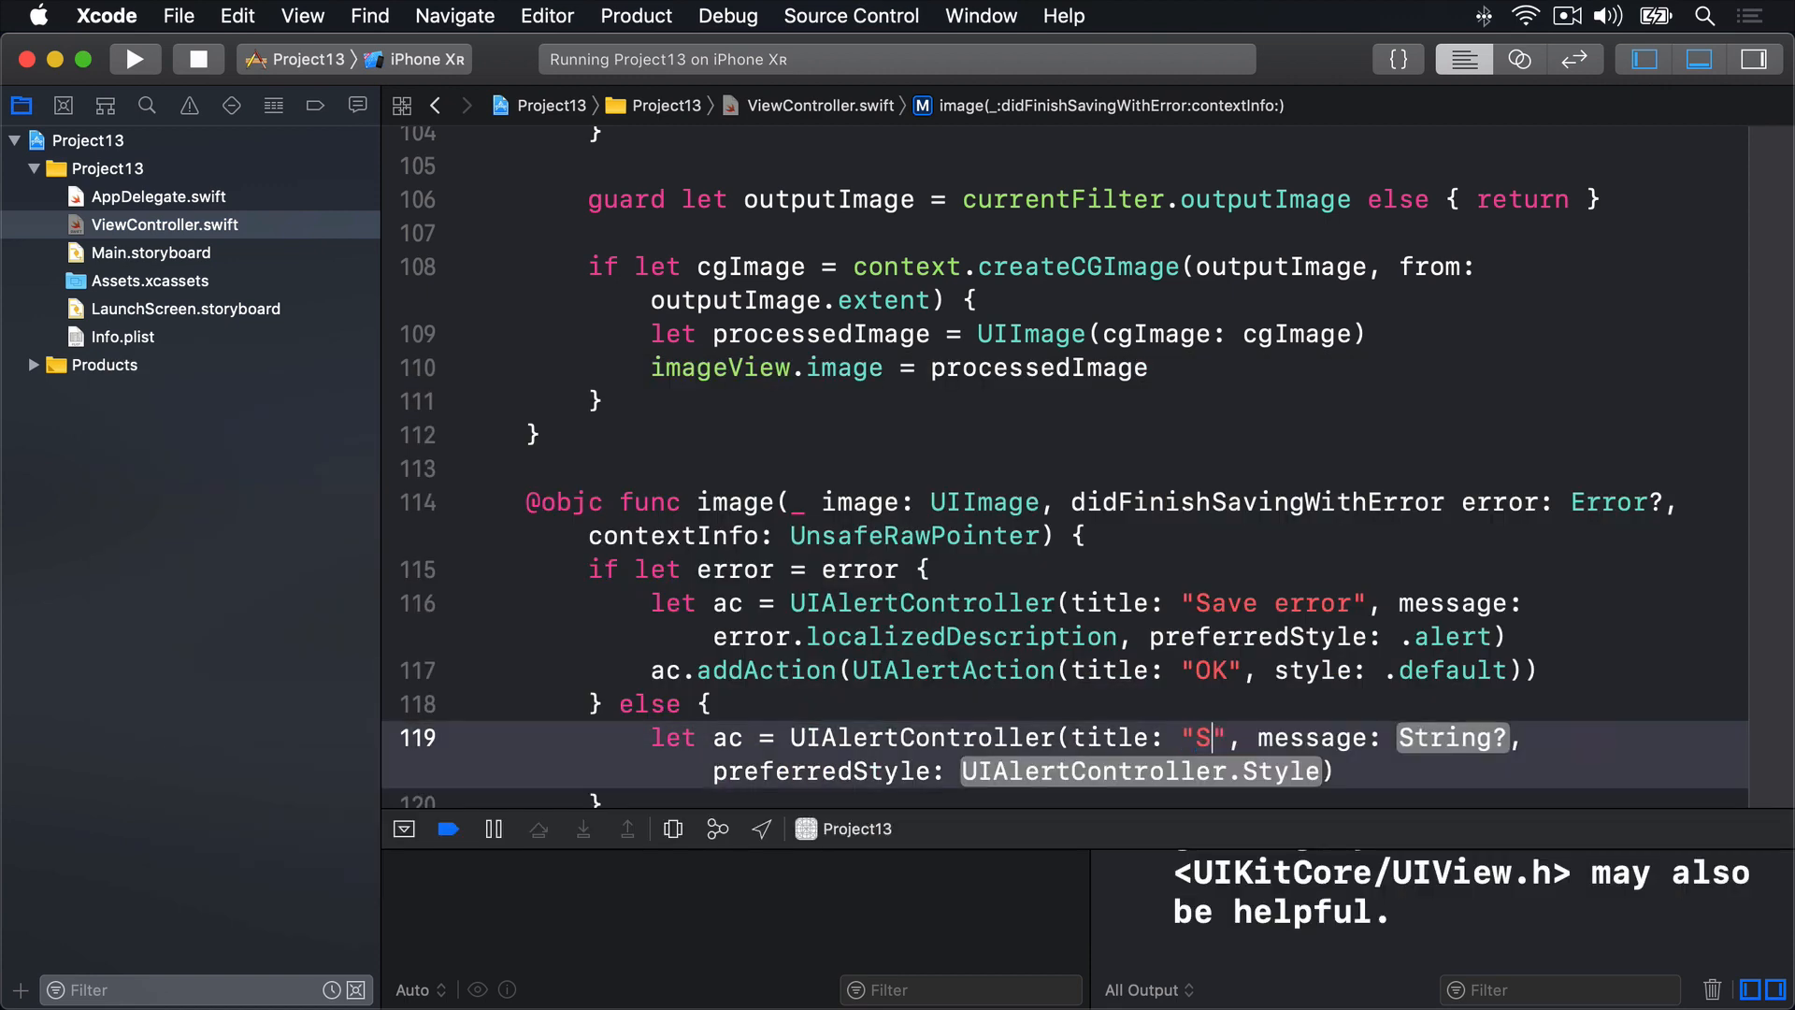
type("aved!")
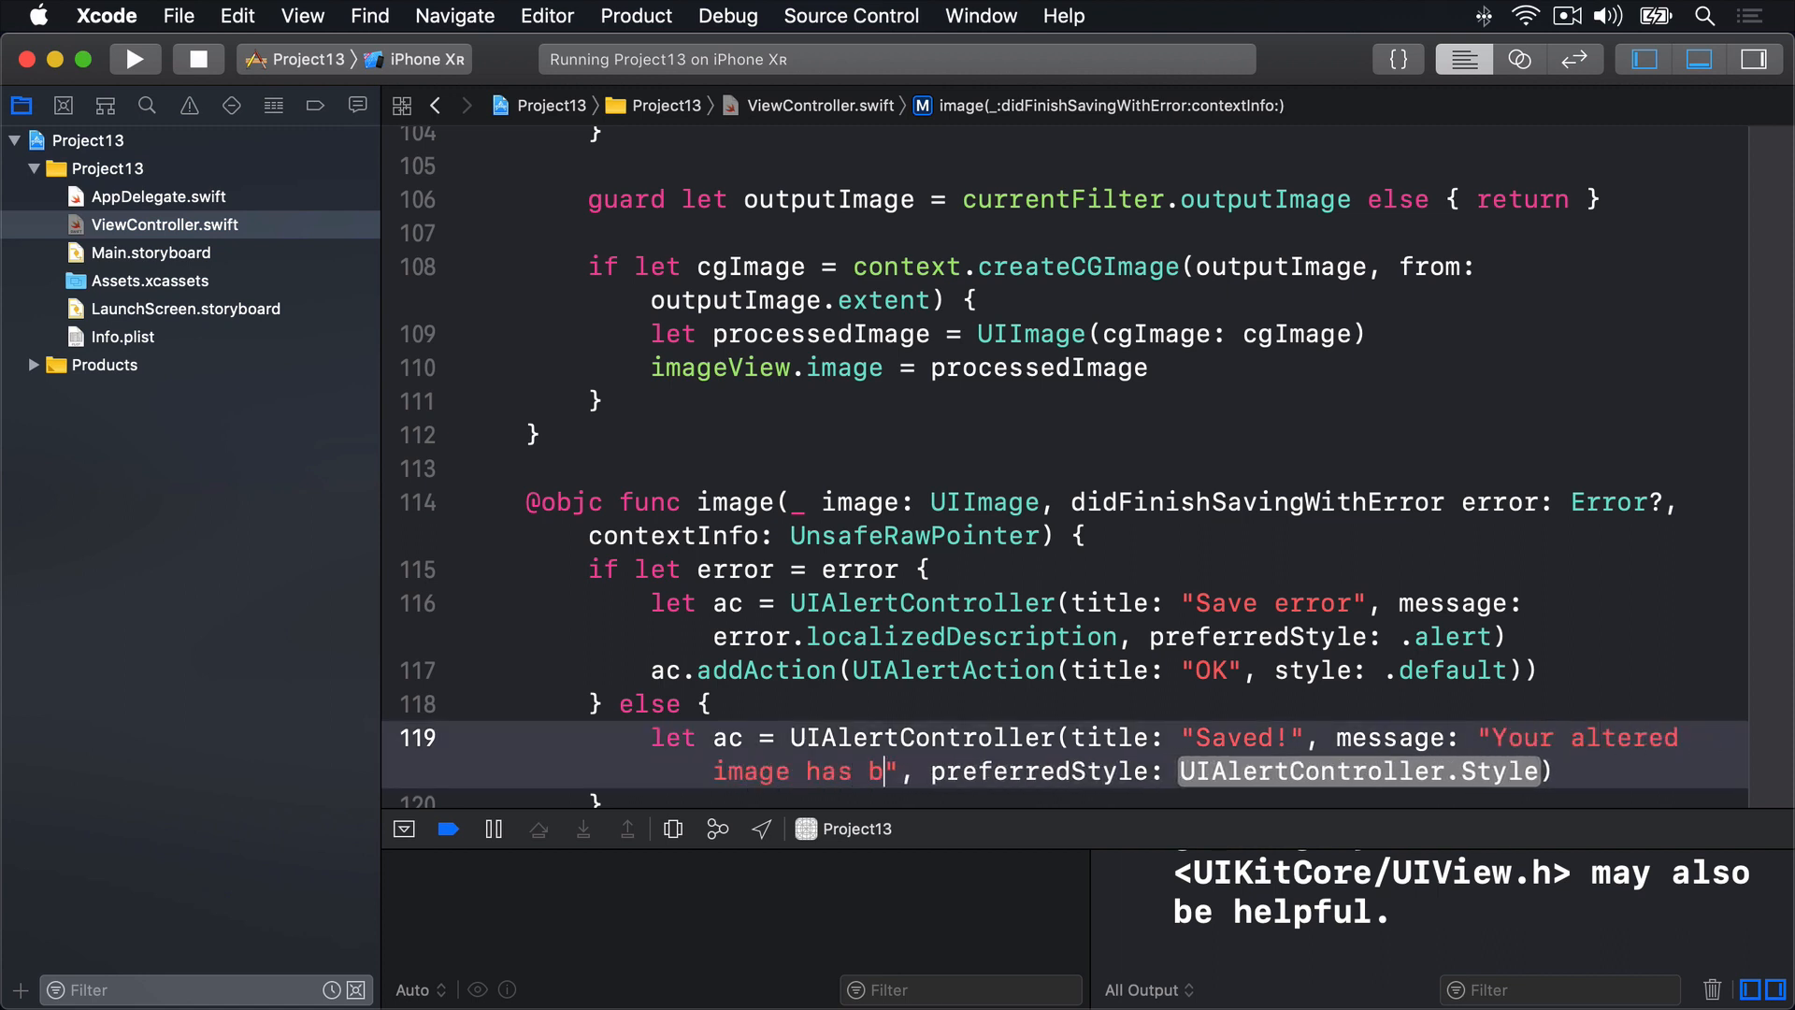
type("een saved to your p")
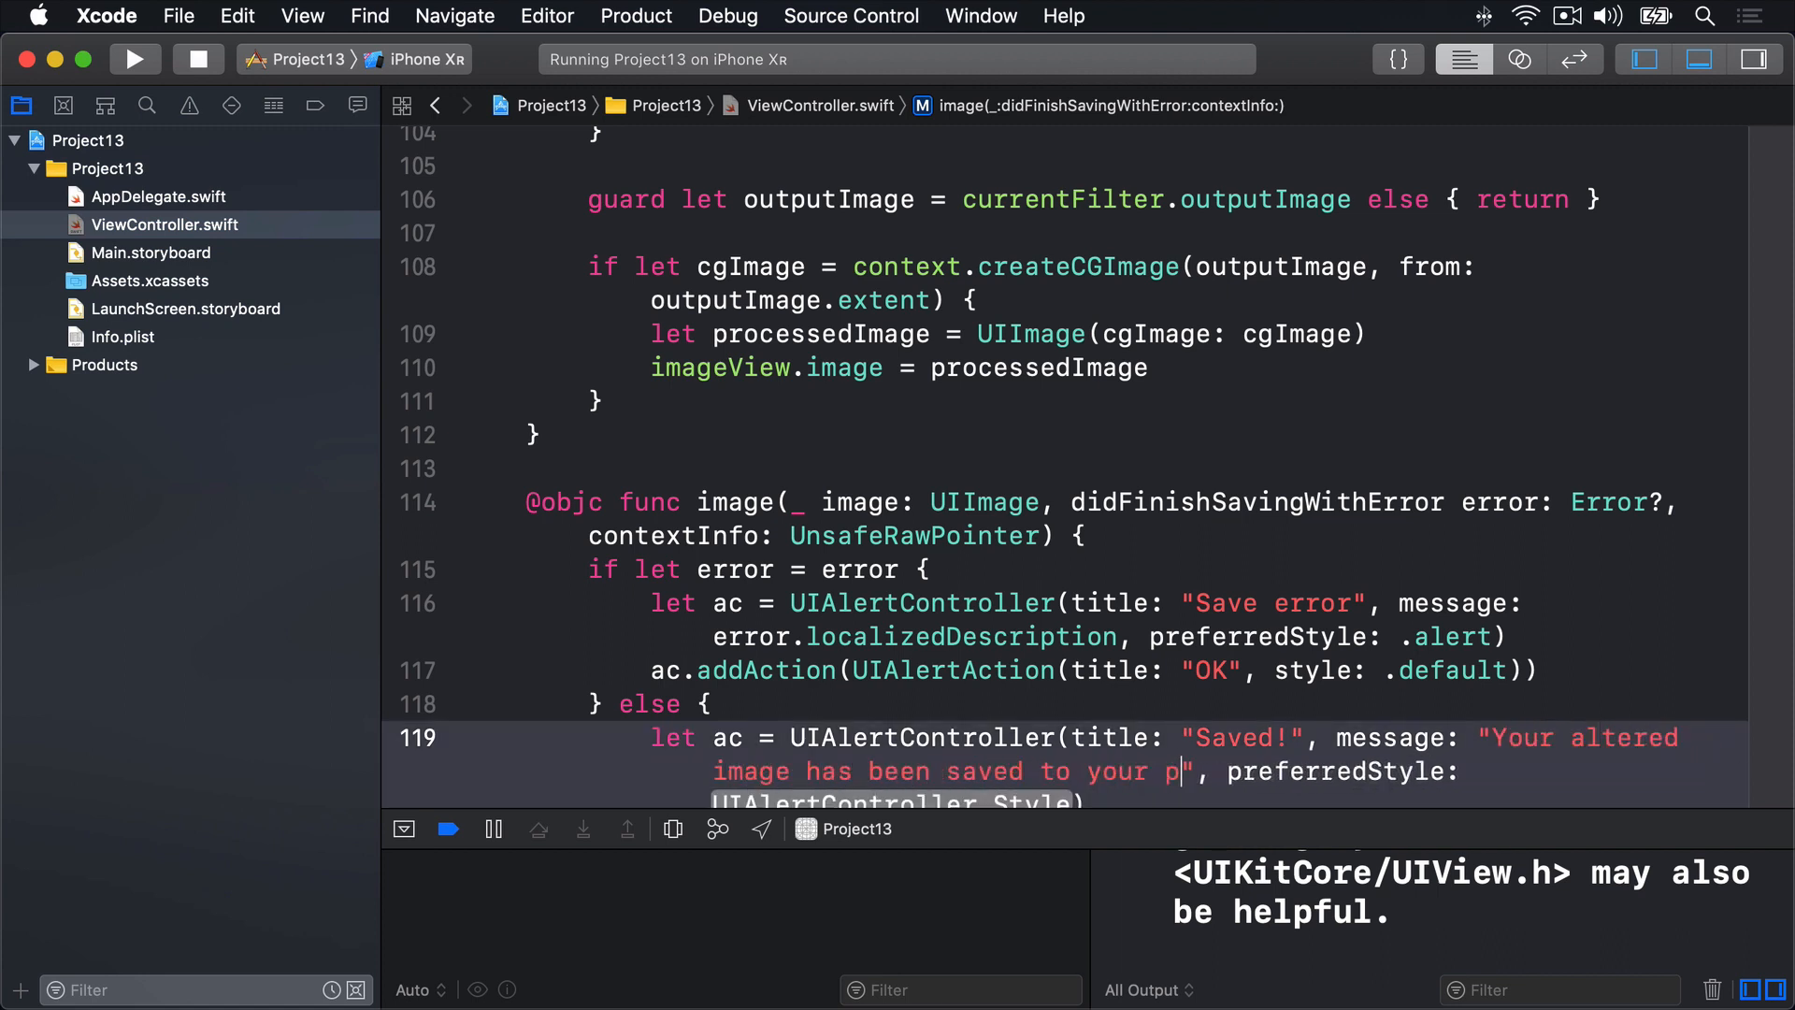
type("hotos.")
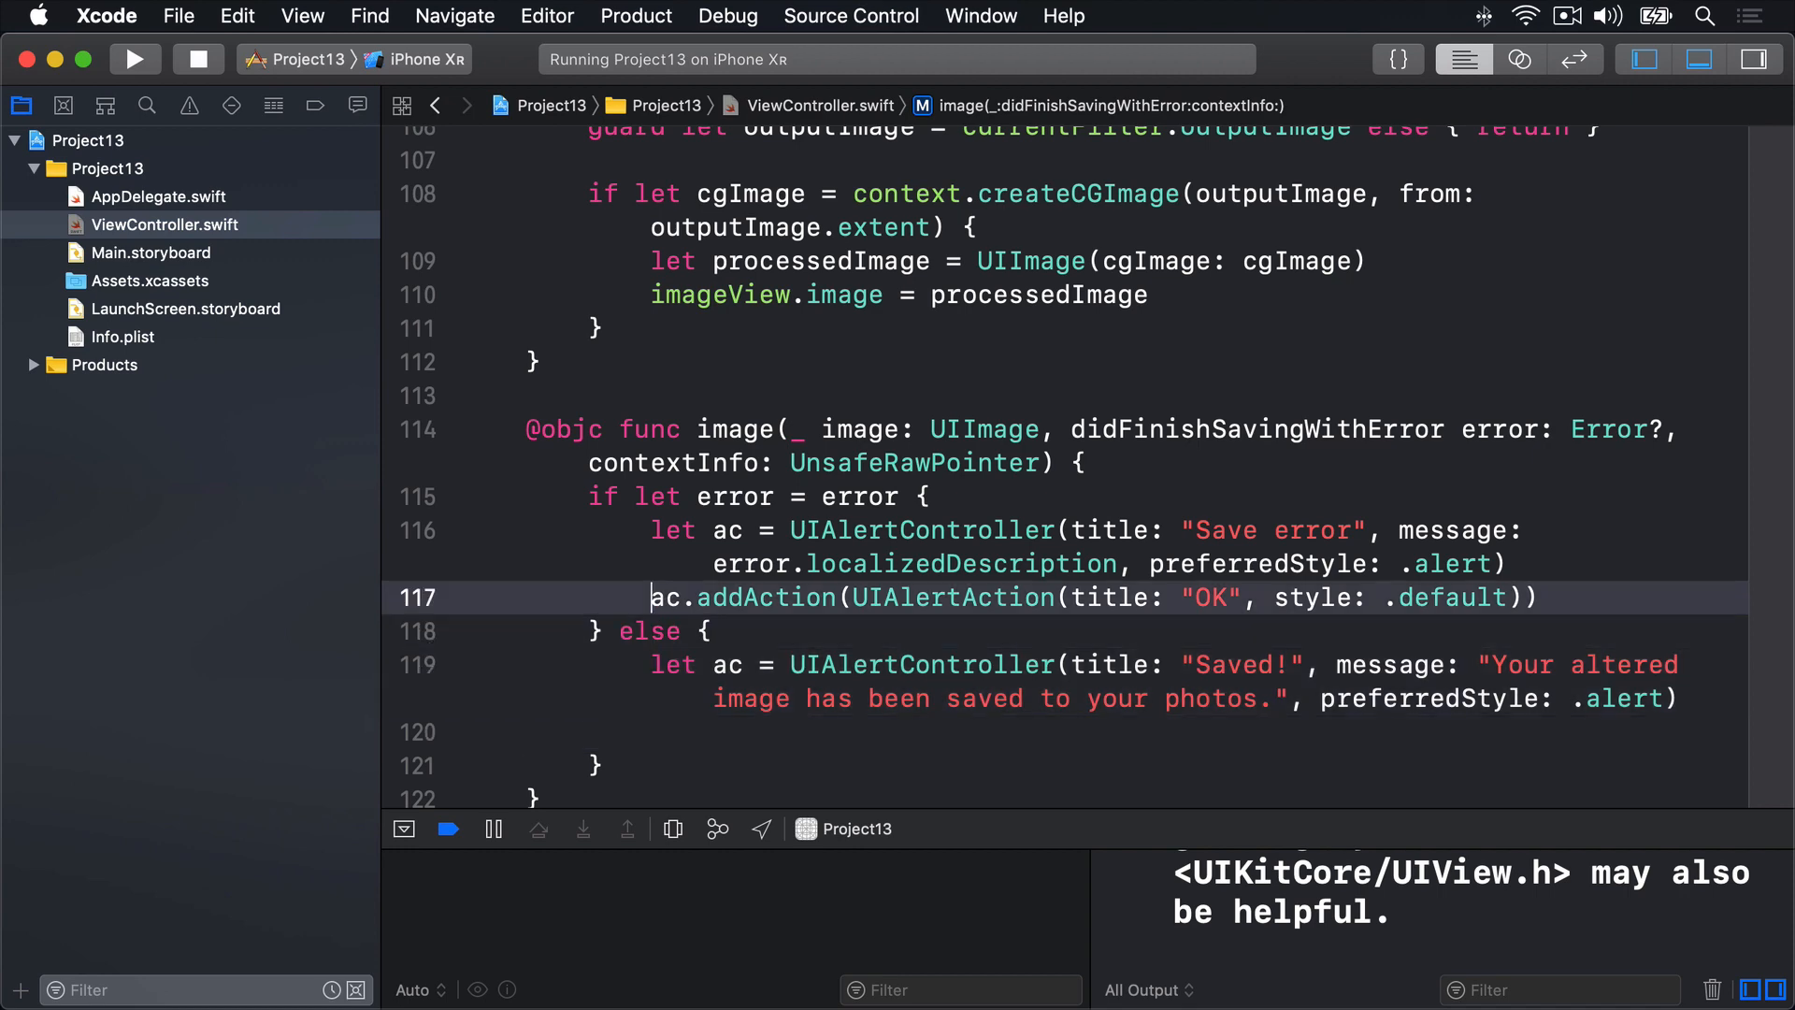
type("ac.addAction(UIAlertAction(title: \"OK\", style: .default))")
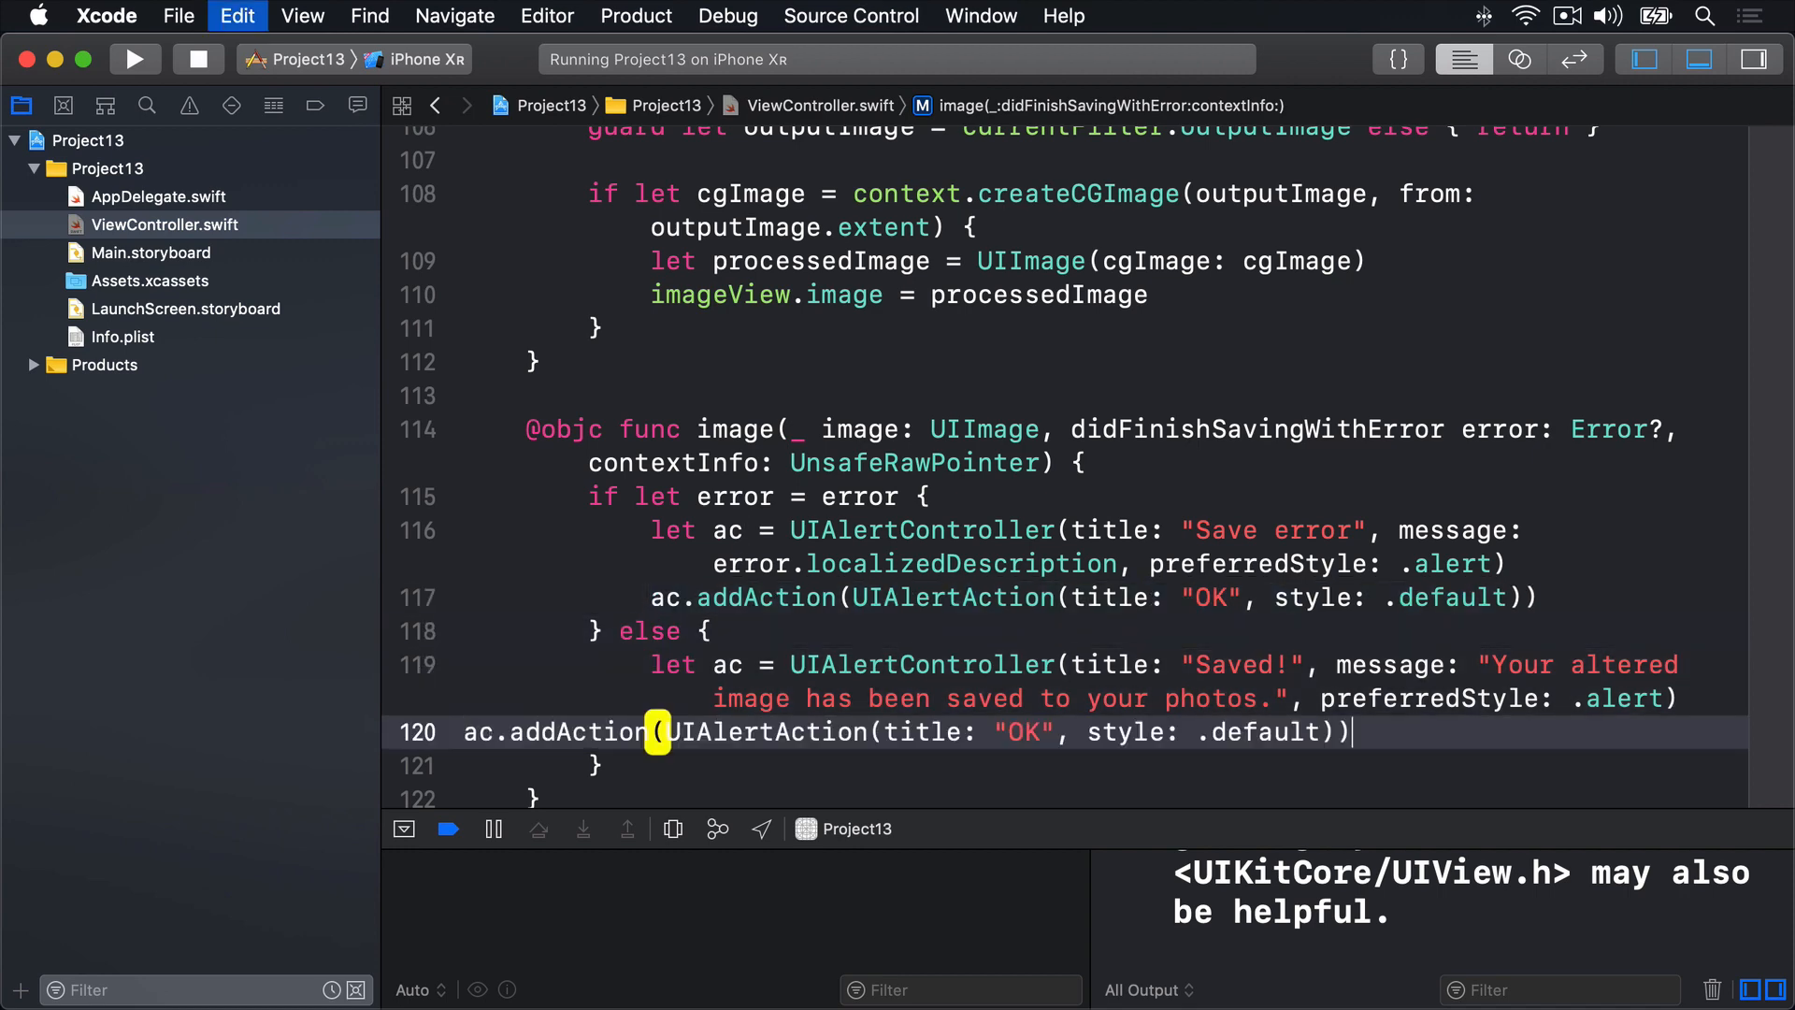
type("present(ac, animated: true")
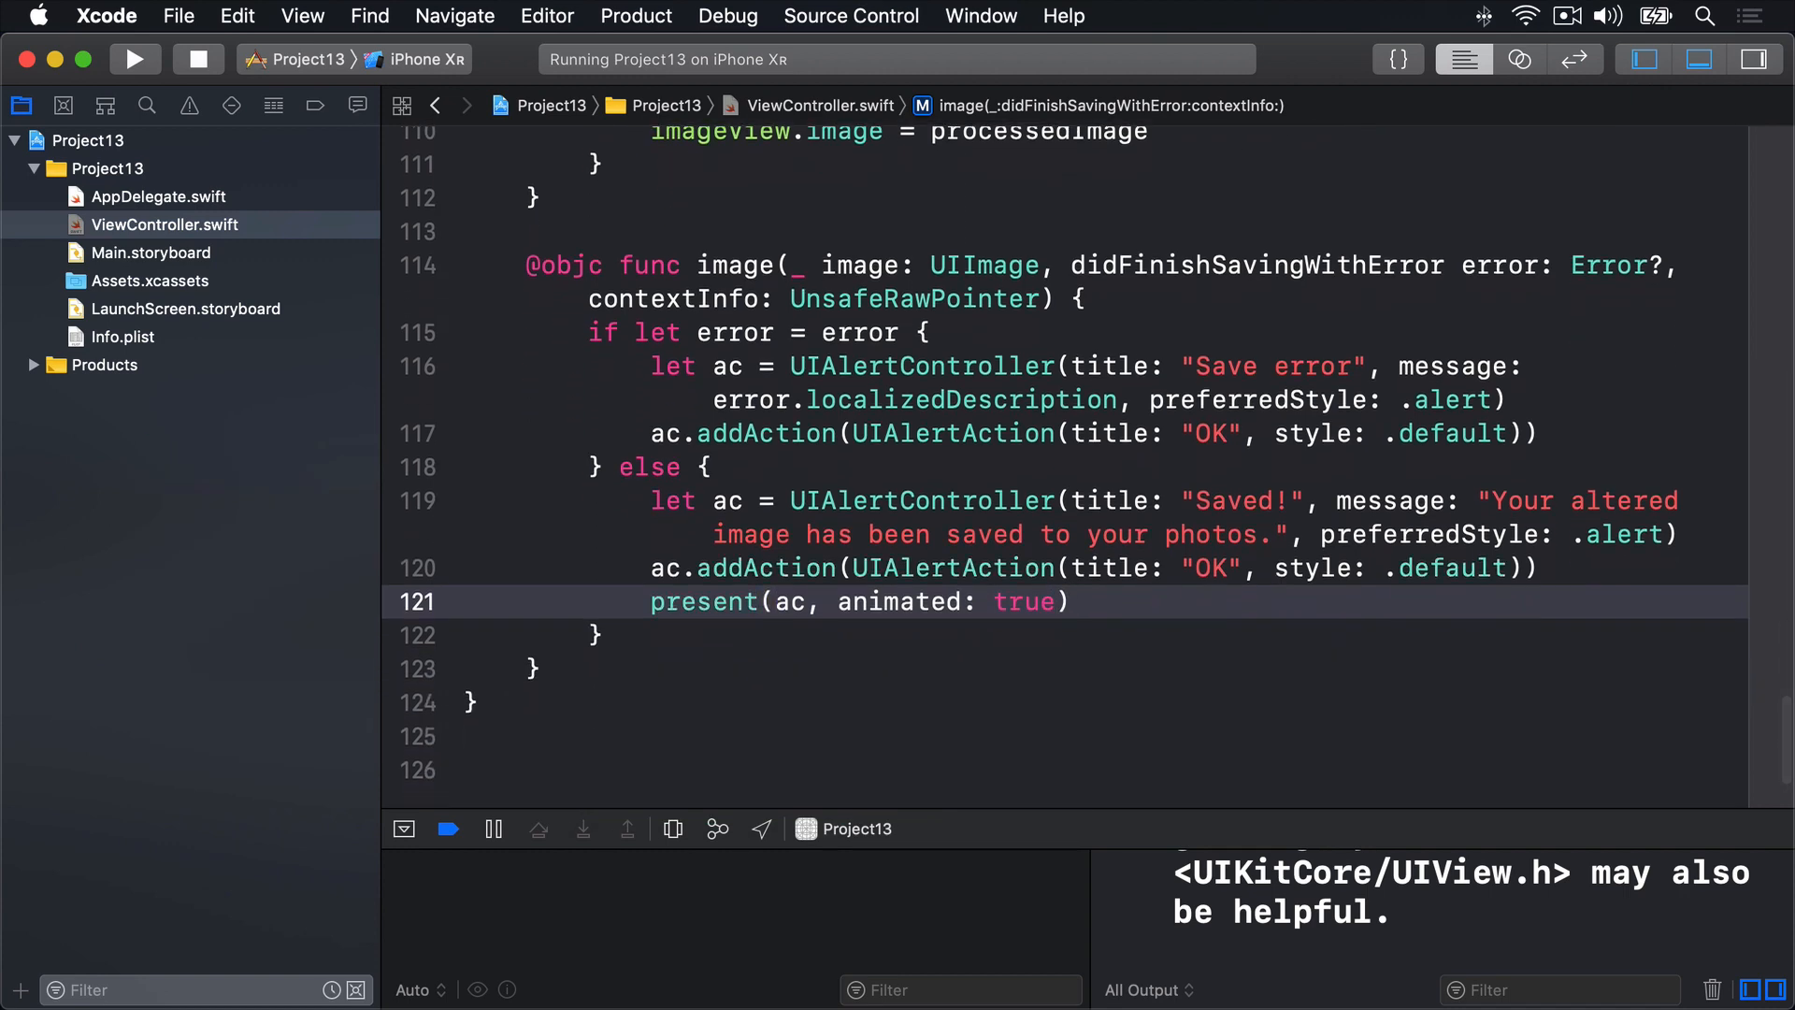
- Run the app, push the waterfall's sepia intensity slider to maximum, and save the image
left_click(133, 58)
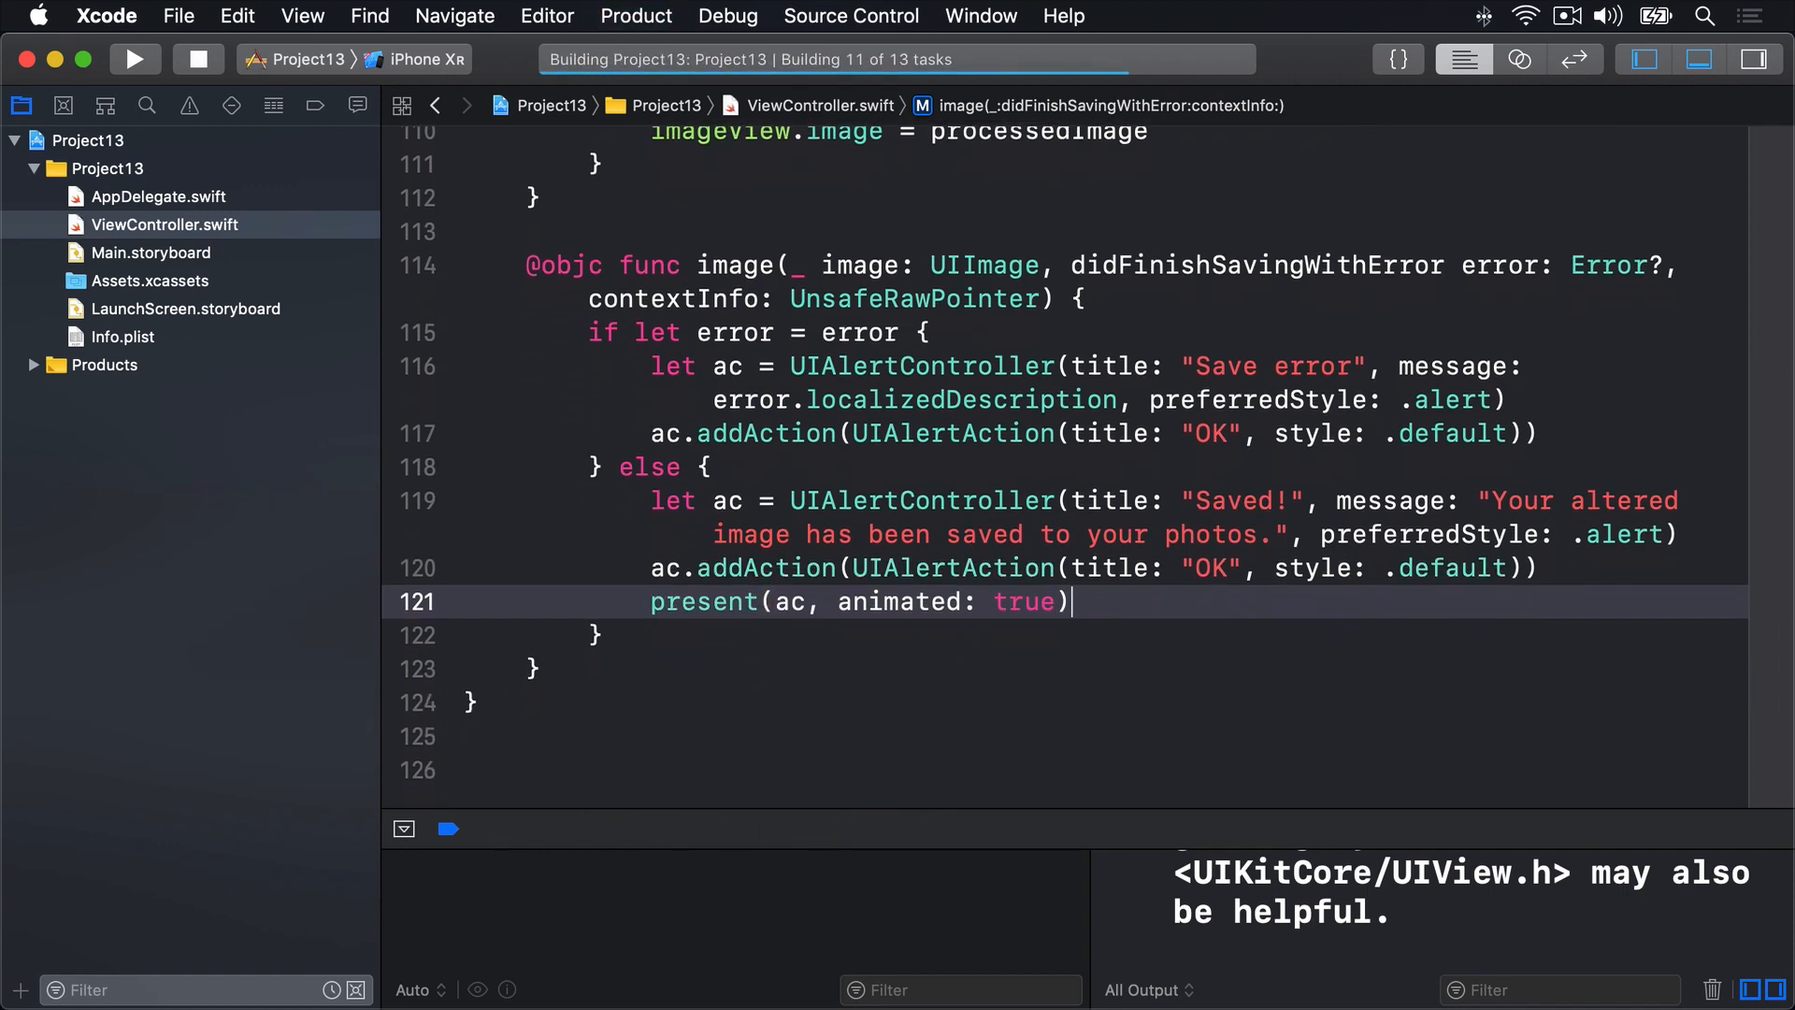
left_click(133, 58)
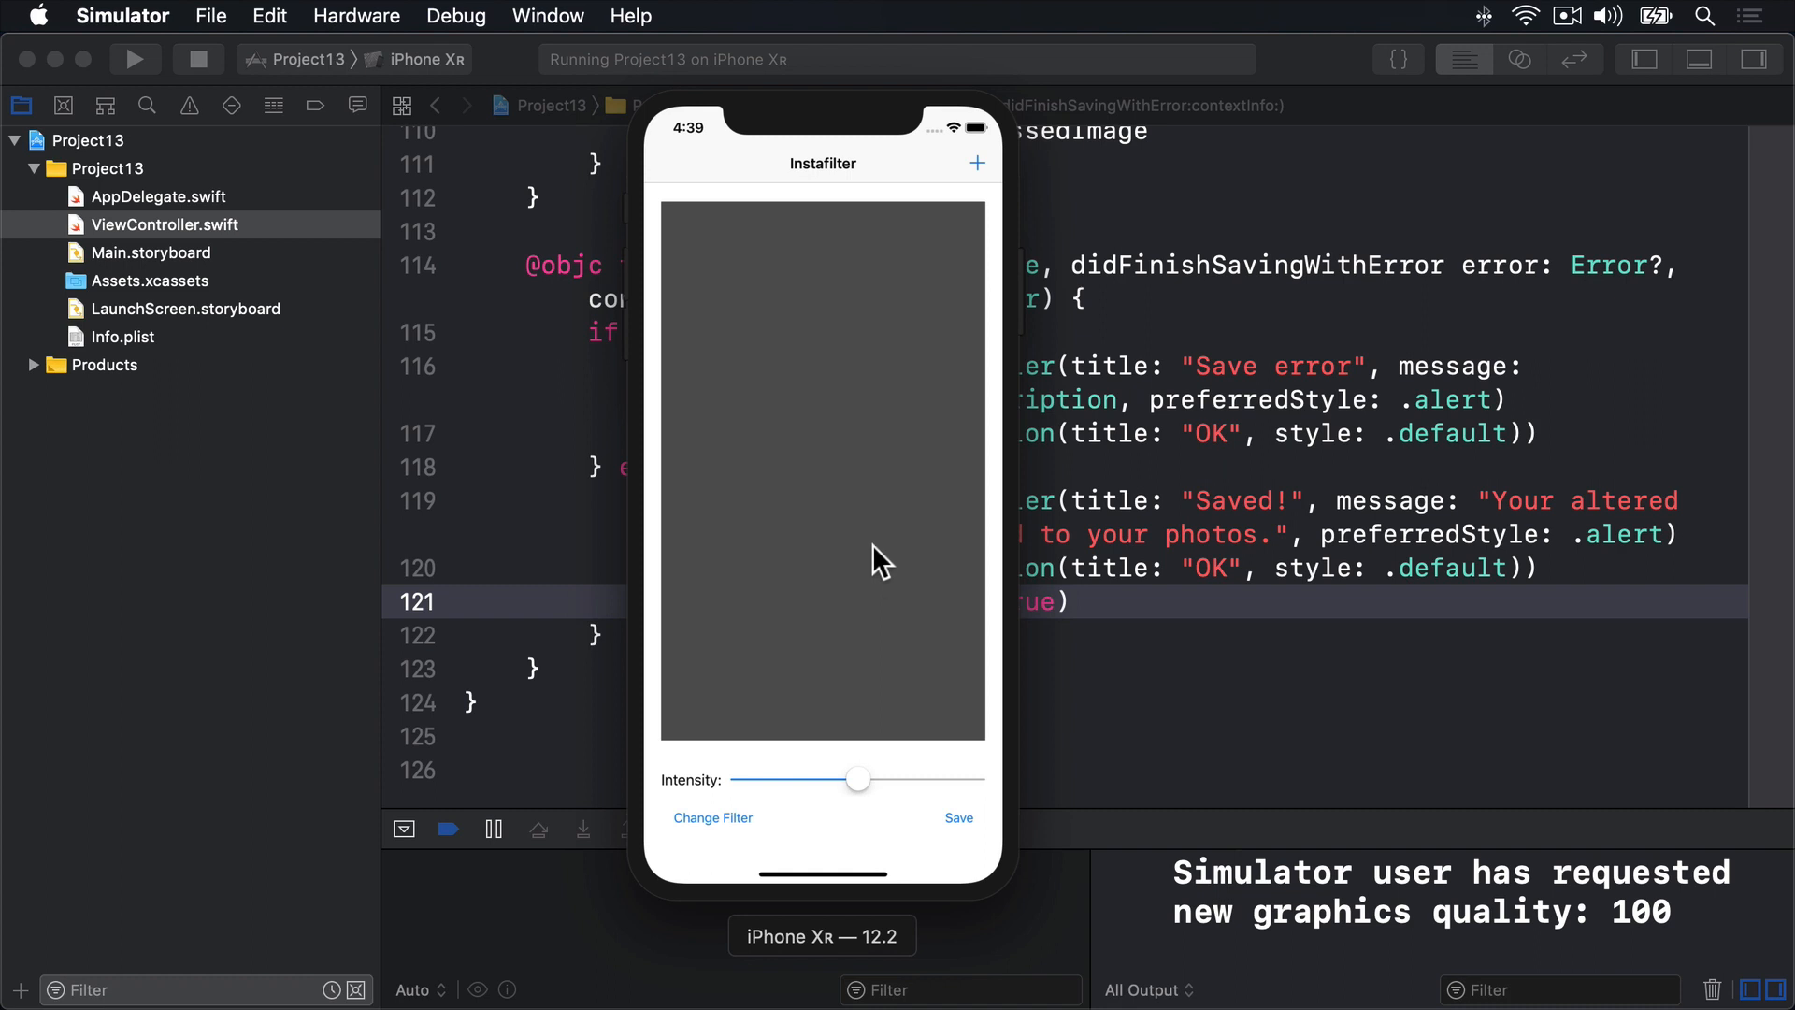
mouse_move(983, 175)
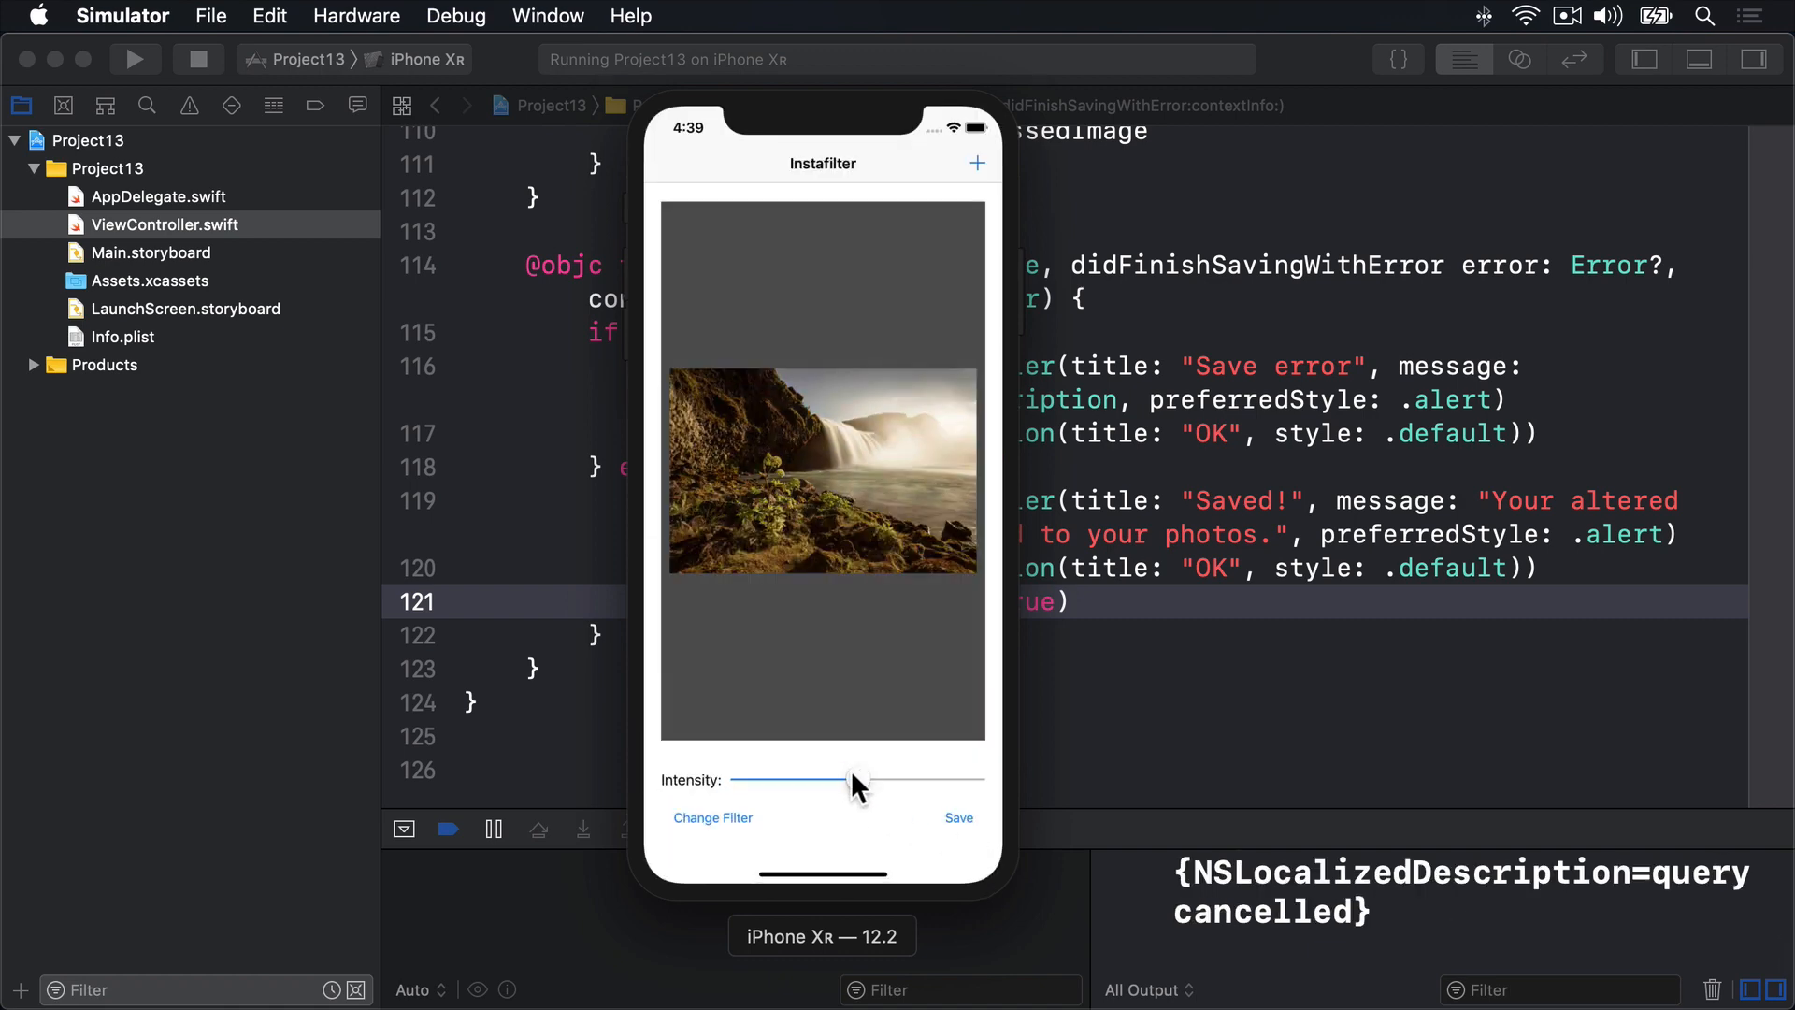
left_click_drag(857, 779, 906, 780)
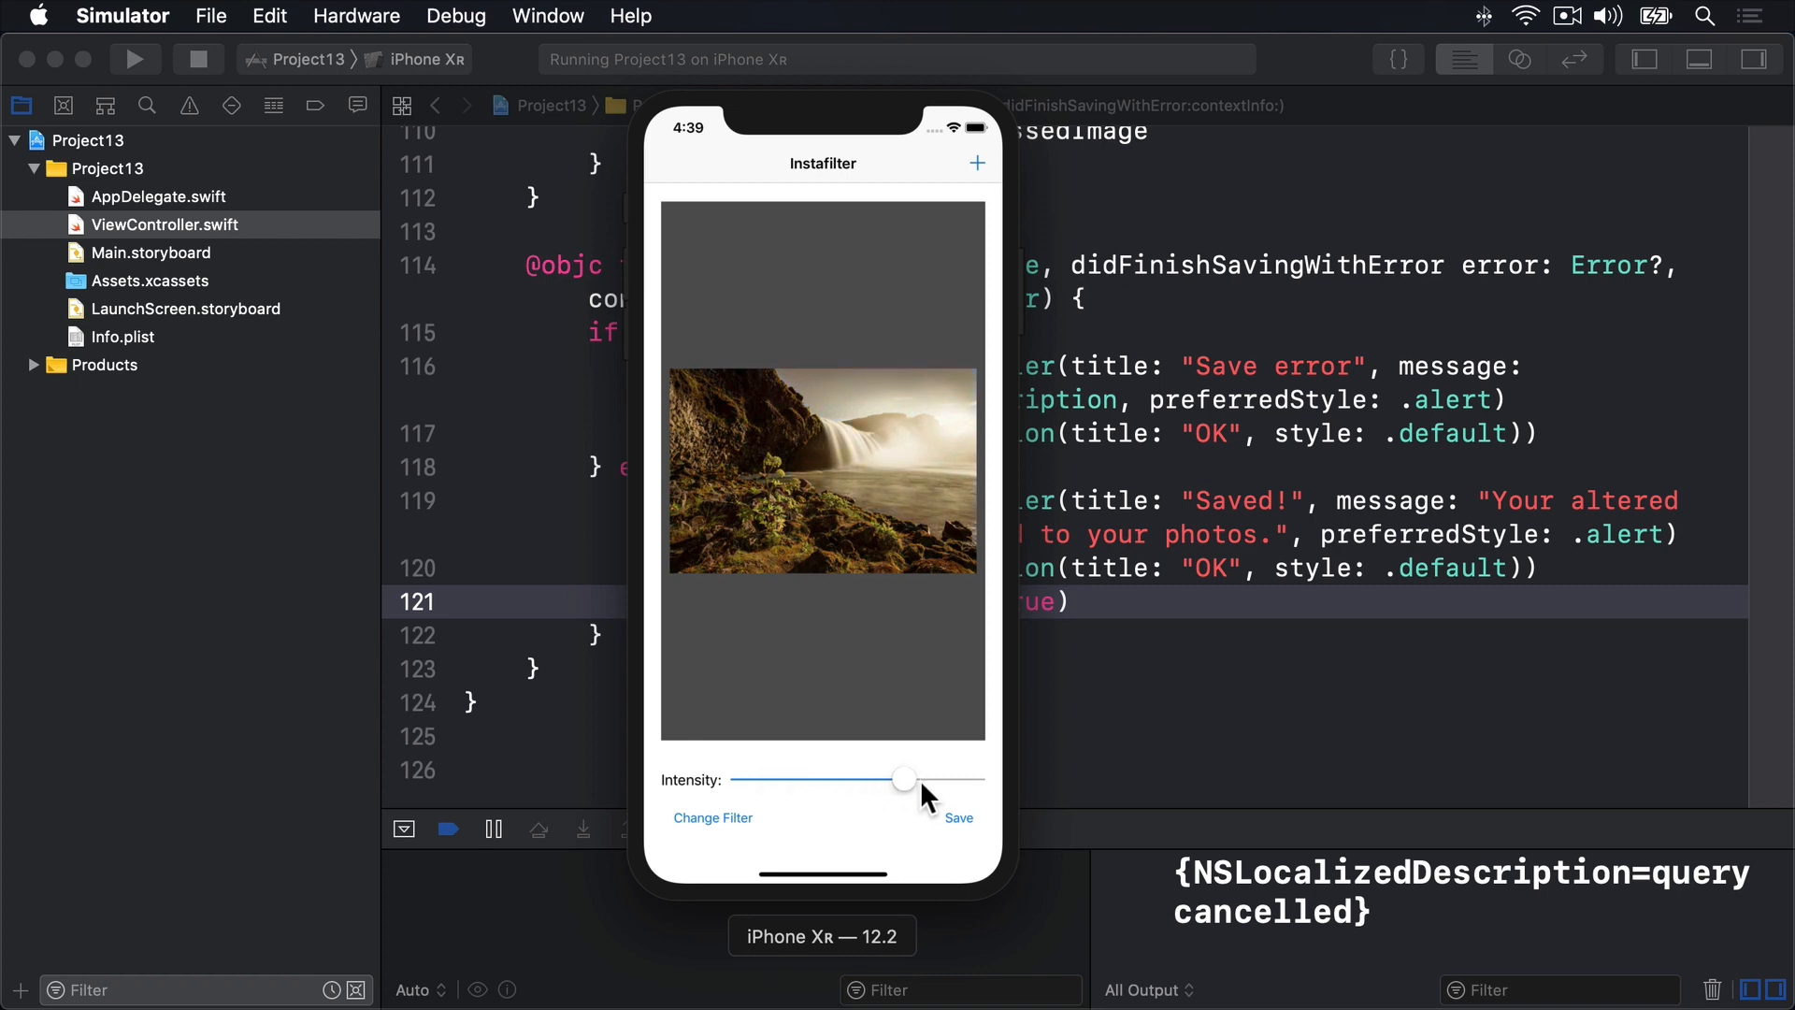
left_click_drag(904, 779, 973, 779)
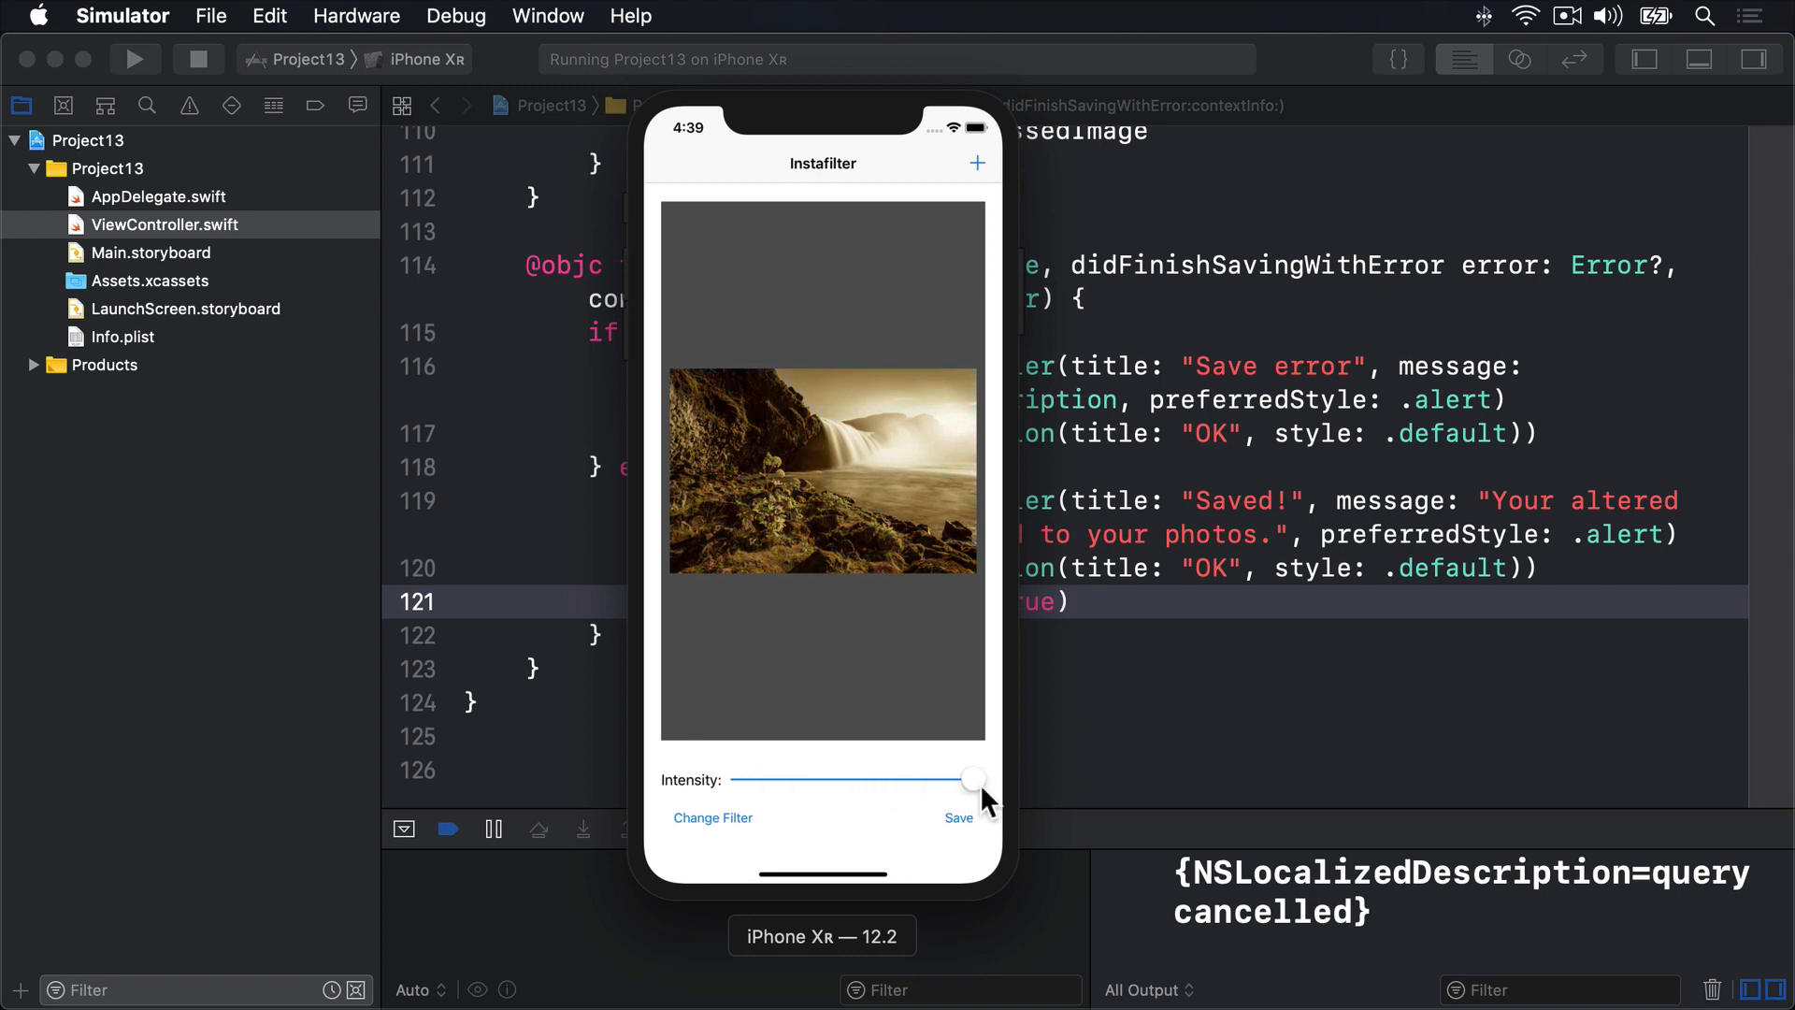
left_click(958, 817)
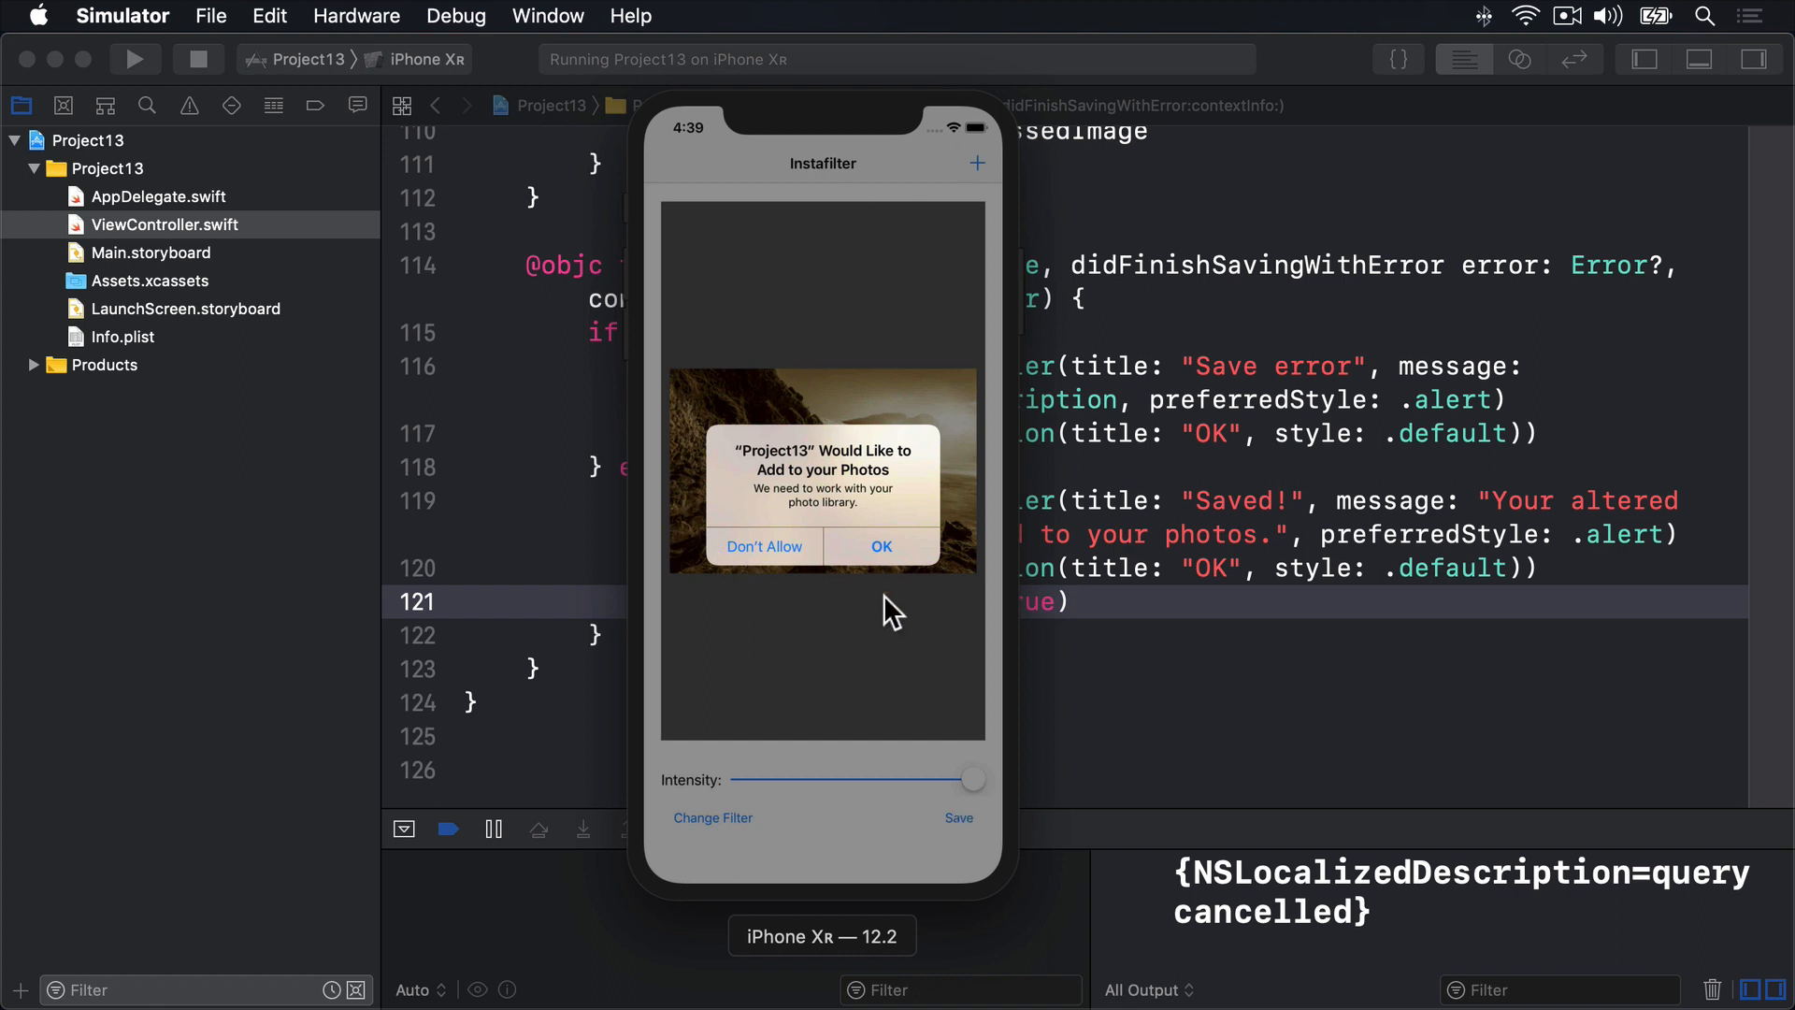
mouse_move(832, 525)
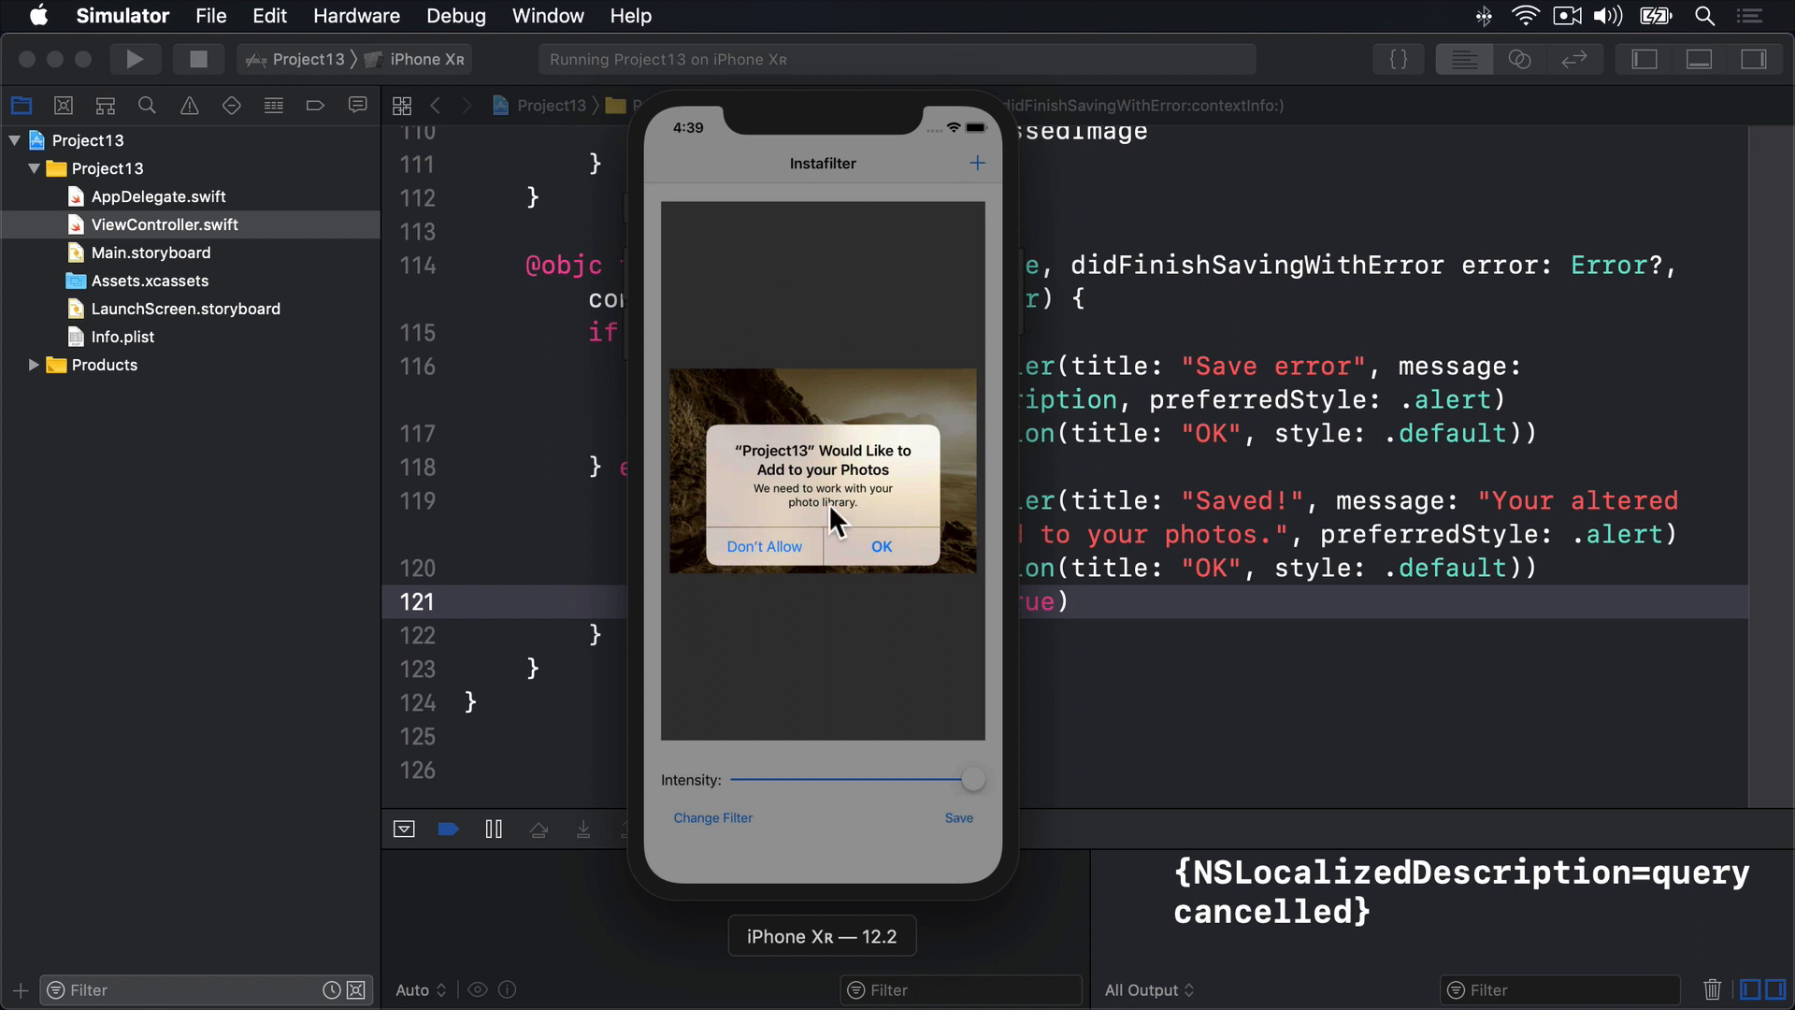
- Allow Project13 to add to Photos and dismiss the 'Saved!' confirmation with OK
left_click(881, 546)
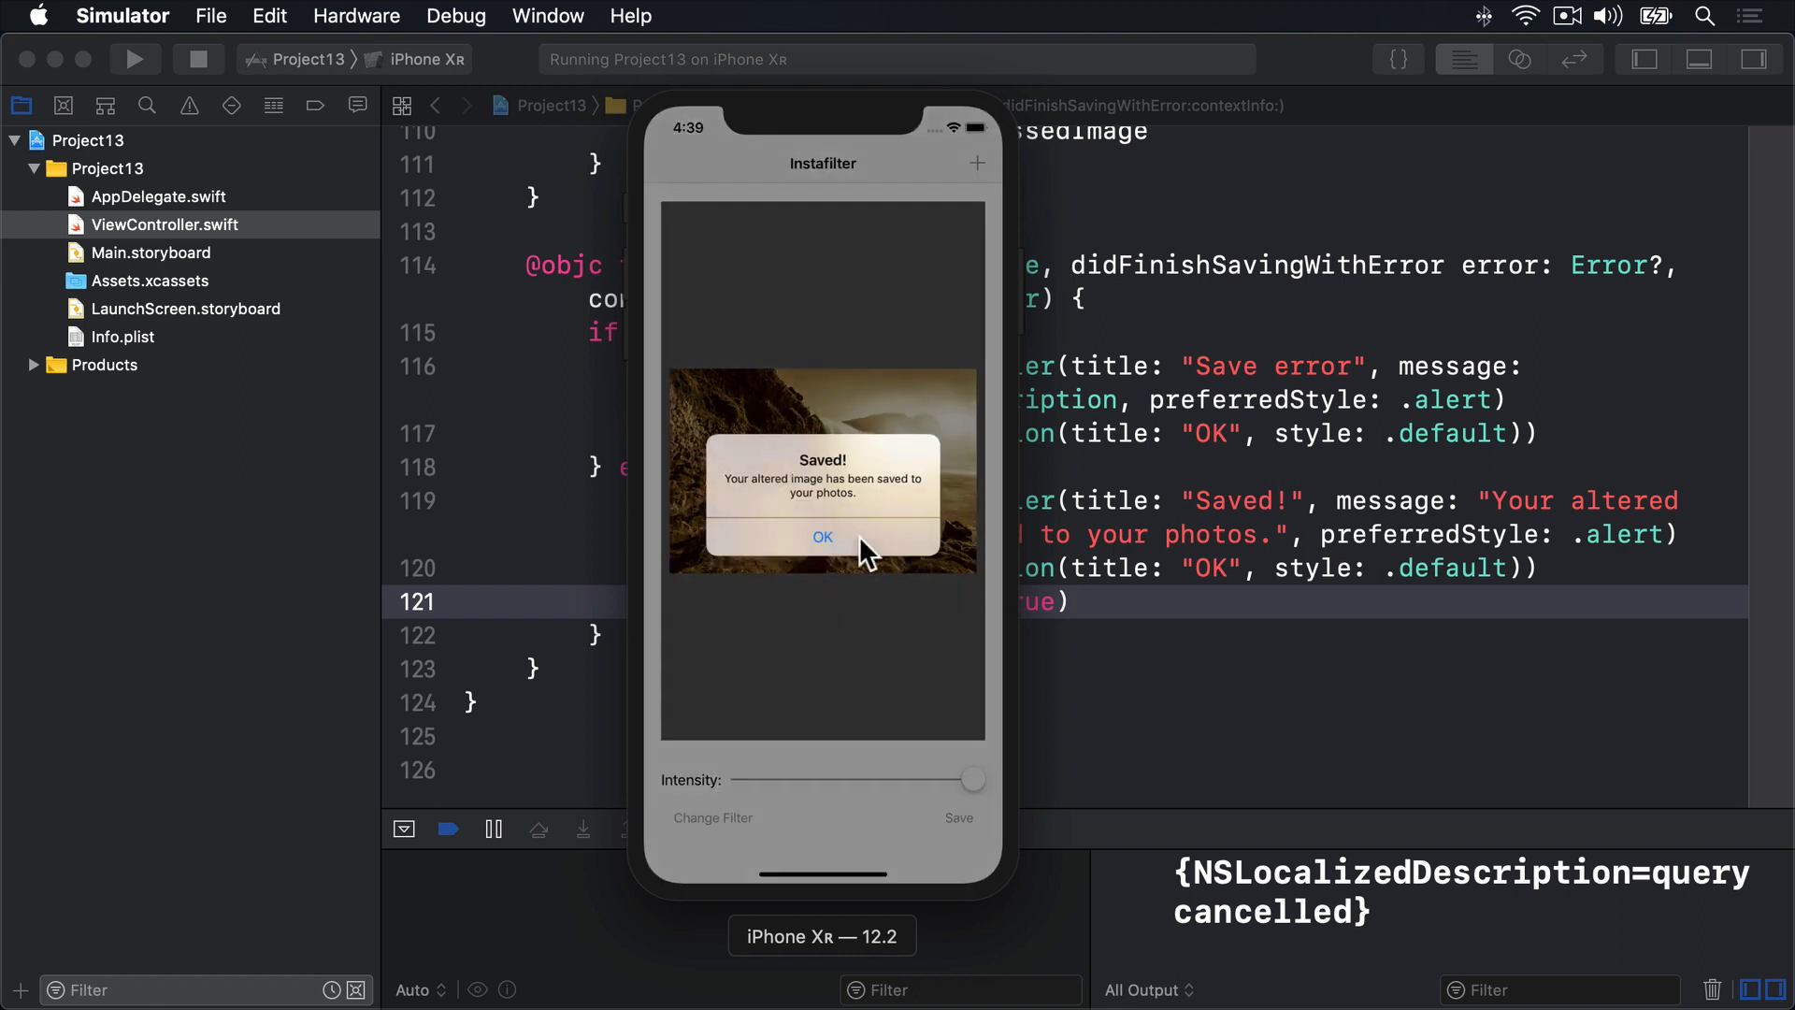
mouse_move(904, 473)
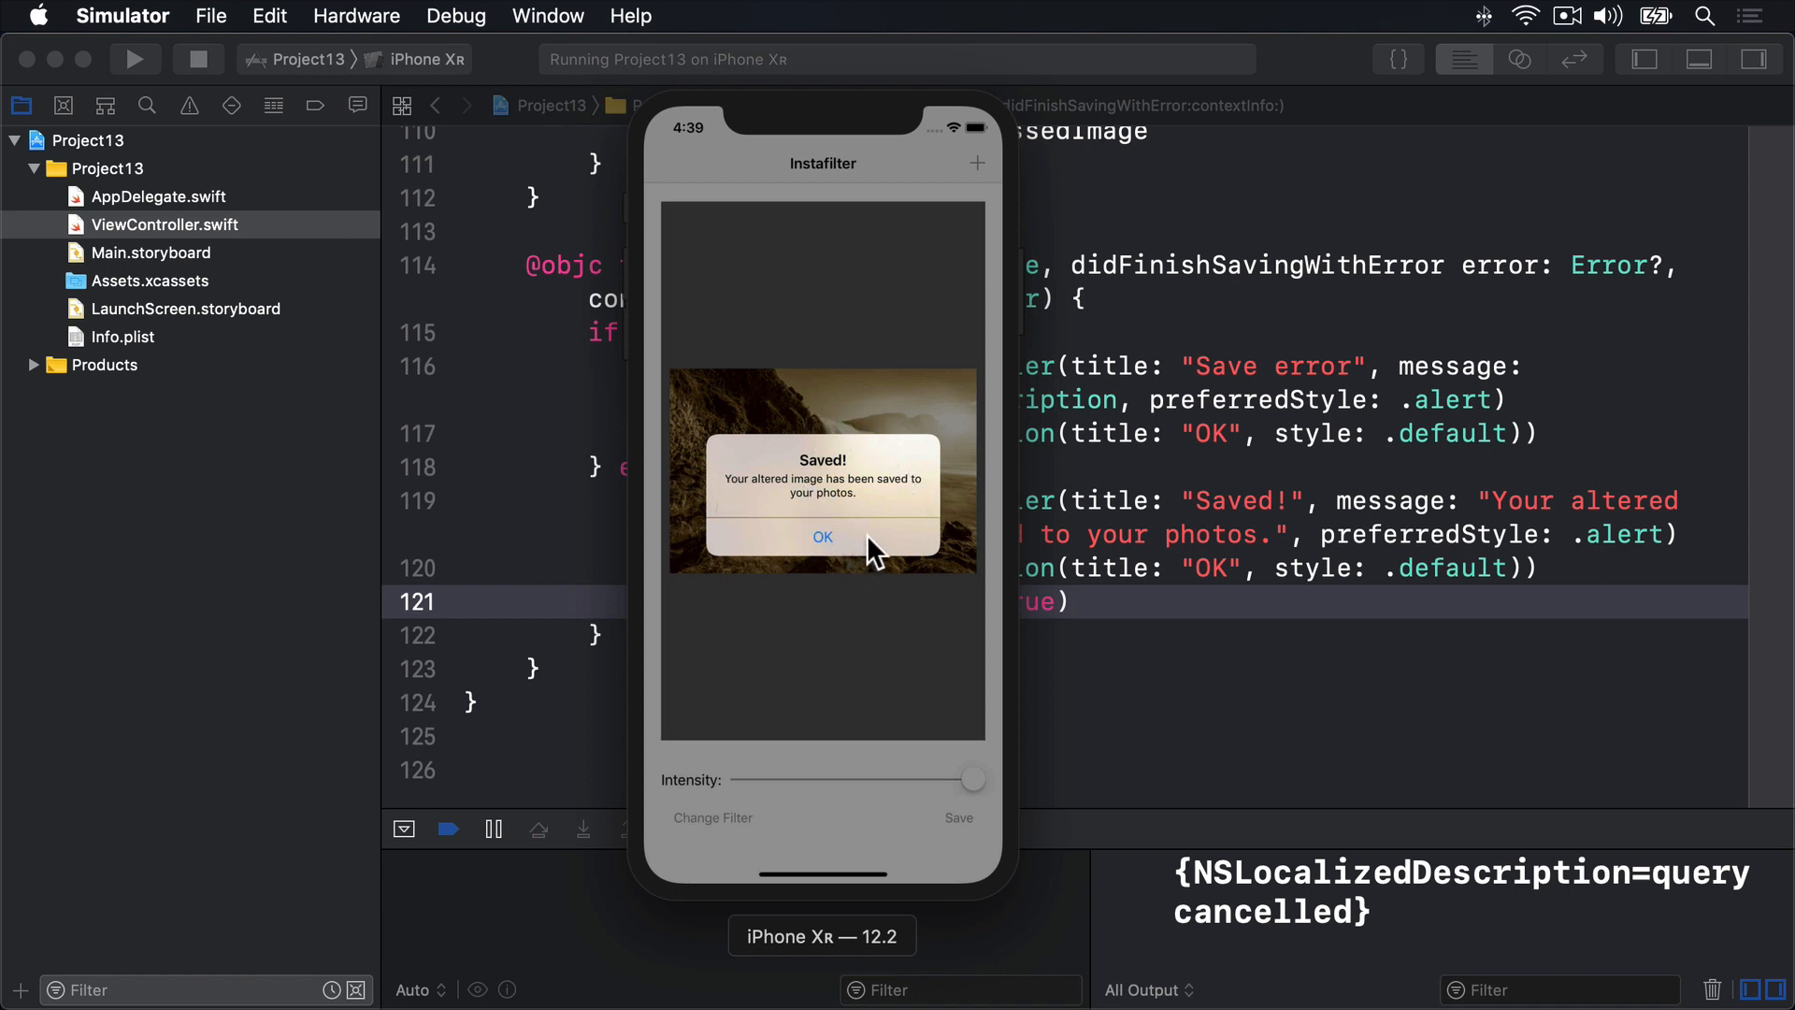
left_click(822, 536)
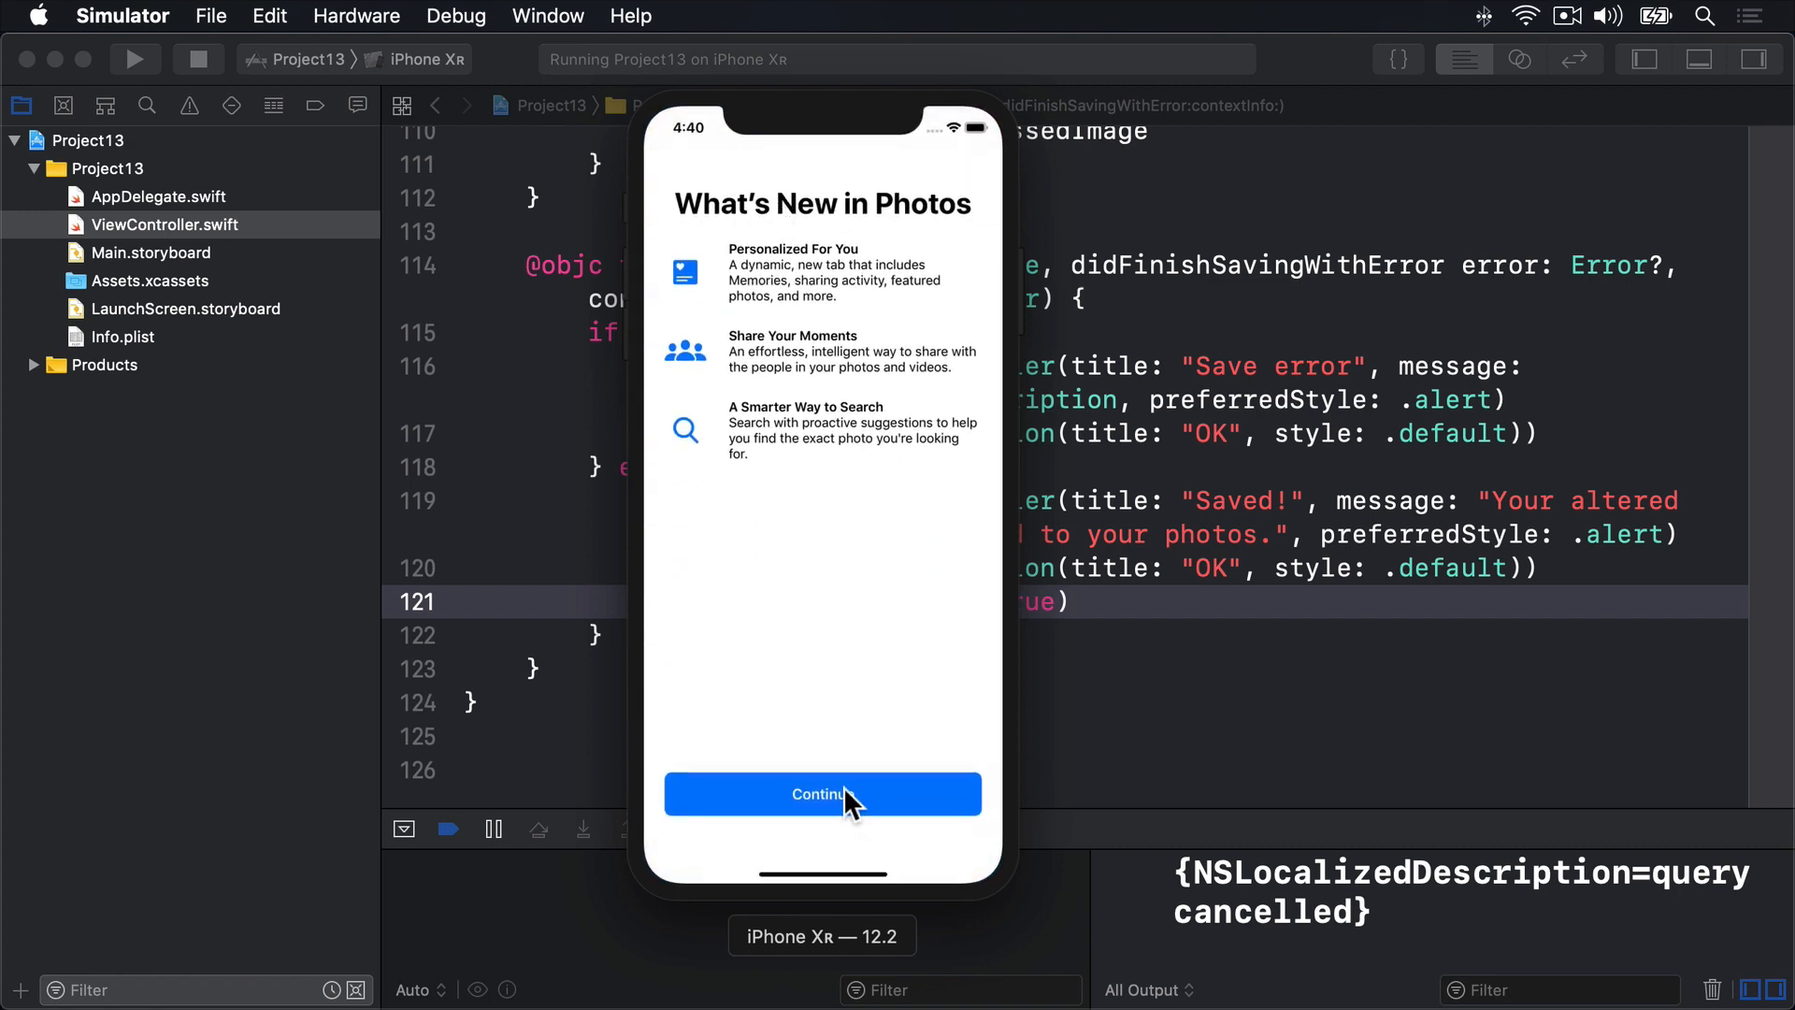
- Continue past the Photos What's New screen and open the latest sepia waterfall photo
left_click(821, 794)
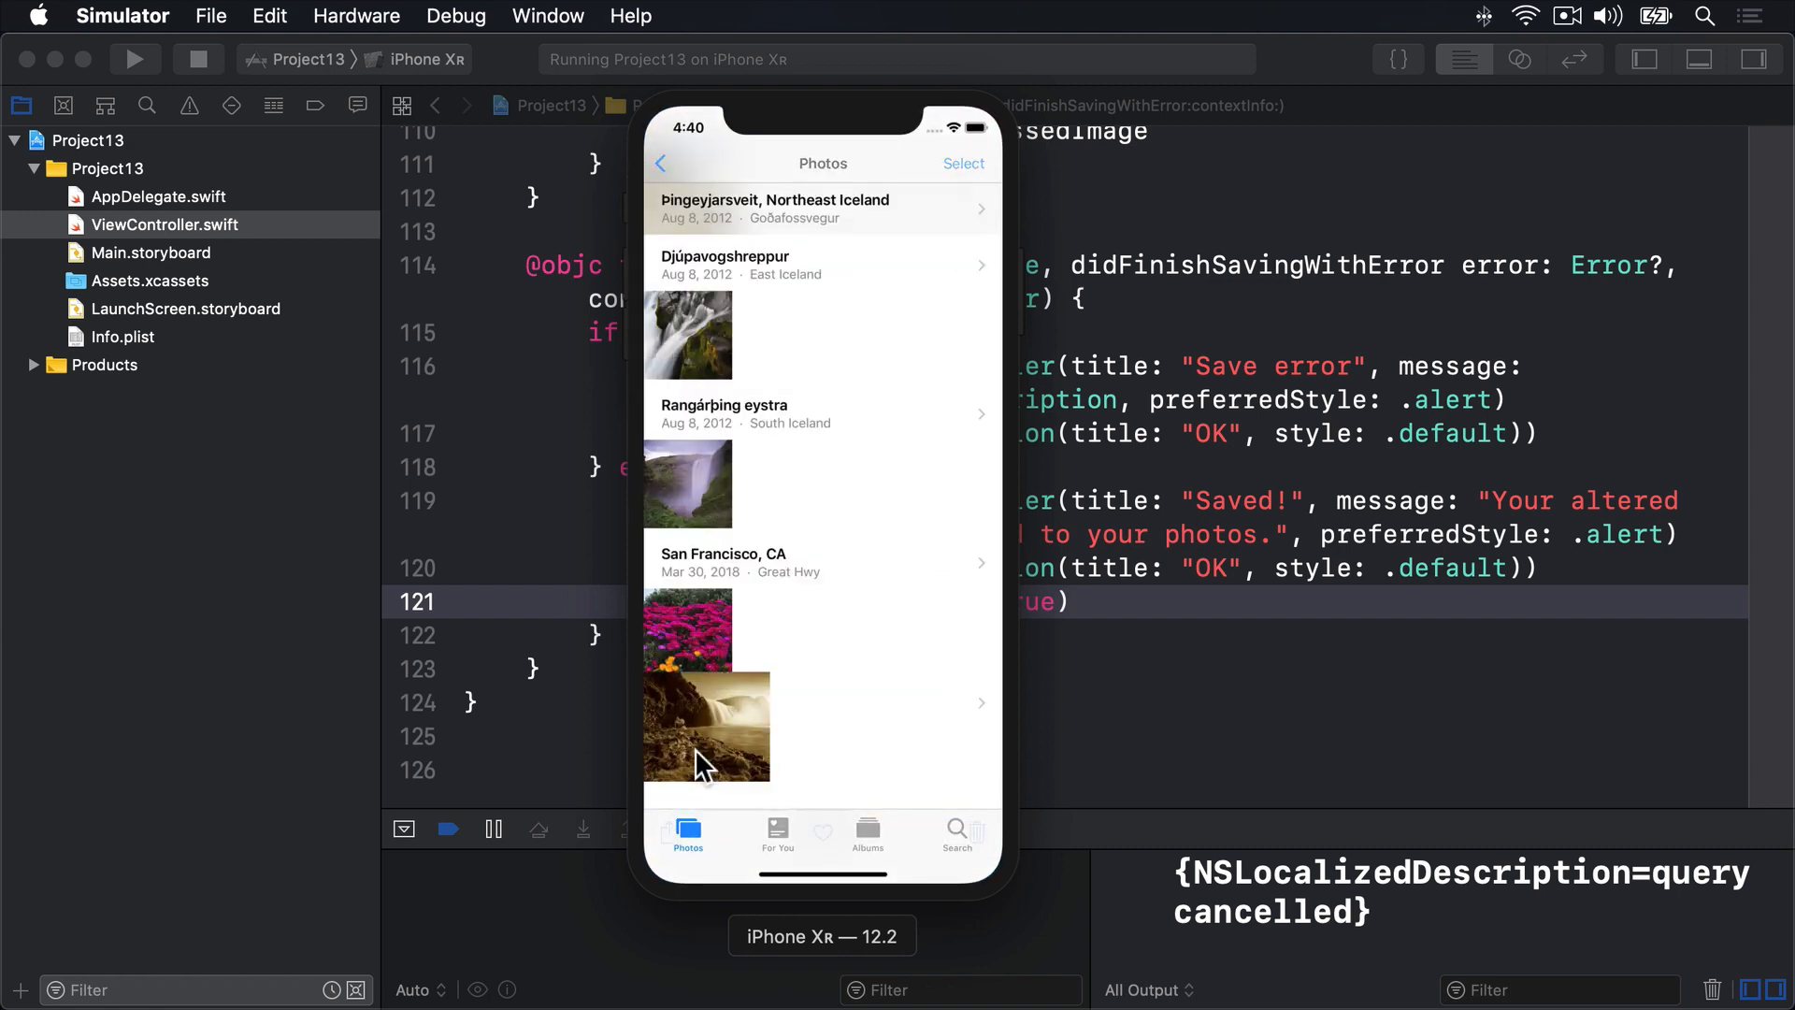
left_click(704, 721)
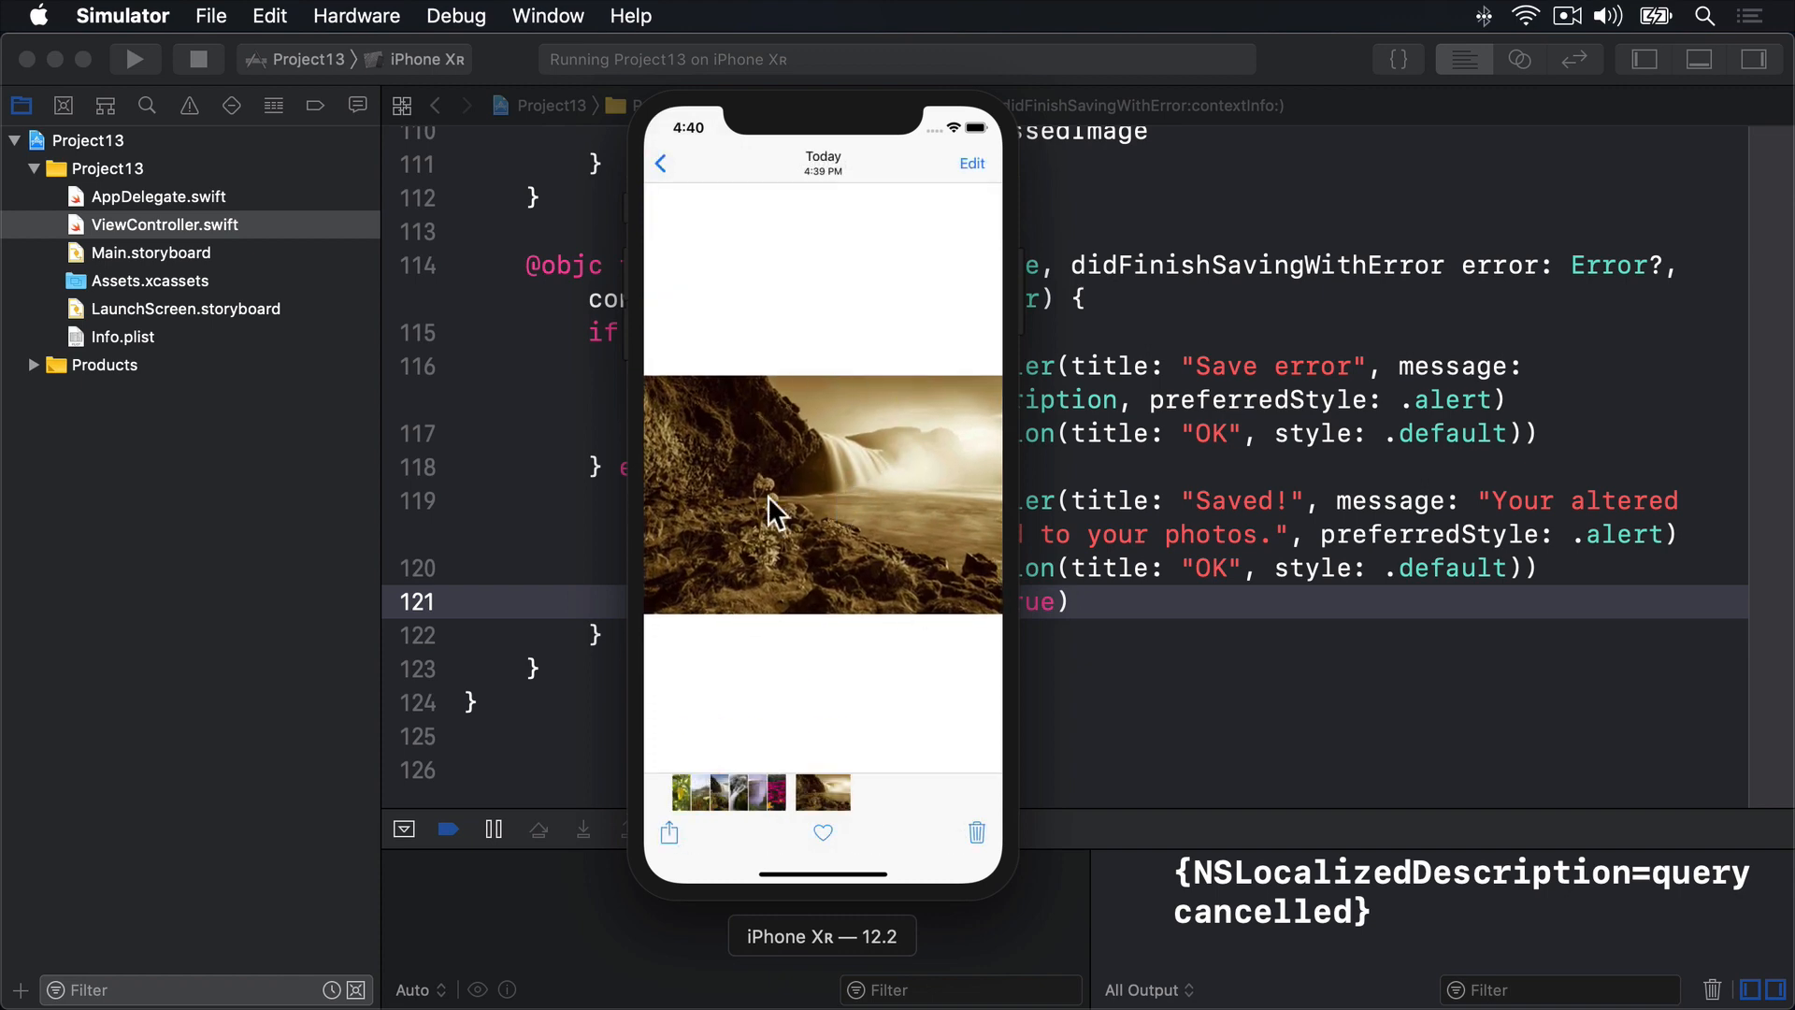